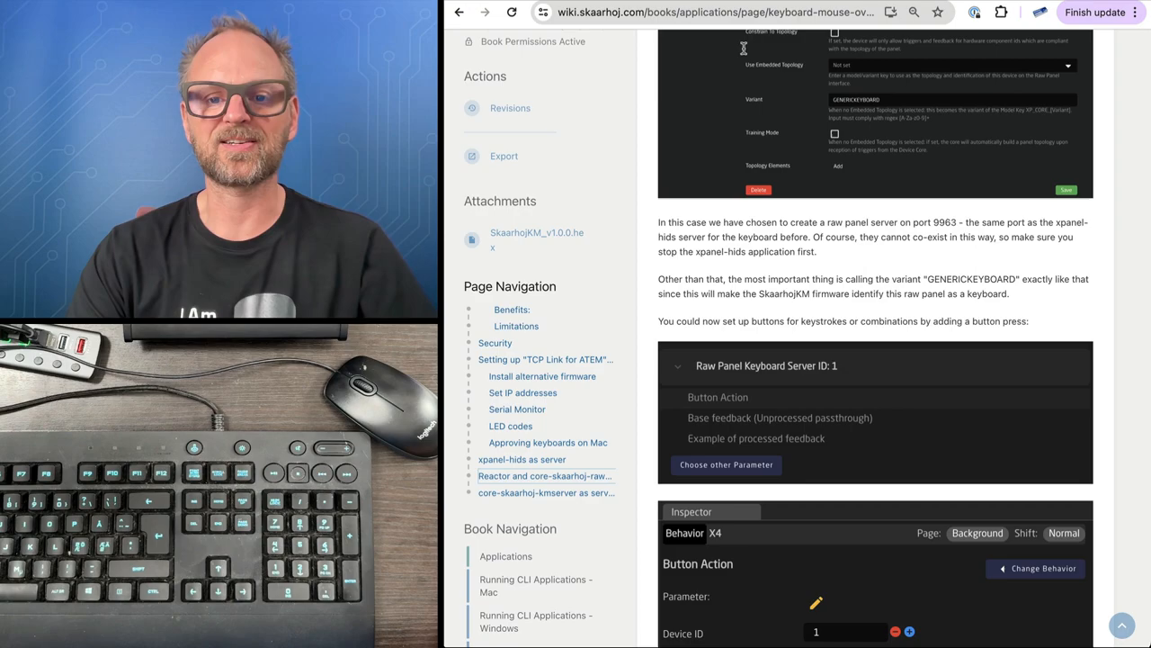
# - Jump through 'xpanel-hids as server' to the 'Reactor and core-skaarhoj-rawpanel as server' wiki section
pyautogui.scroll(3)
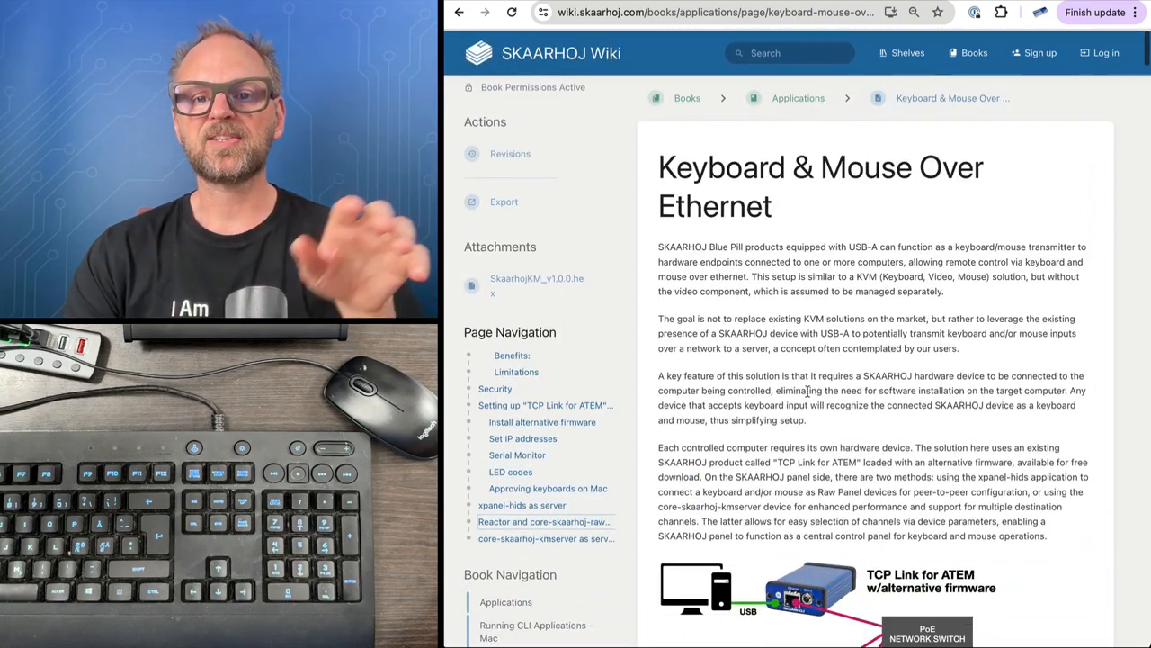
pyautogui.scroll(-3)
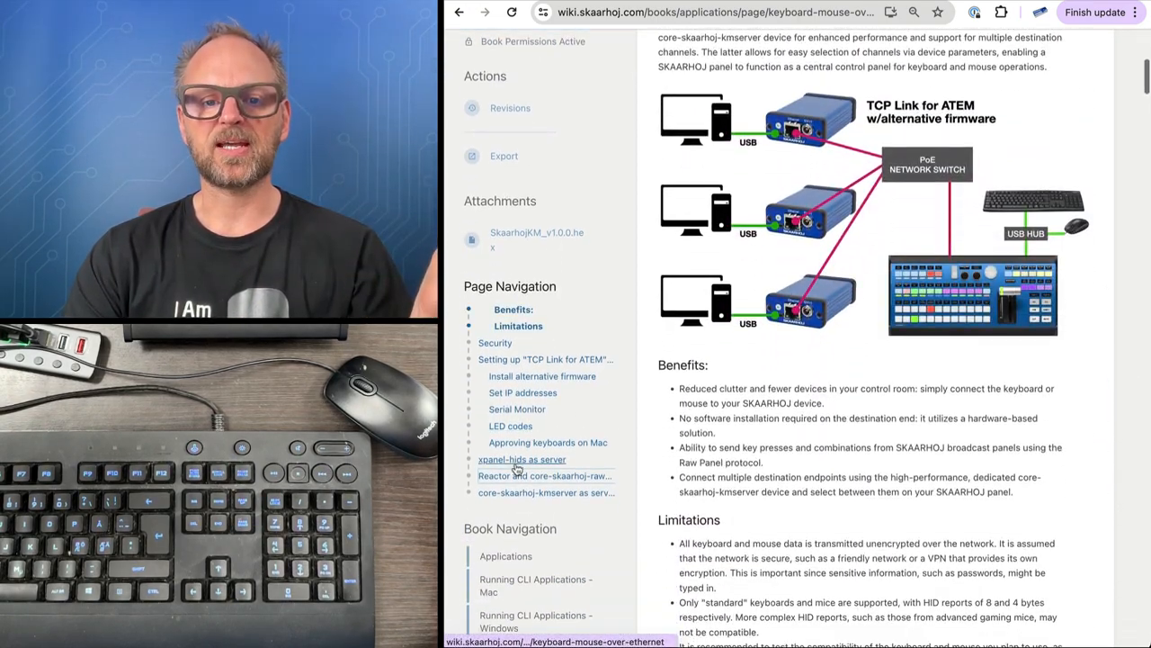
pyautogui.click(522, 459)
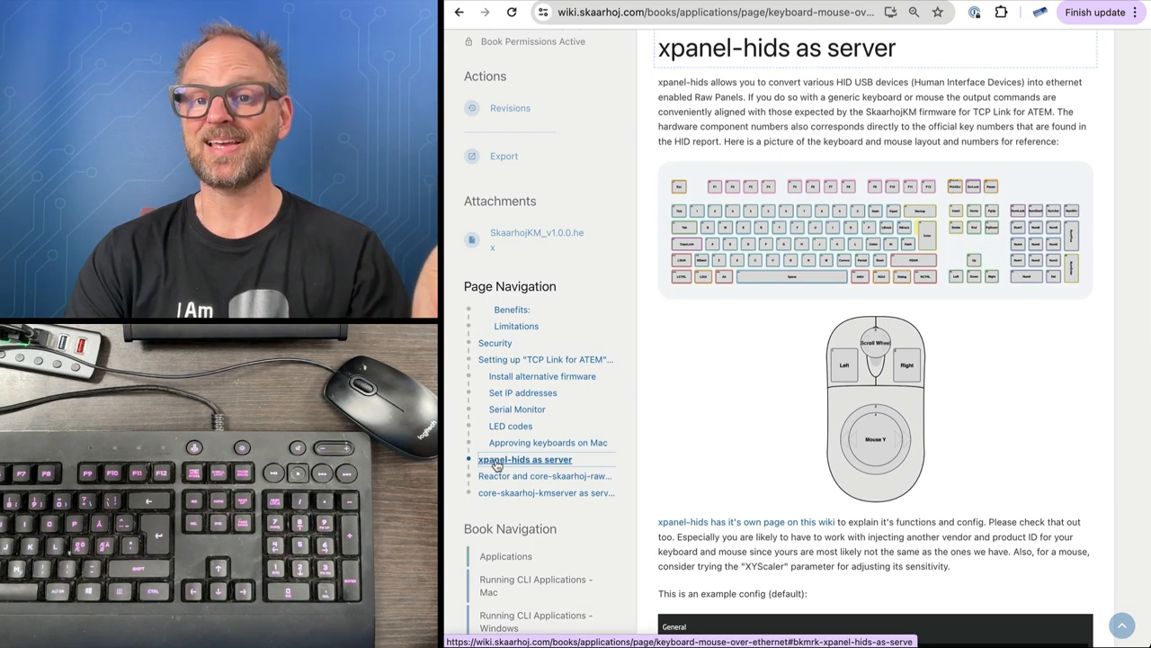
pyautogui.scroll(-3)
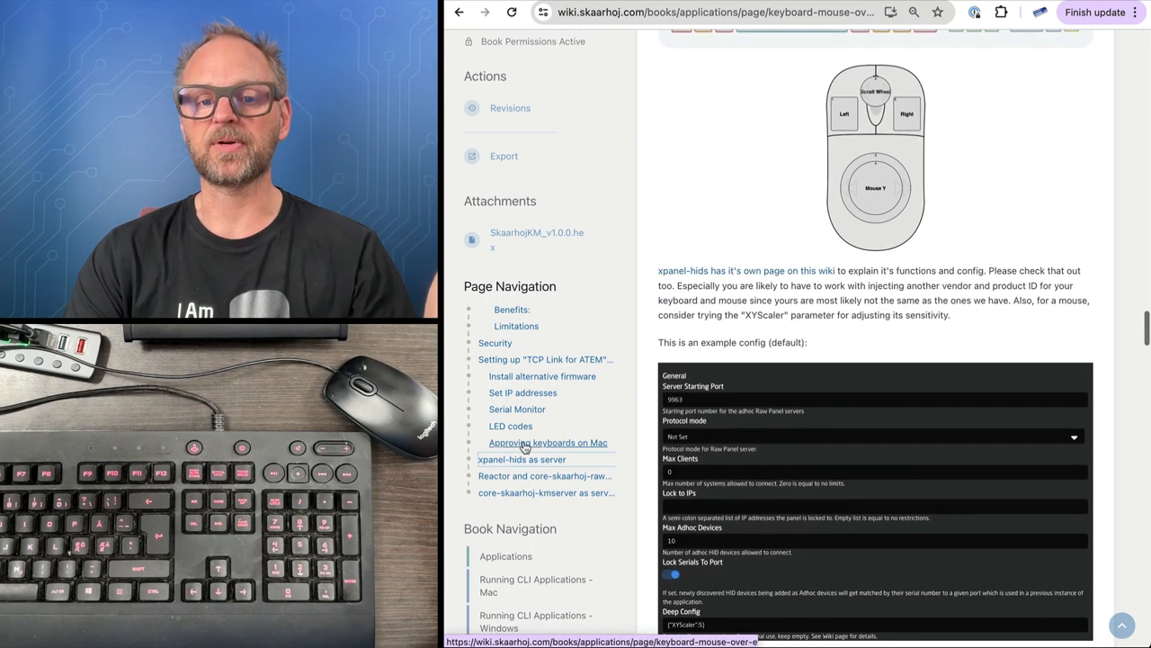
pyautogui.click(546, 476)
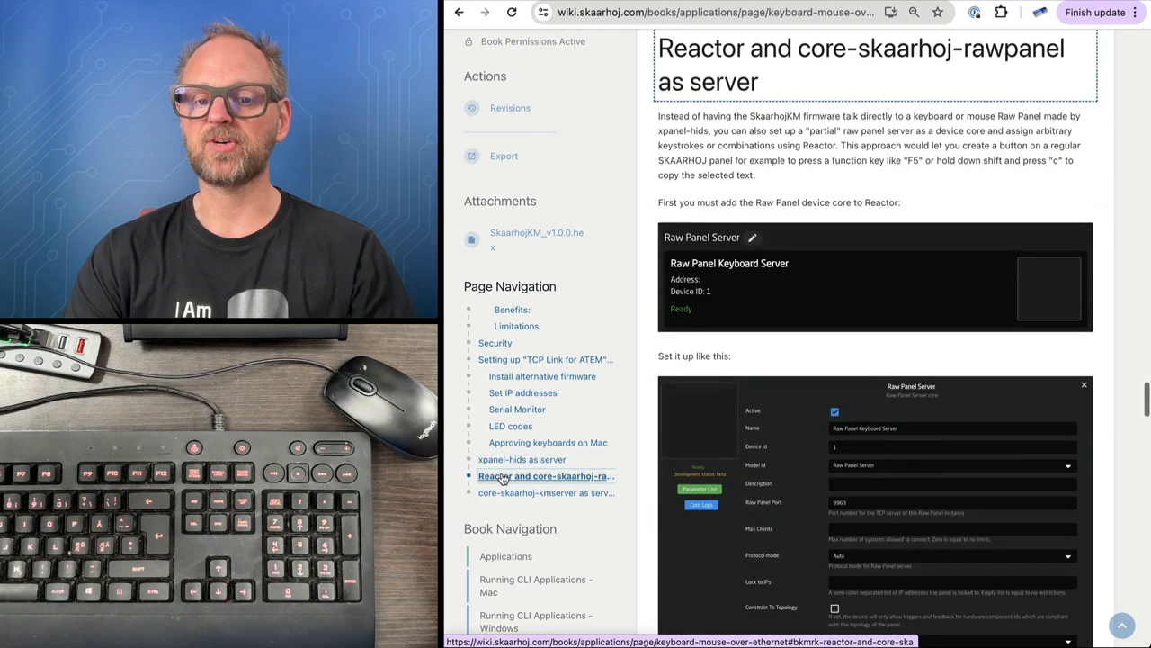
pyautogui.moveTo(676, 424)
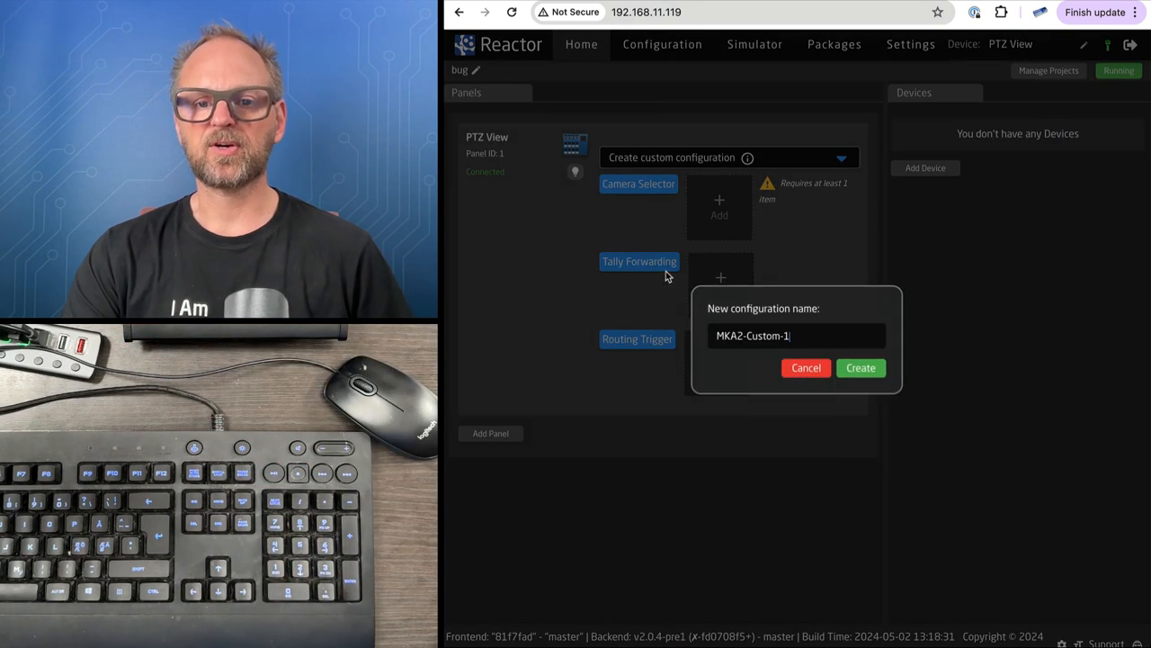
# - Create MKA2-Custom-1, manually add a Raw Panel Server device, and set its port to 9963
pyautogui.click(859, 367)
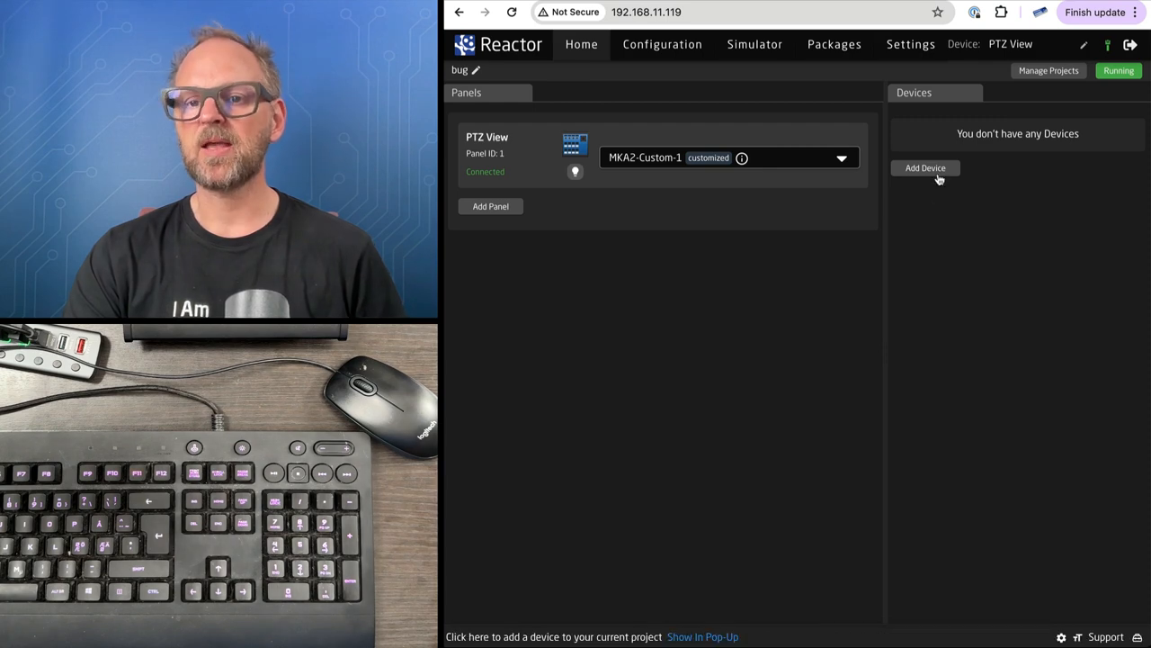
pyautogui.click(925, 169)
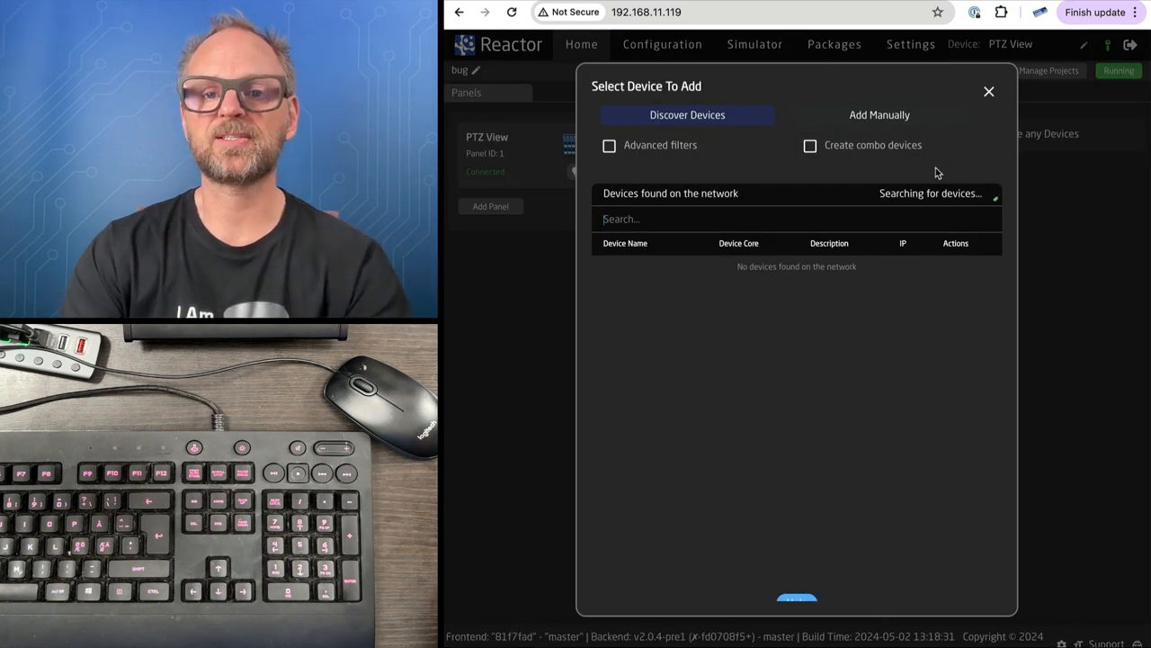
pyautogui.click(879, 114)
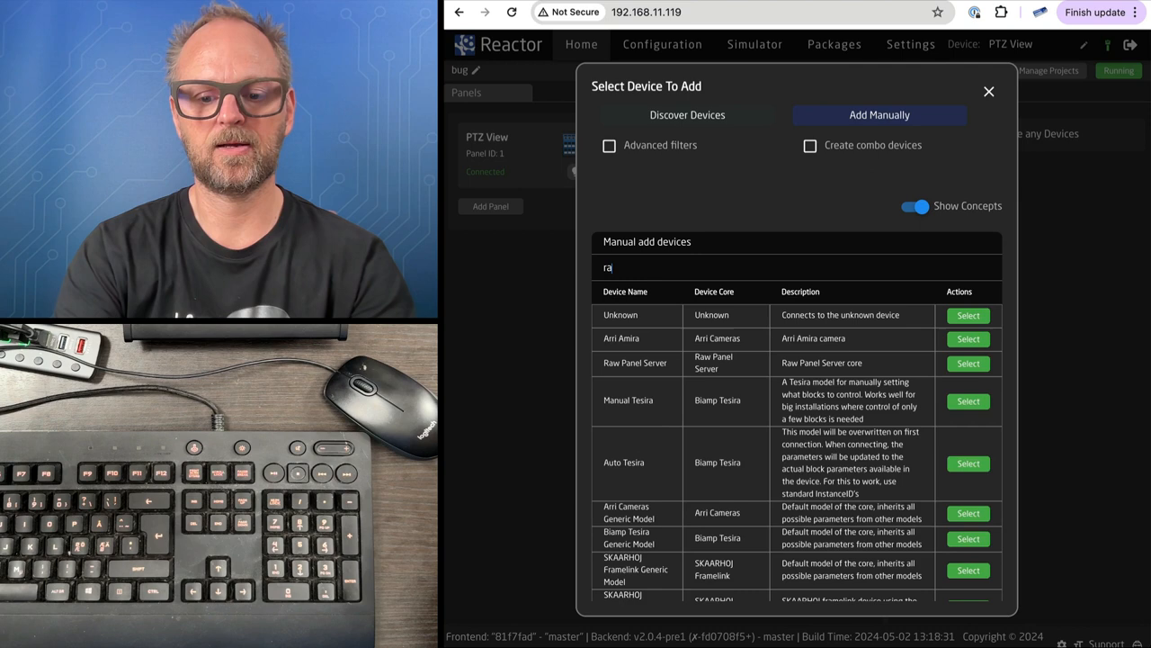
pyautogui.write('wpa')
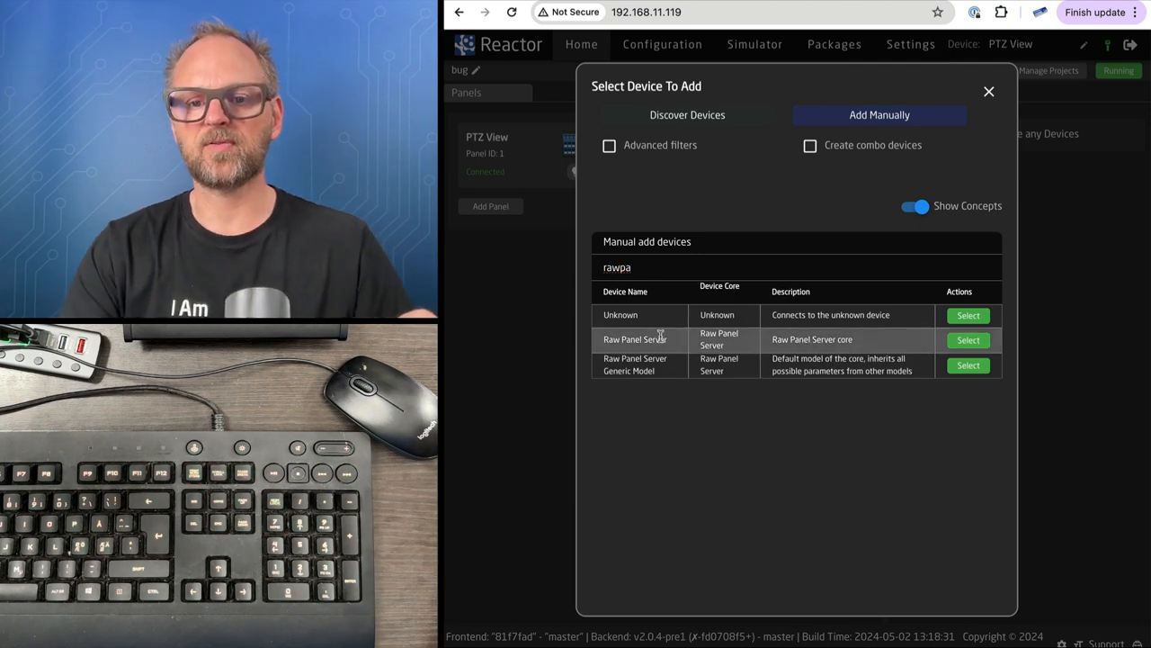
pyautogui.click(967, 339)
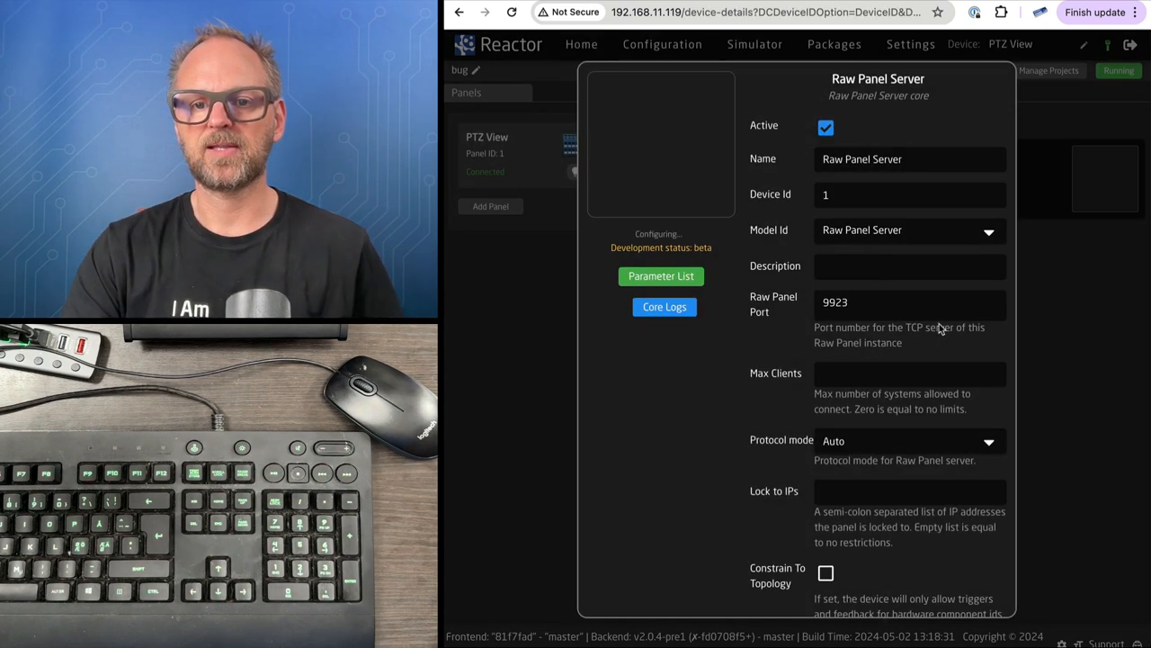
pyautogui.click(862, 302)
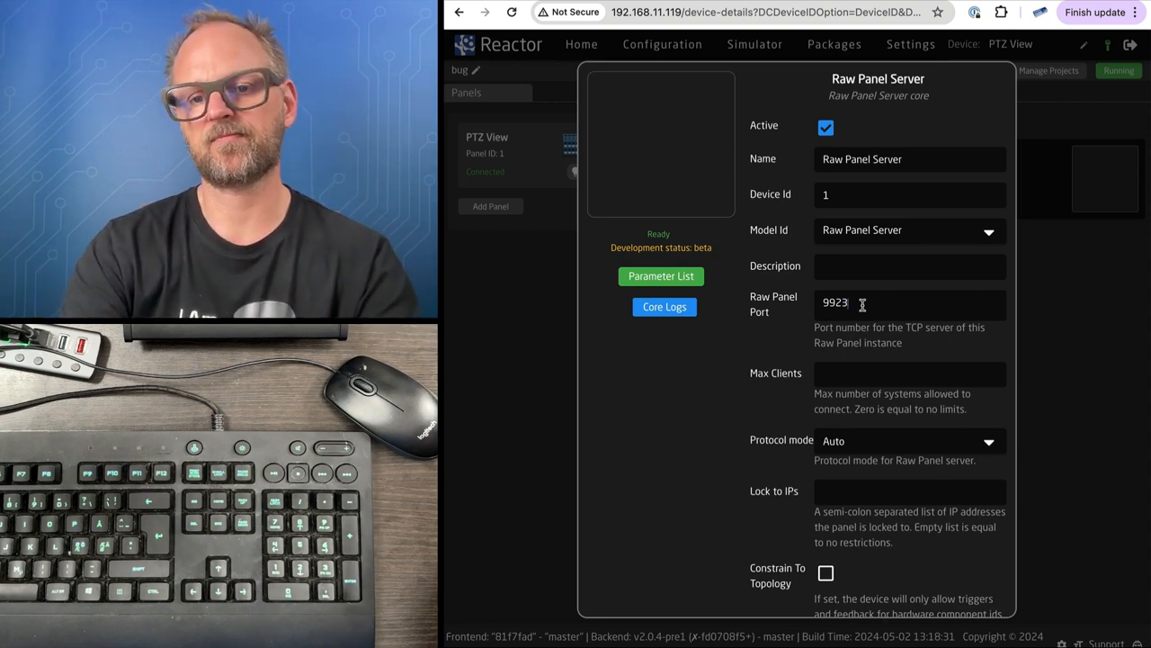
pyautogui.press('Backspace')
pyautogui.write('6')
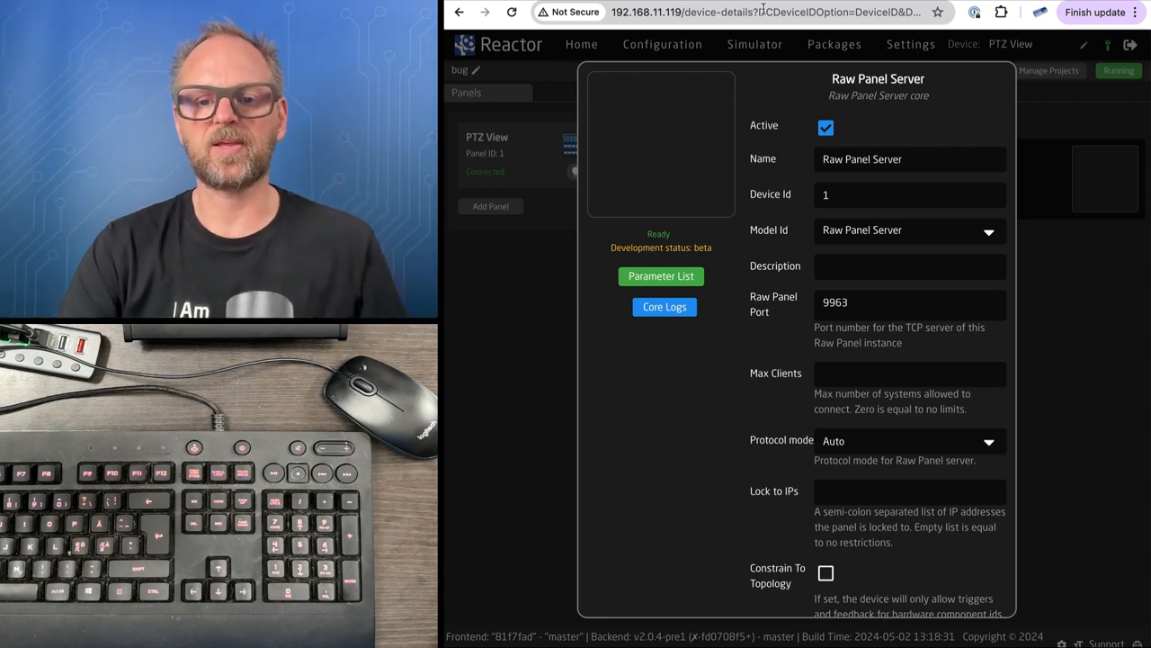
pyautogui.moveTo(803, 450)
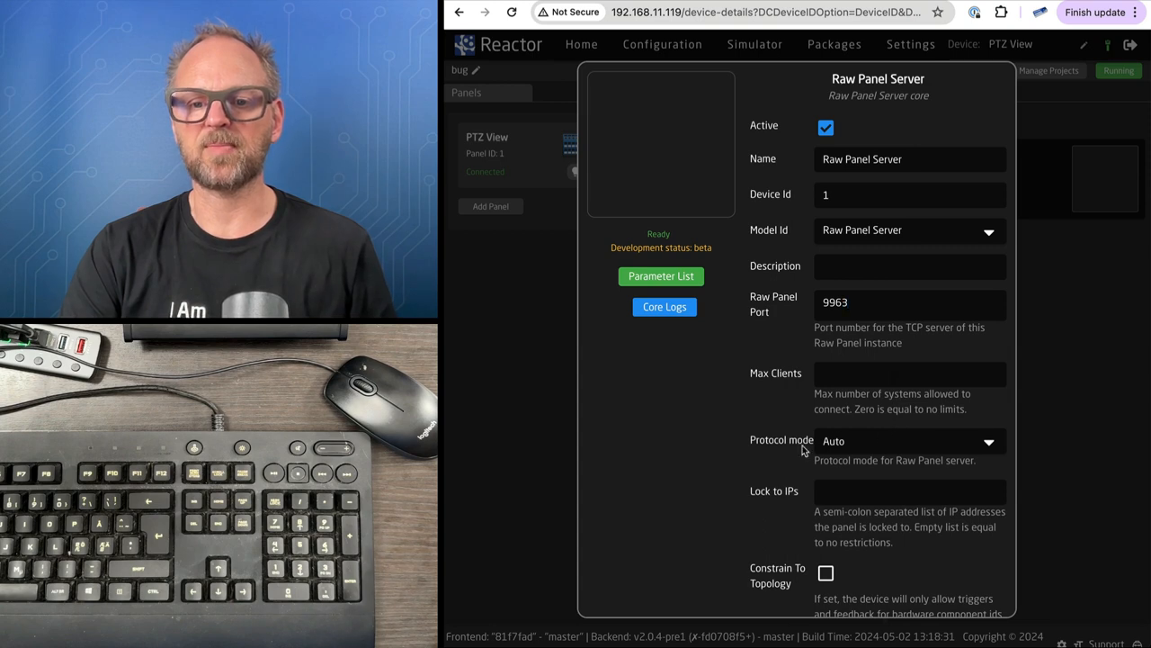
# - Enter GENERICKEYBOARD as the Raw Panel Server variant and save the device
pyautogui.scroll(-3)
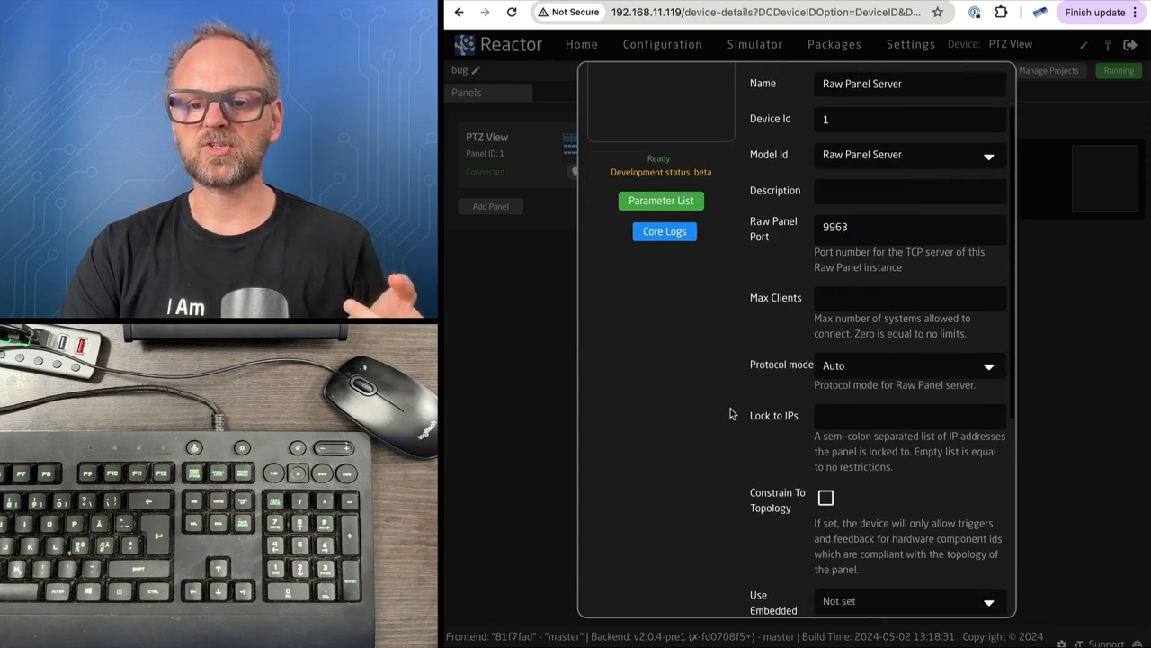
pyautogui.scroll(-3)
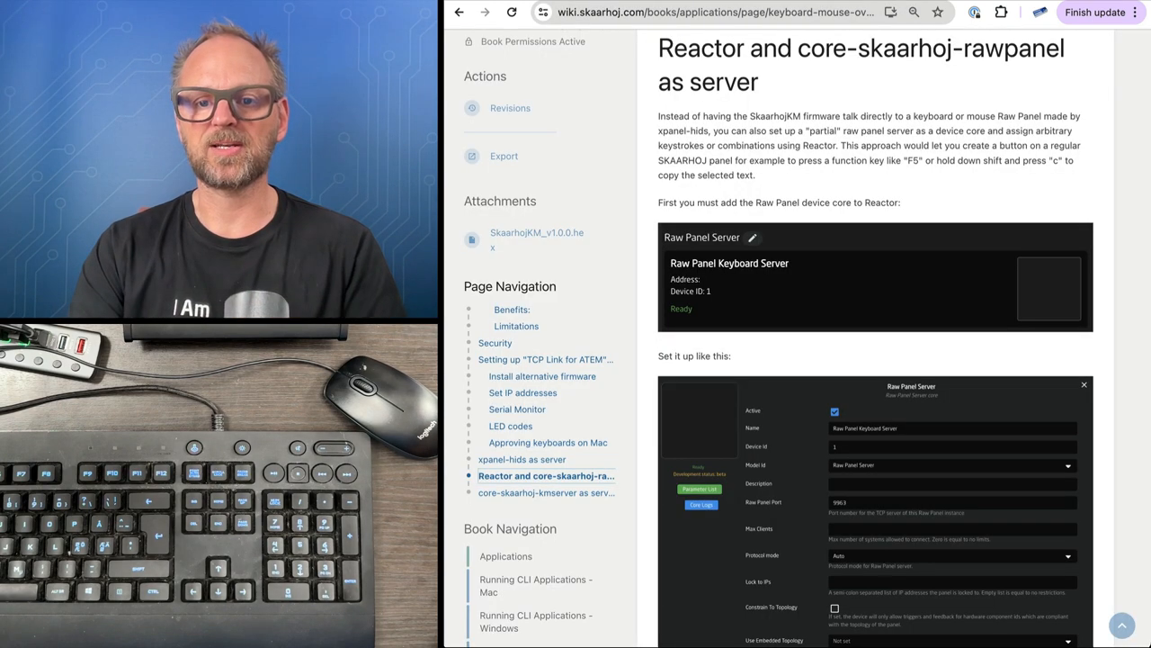
pyautogui.scroll(-3)
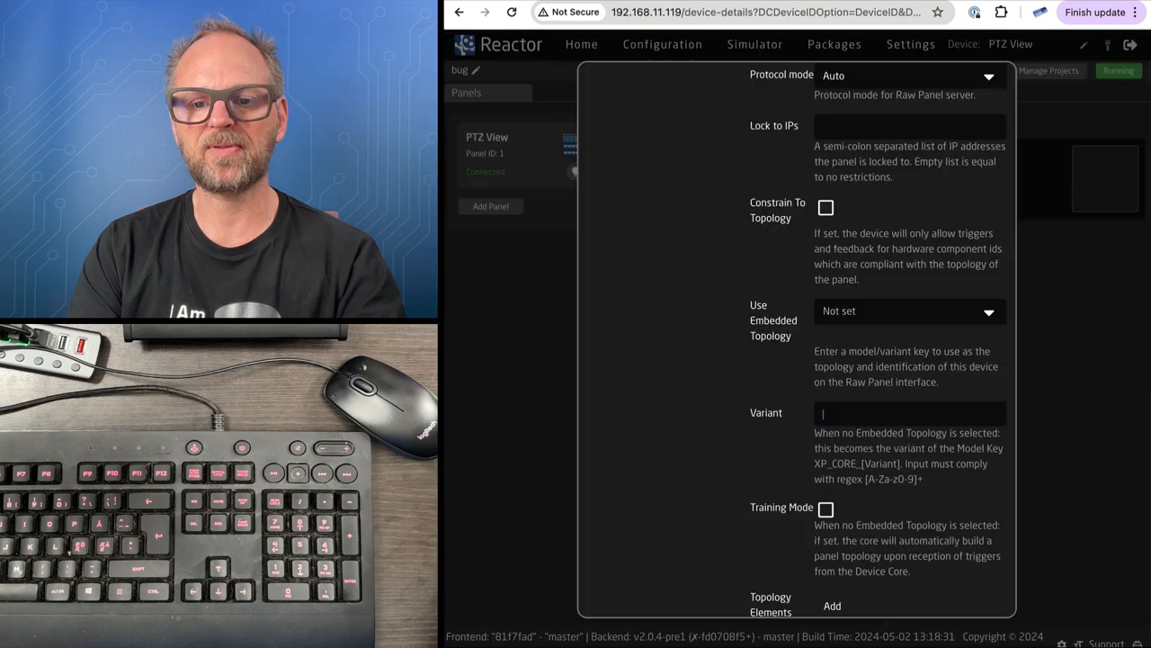
pyautogui.write('GENERICKEYBOARD')
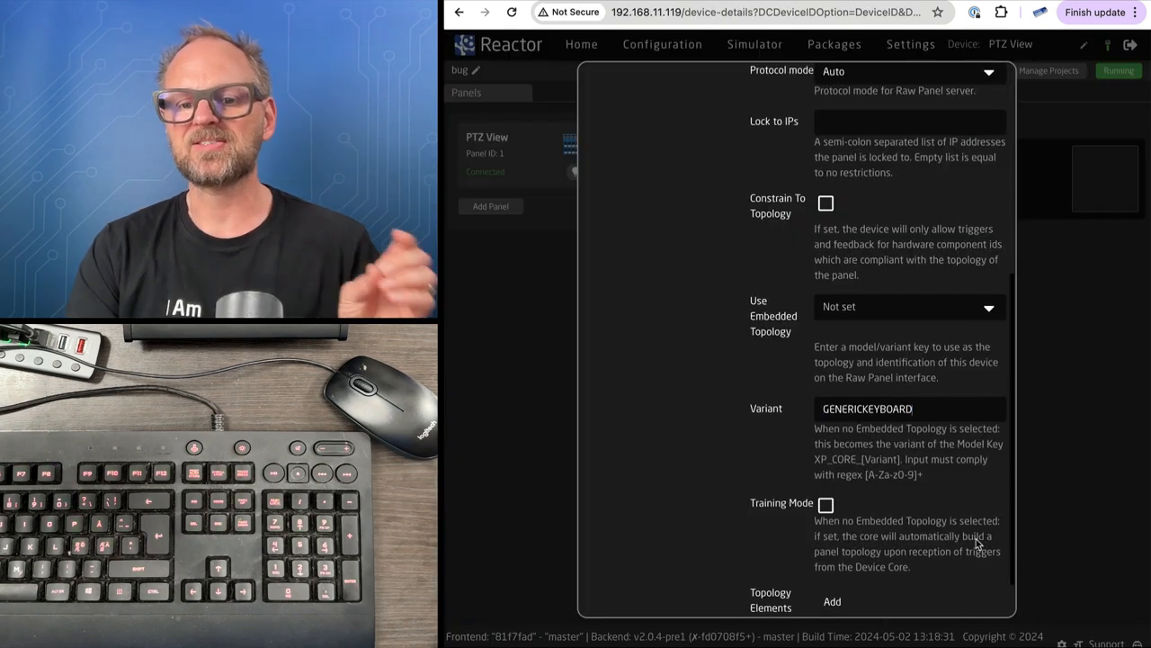
pyautogui.scroll(-3)
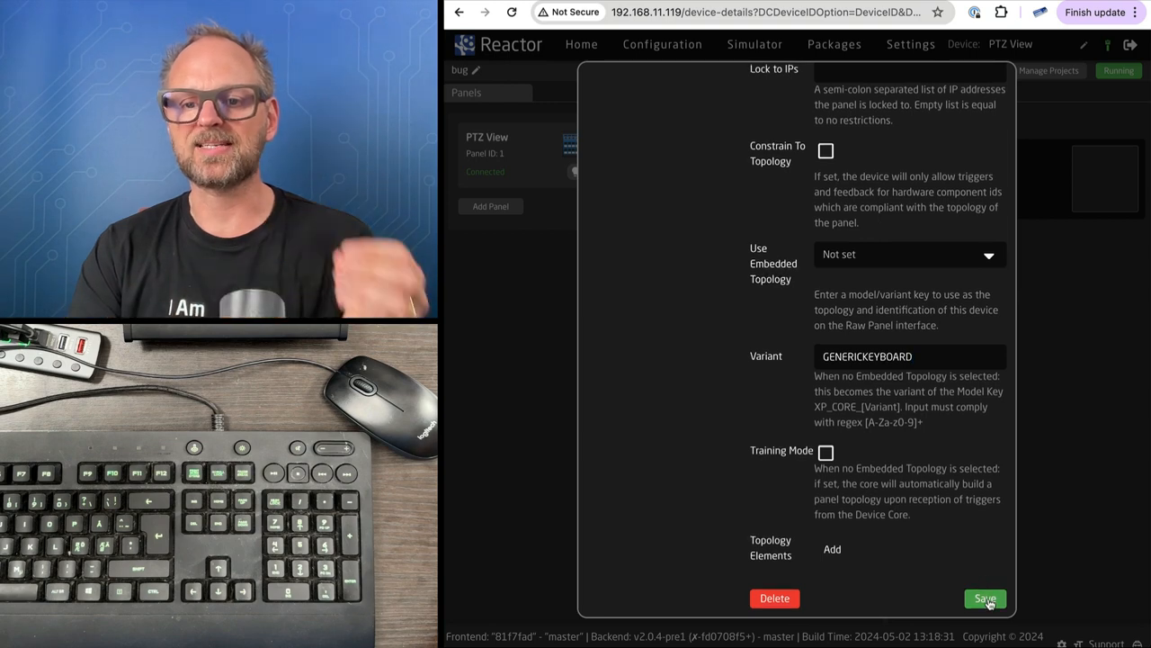
pyautogui.click(984, 598)
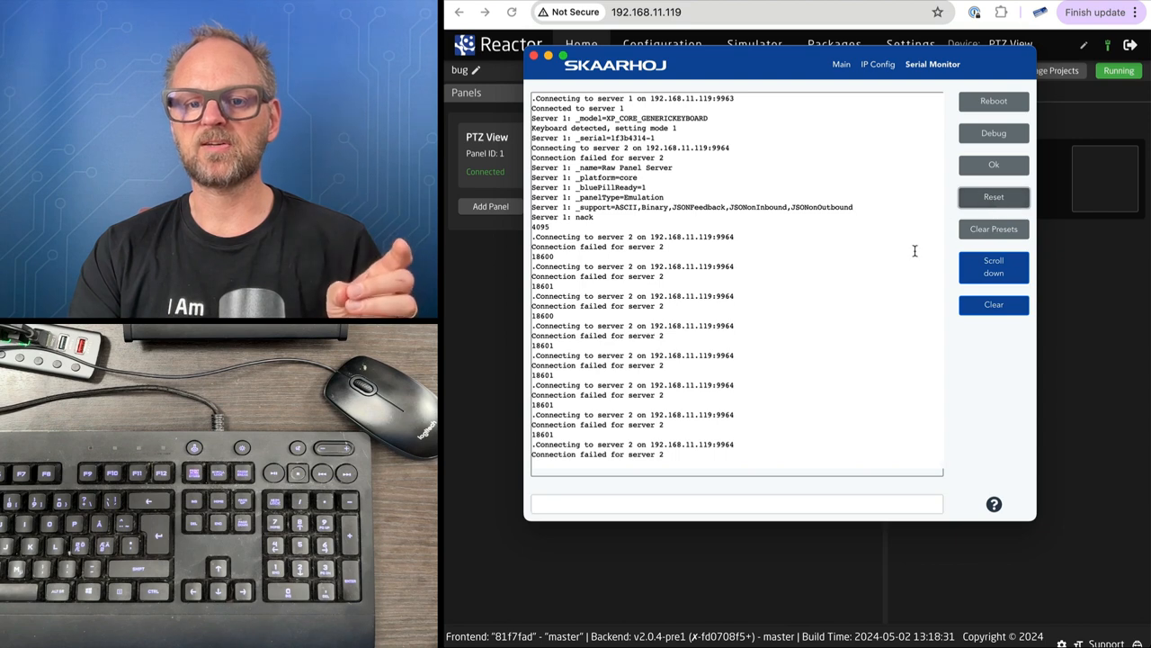
pyautogui.click(993, 304)
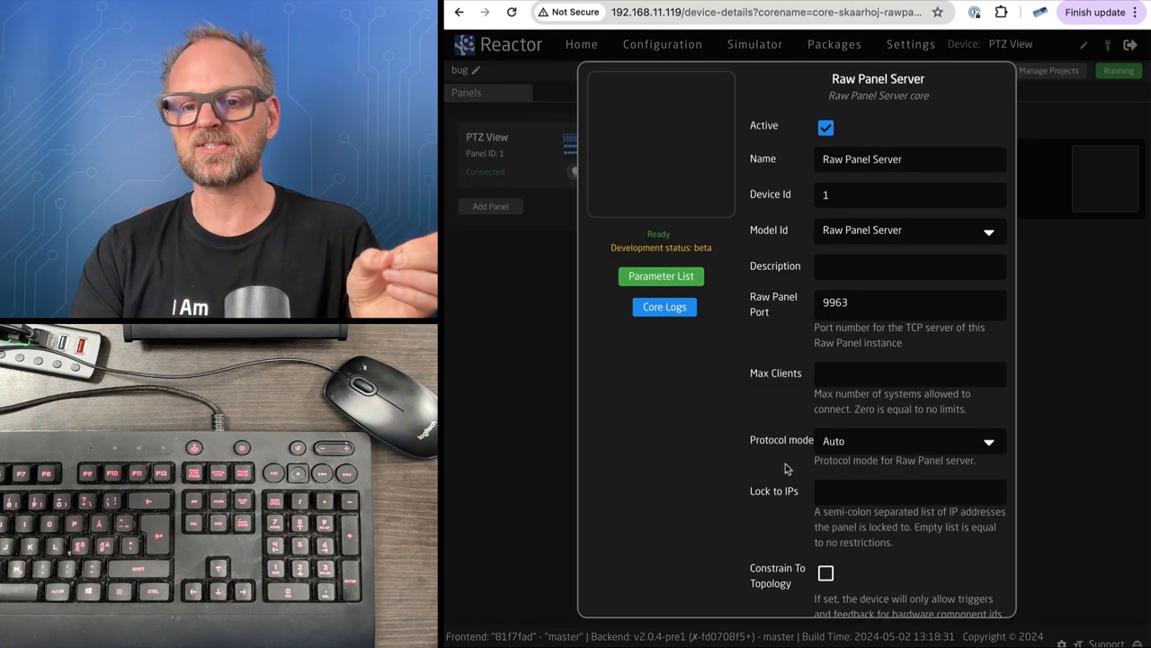
pyautogui.scroll(-3)
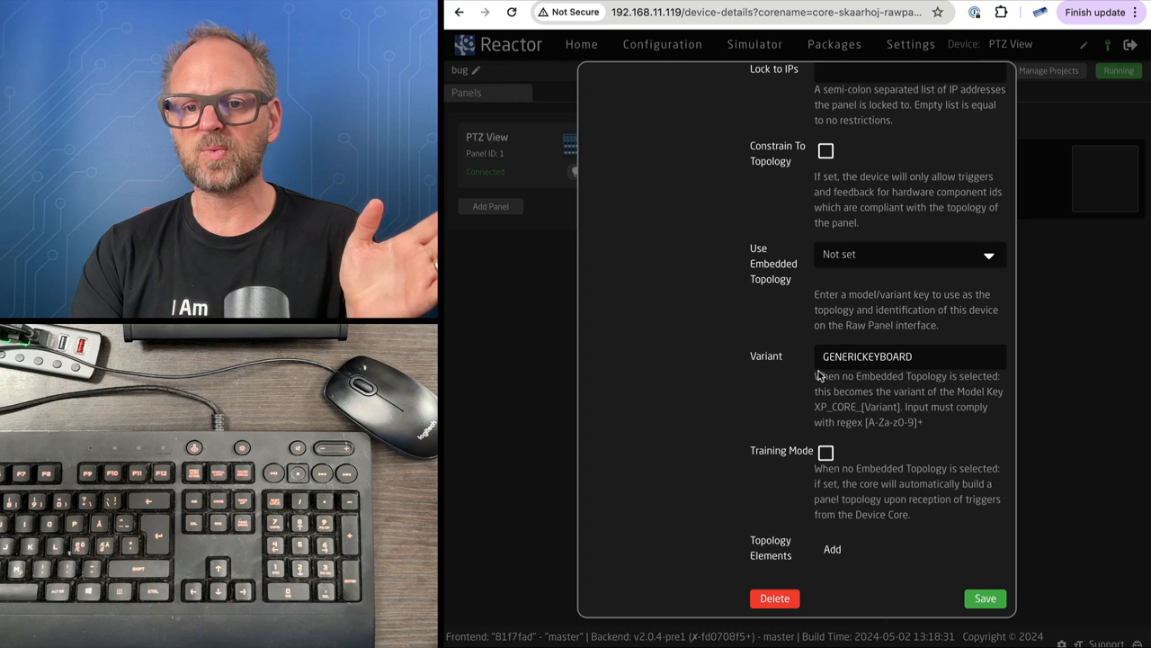
pyautogui.moveTo(829, 416)
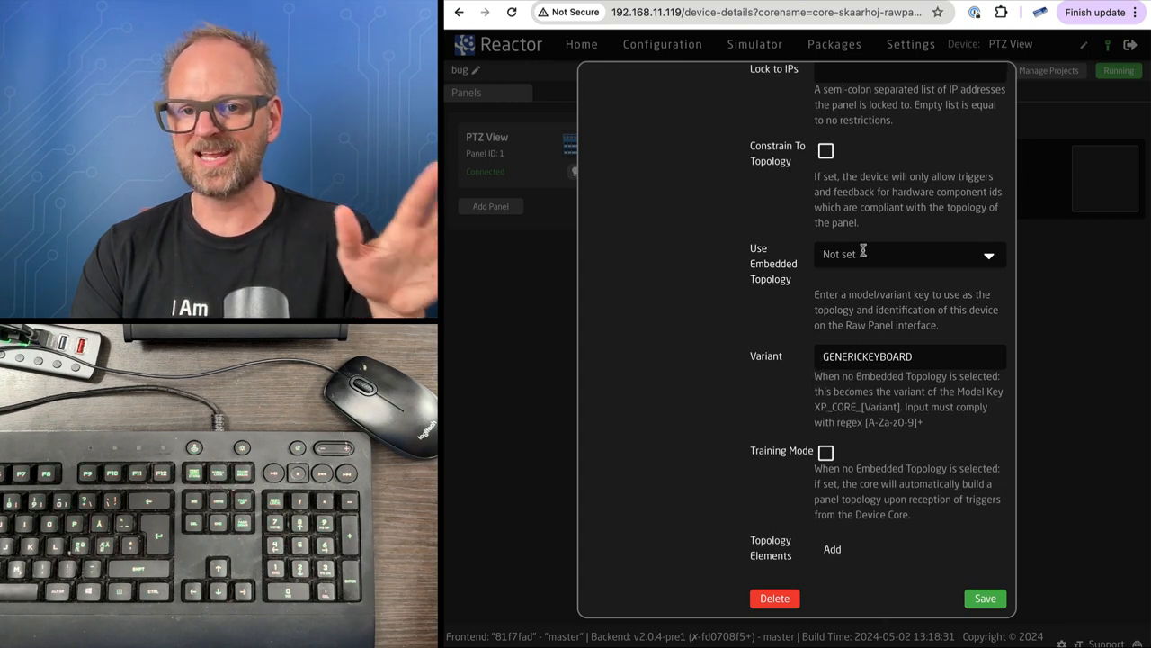
pyautogui.moveTo(862, 406)
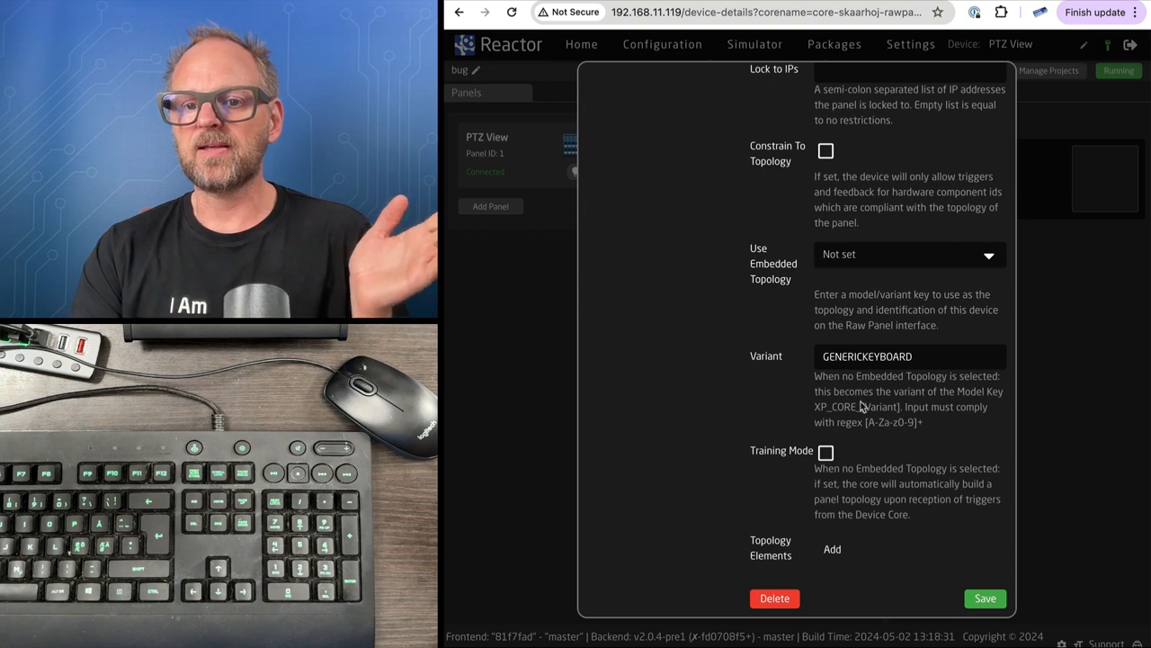
pyautogui.moveTo(964, 399)
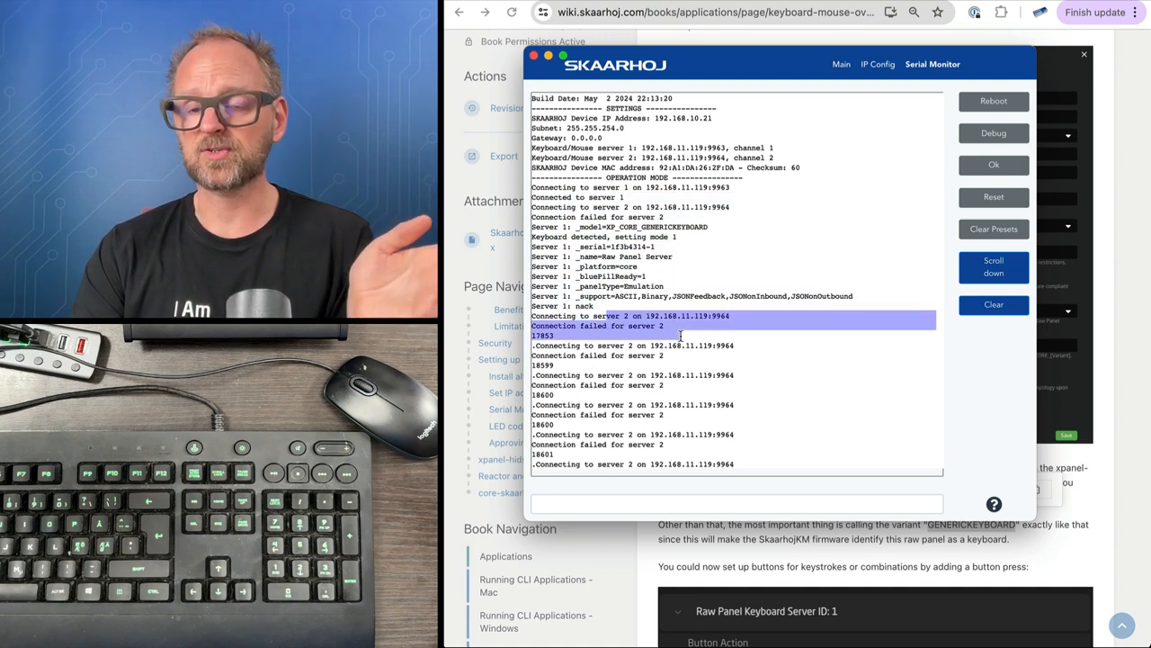
# - Send the server2=0.0.0.0 and reset commands to the keyboard from the Firmware Updater
pyautogui.click(736, 502)
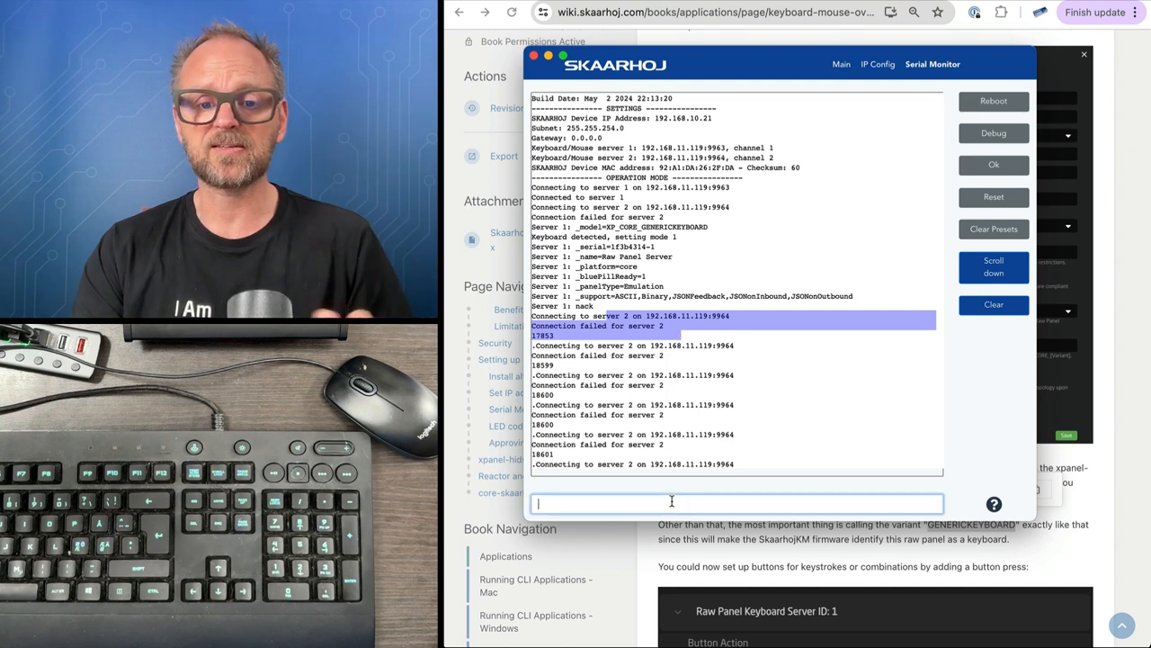
pyautogui.write('server2')
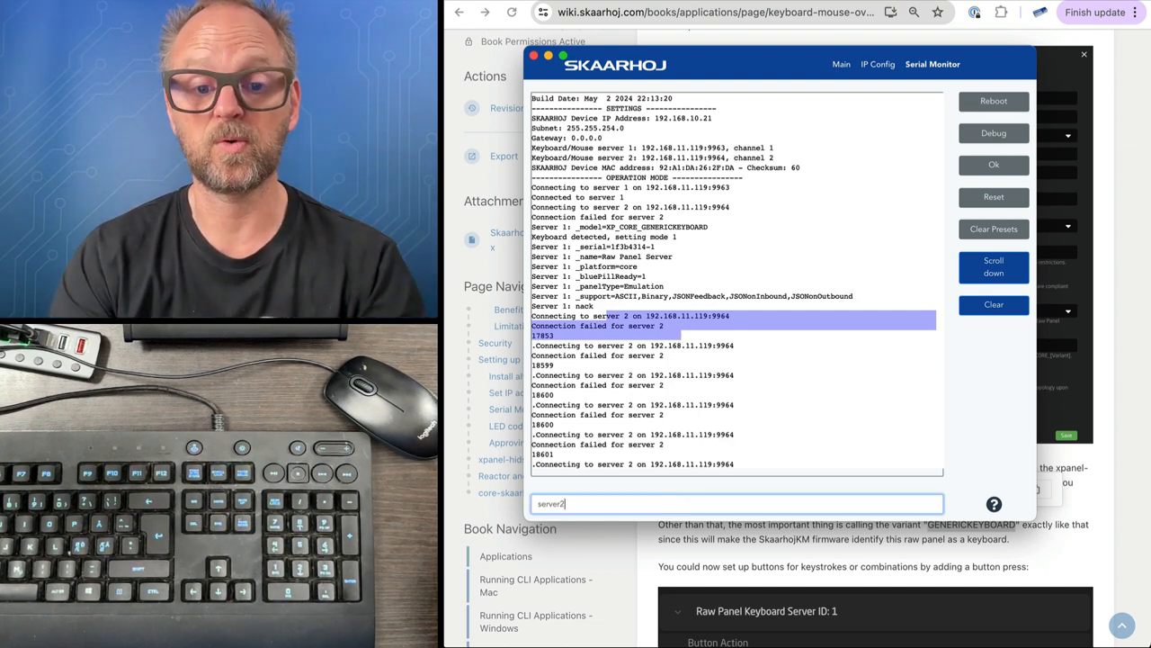
pyautogui.write('=0.0')
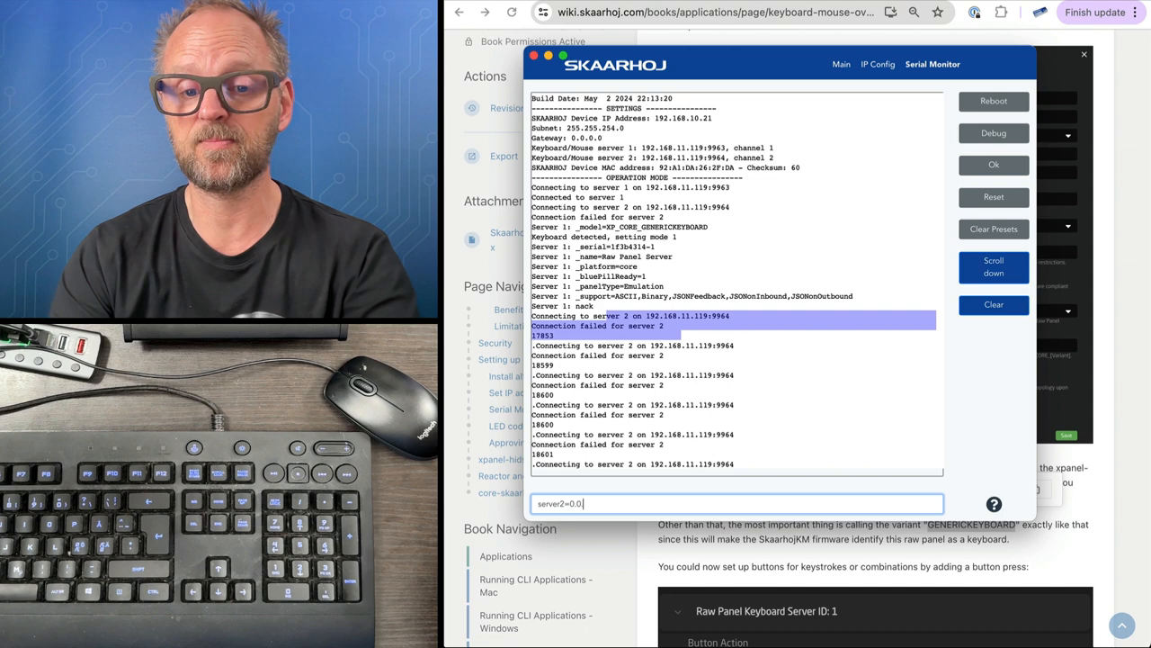
pyautogui.write('.0.0')
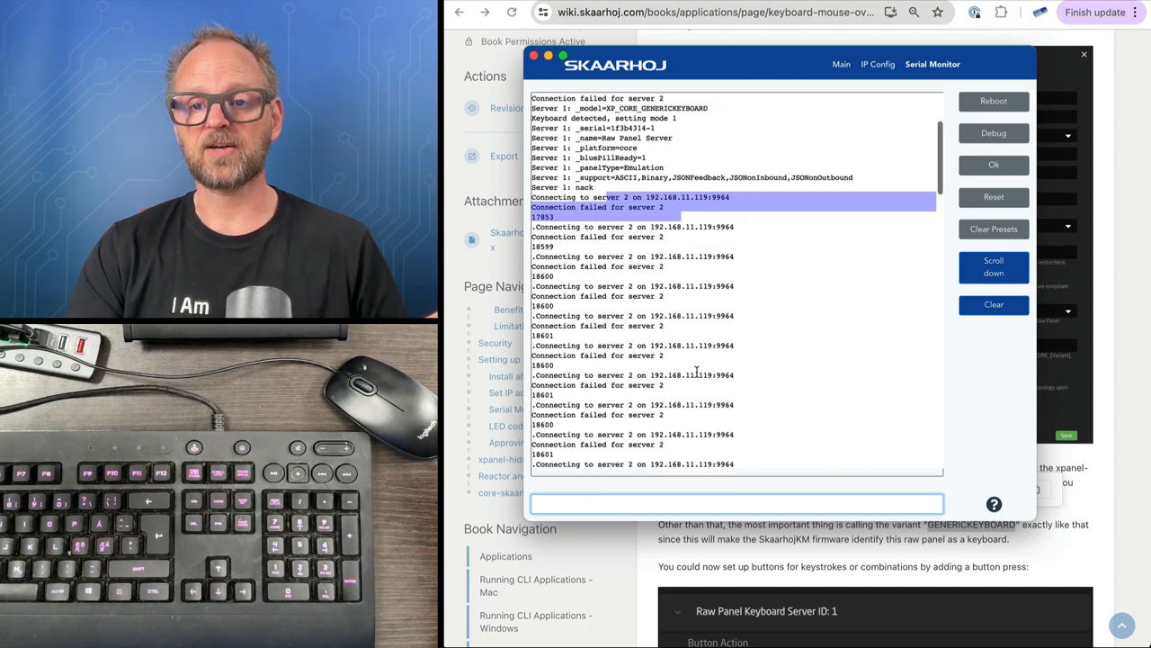
pyautogui.write('reset')
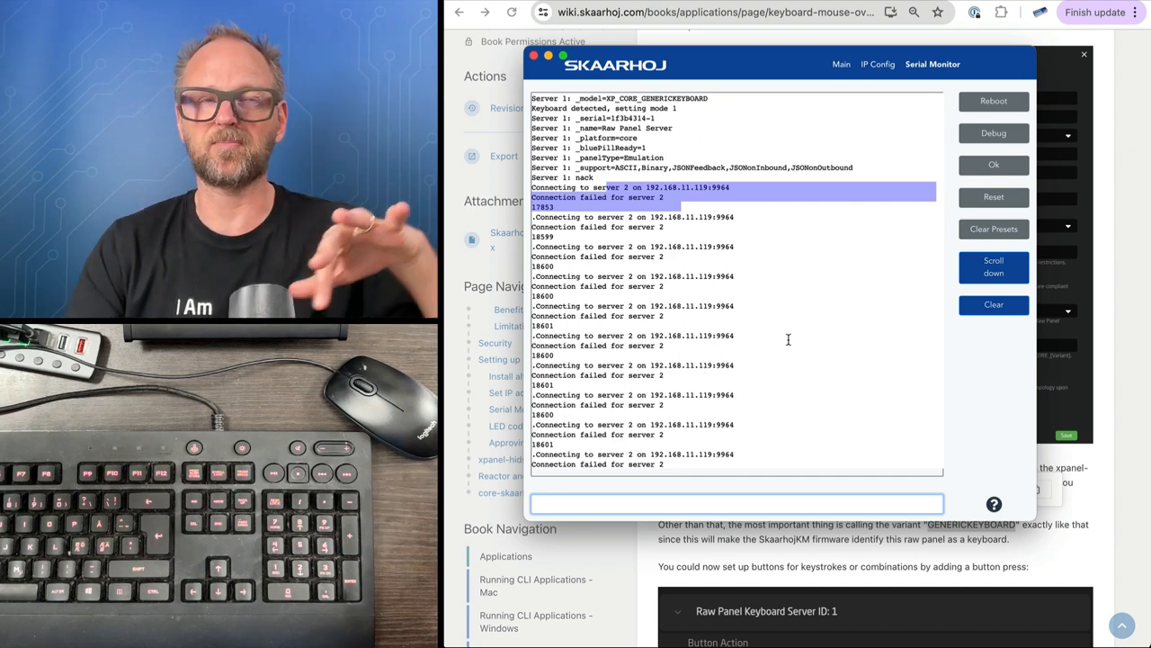
pyautogui.click(993, 304)
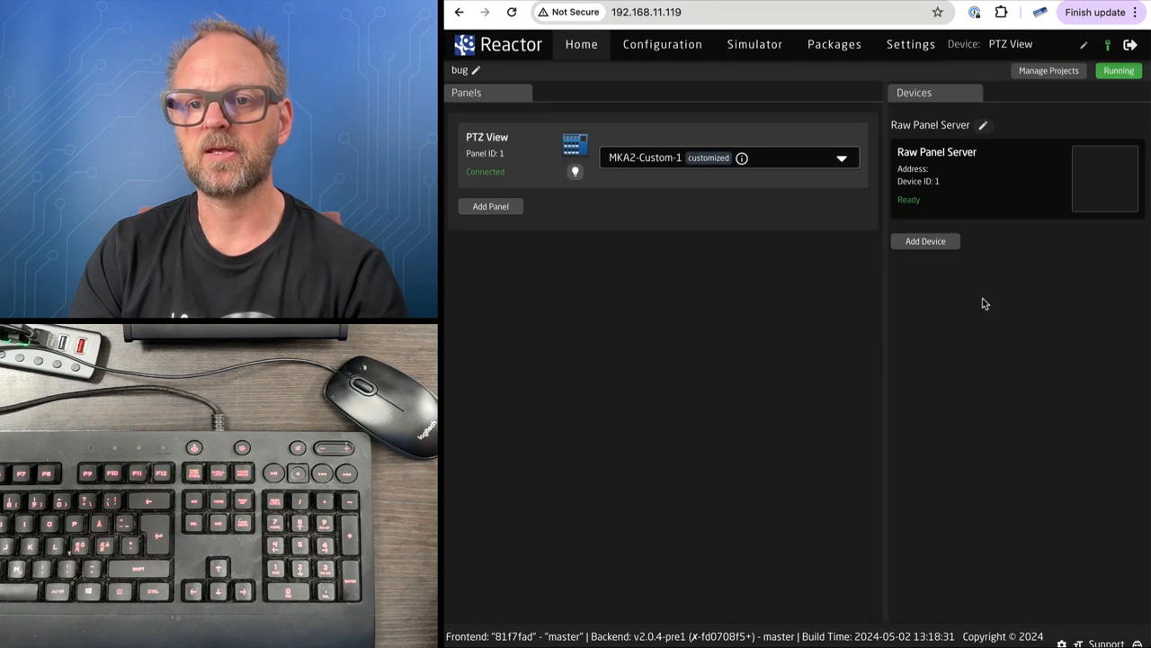
pyautogui.moveTo(1009, 169)
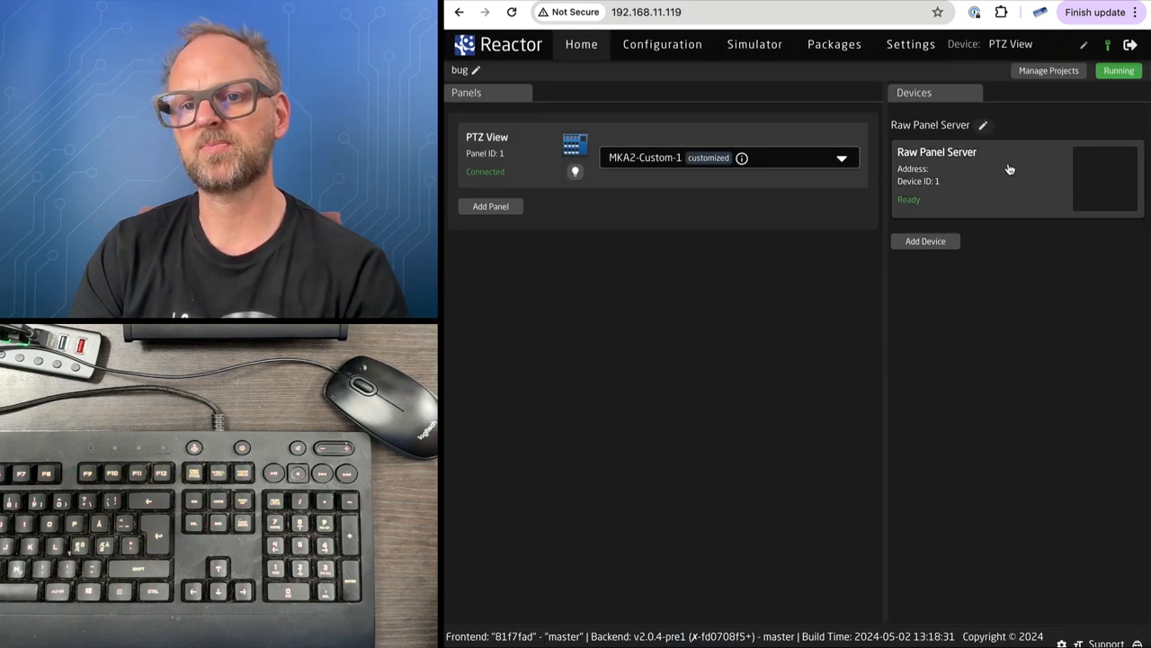
pyautogui.moveTo(877, 196)
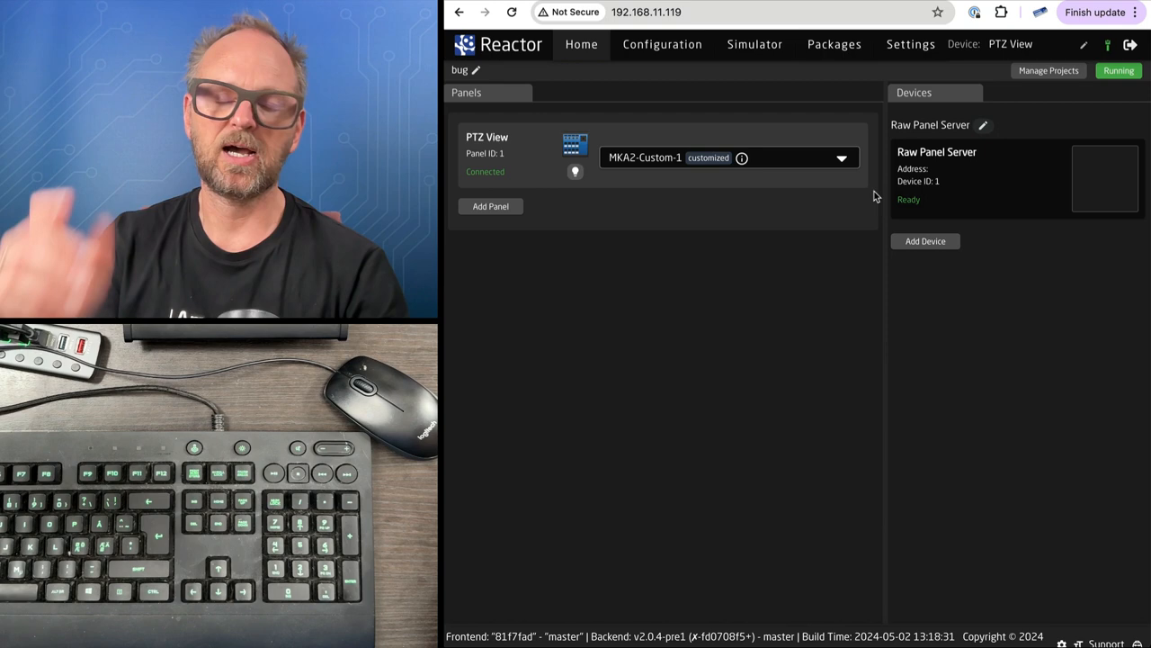
pyautogui.moveTo(694, 165)
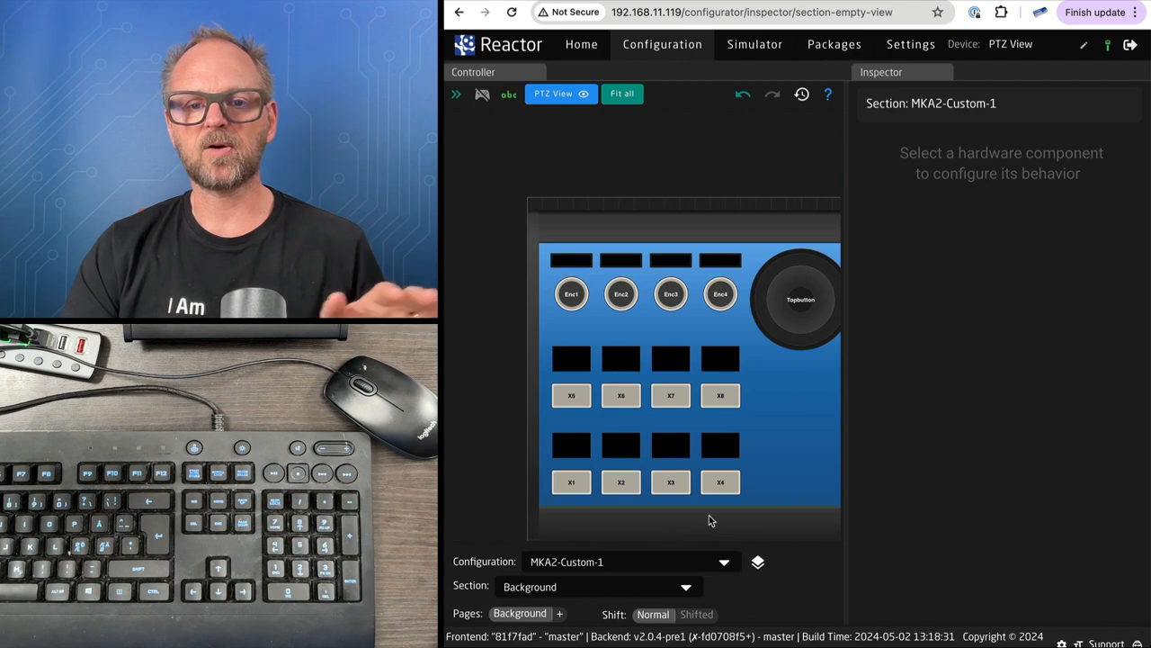
# - Assign X5 a Raw Panel Server (ID 1) Button Action with HWC ID 4
pyautogui.scroll(-3)
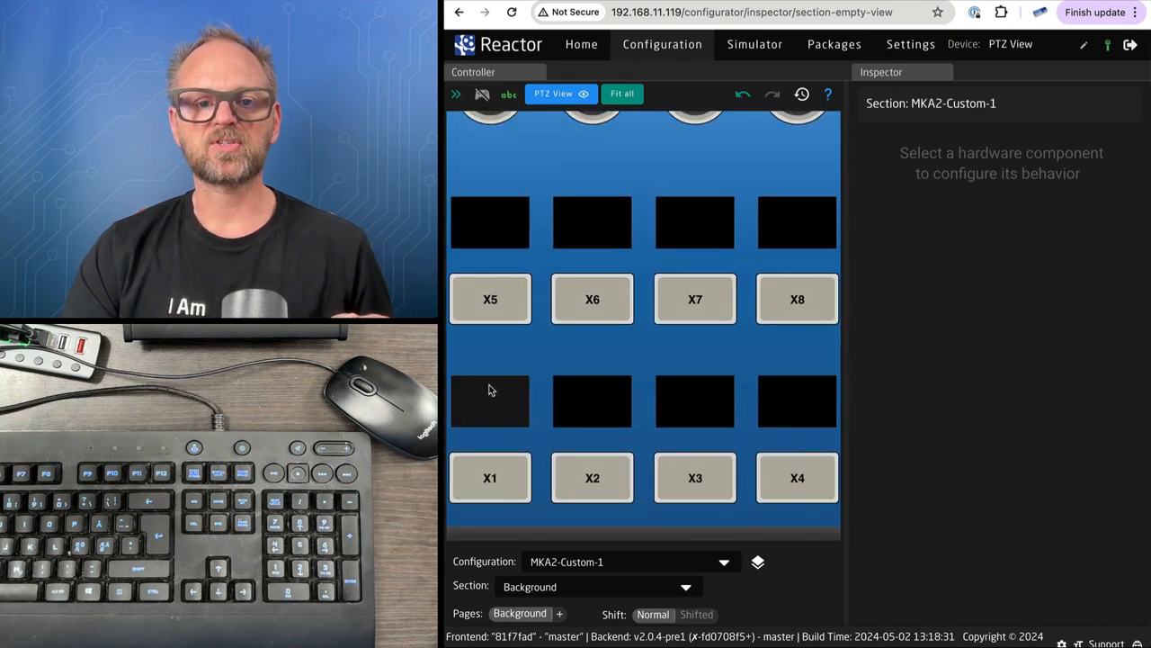
pyautogui.click(490, 478)
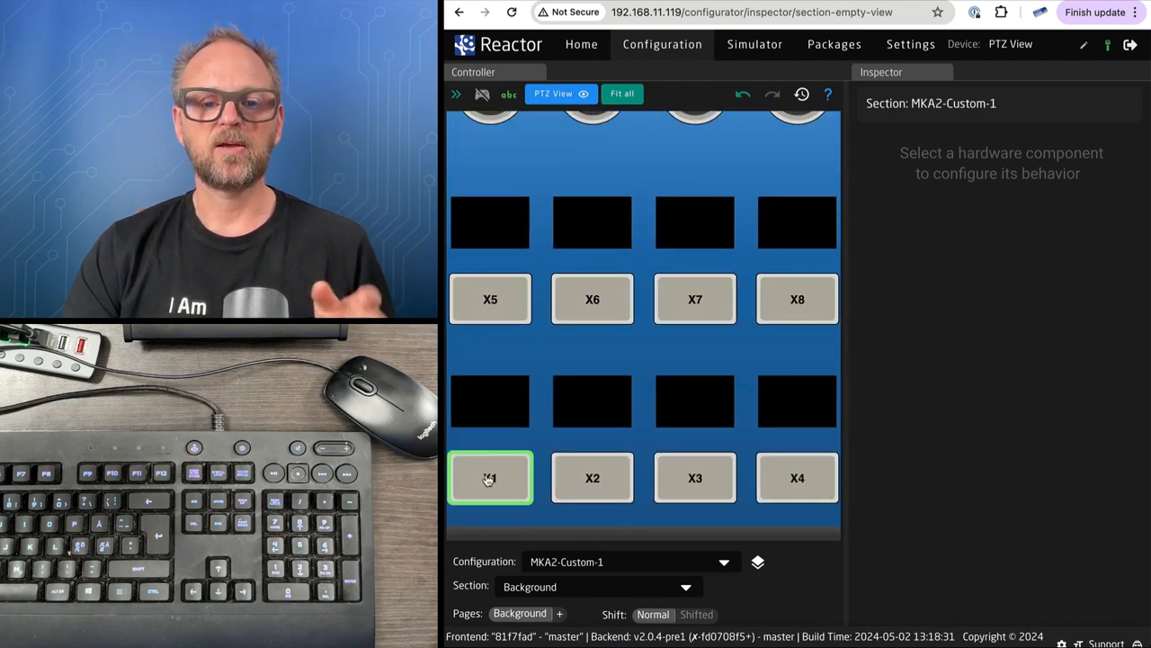
pyautogui.click(796, 298)
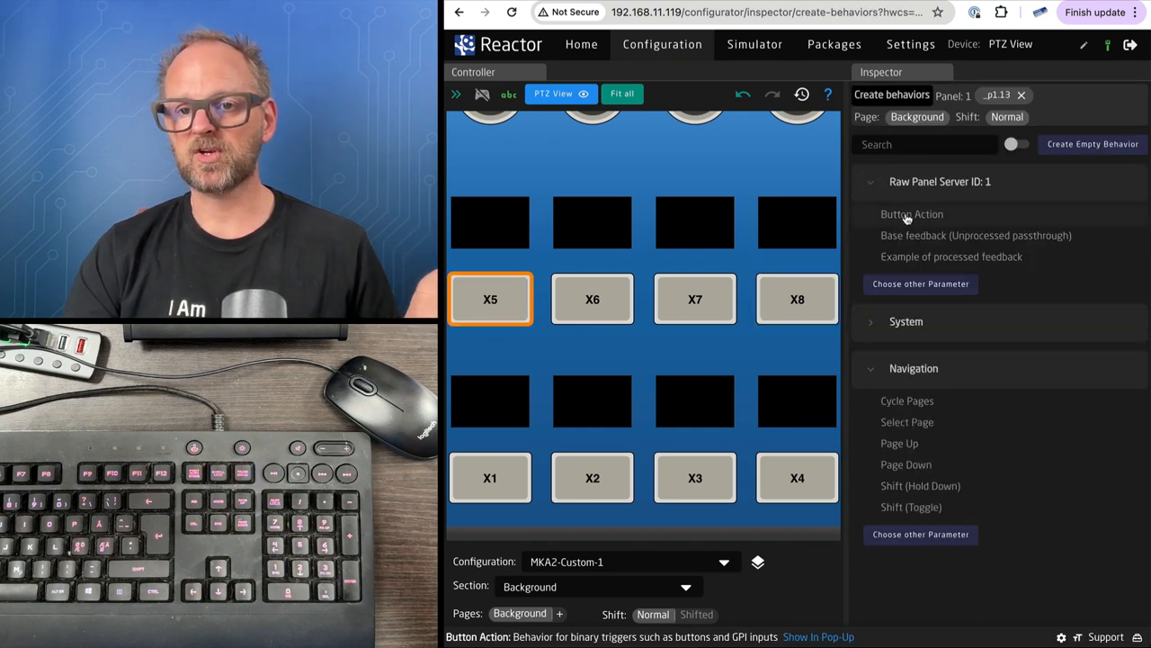
pyautogui.click(912, 214)
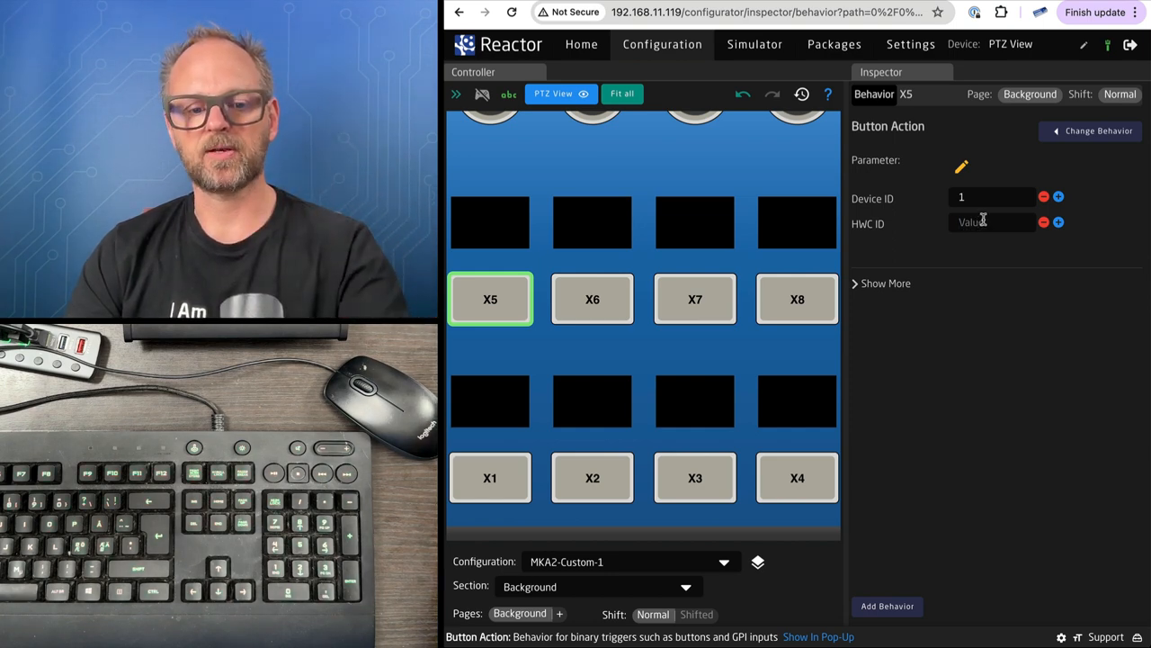
pyautogui.write('4')
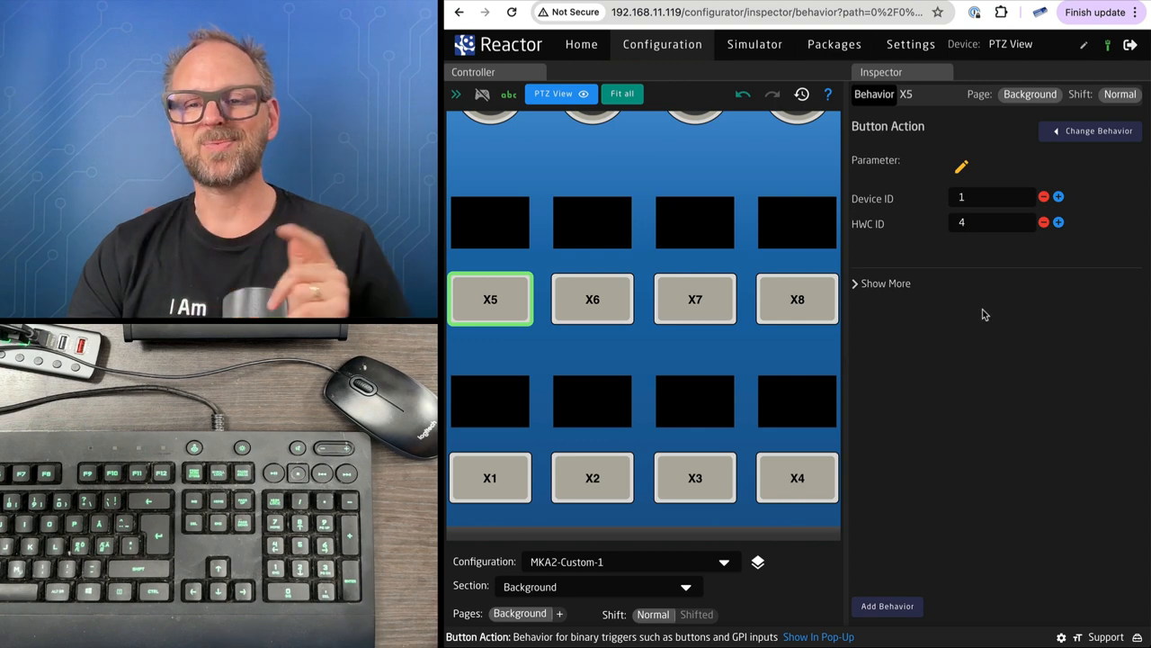
pyautogui.moveTo(540, 336)
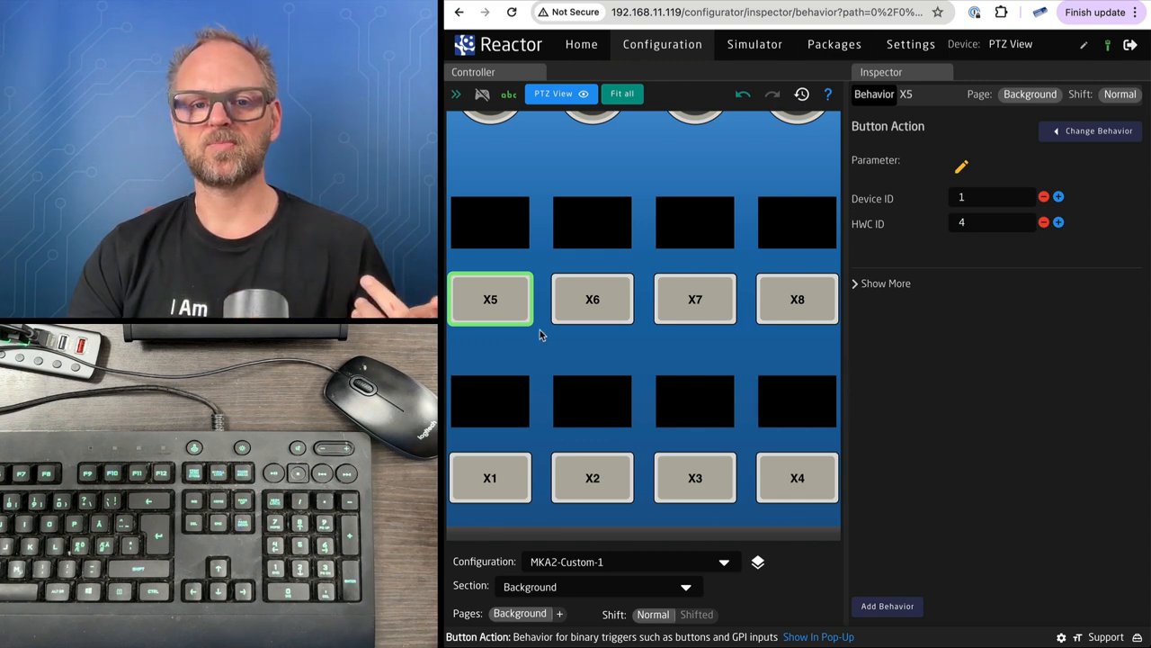
pyautogui.moveTo(843, 302)
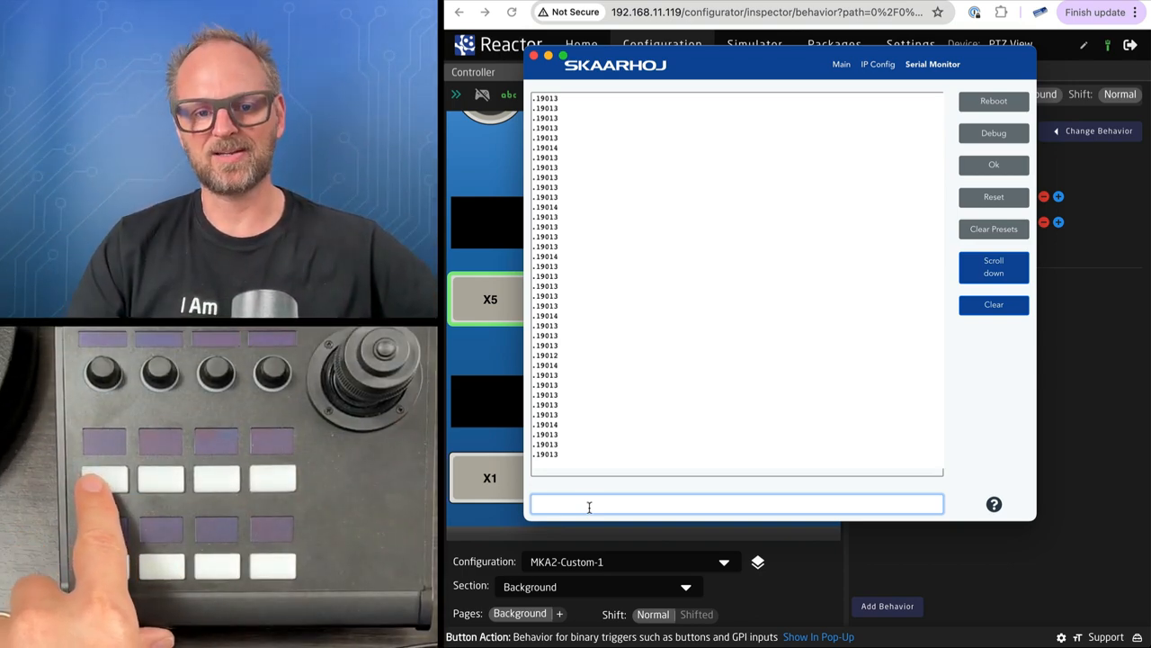
# - Press X5 repeatedly and watch HWC#4.4 Down/Up lines and typed 'a' characters appear
pyautogui.write('a')
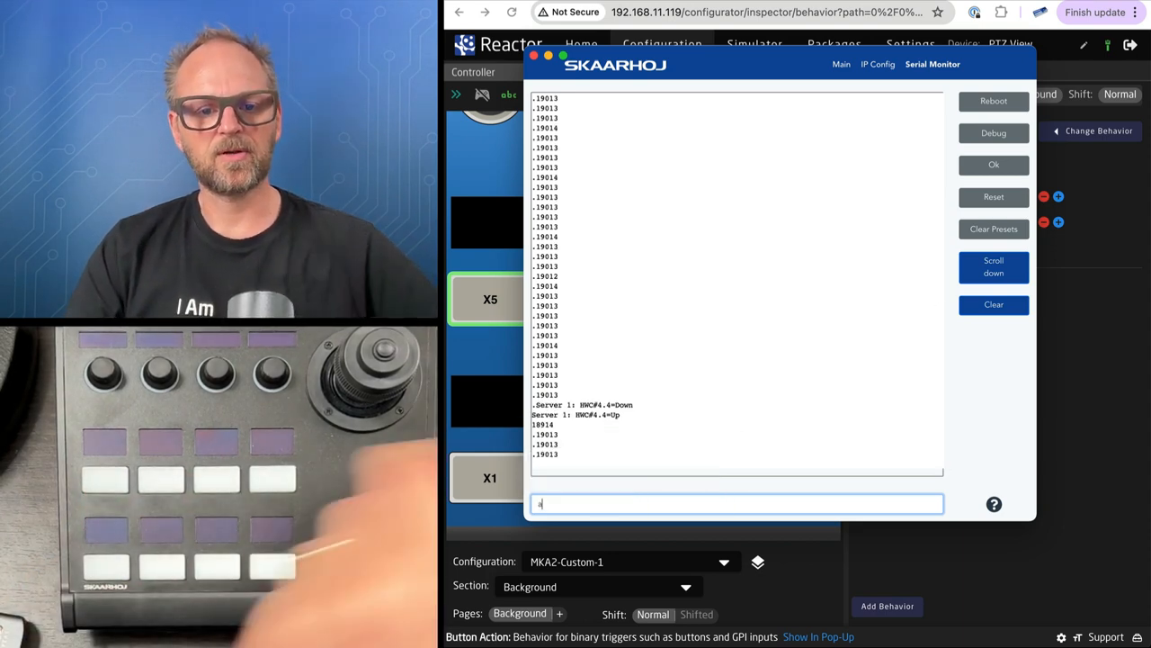
pyautogui.write('aaaaa')
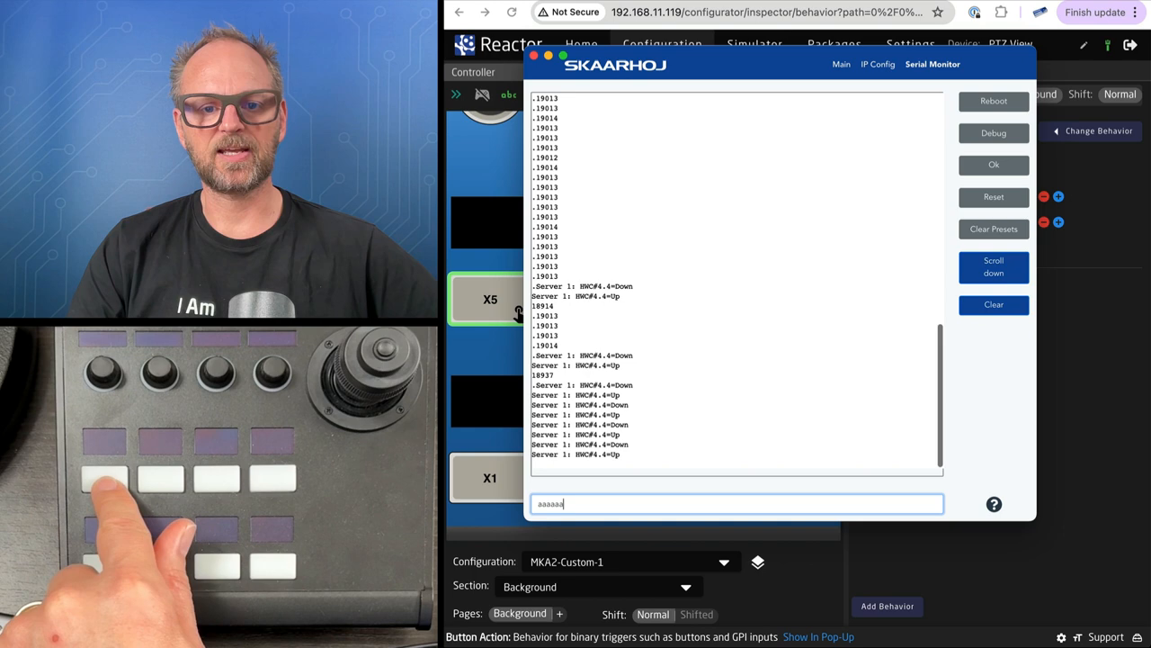
pyautogui.write('aaa')
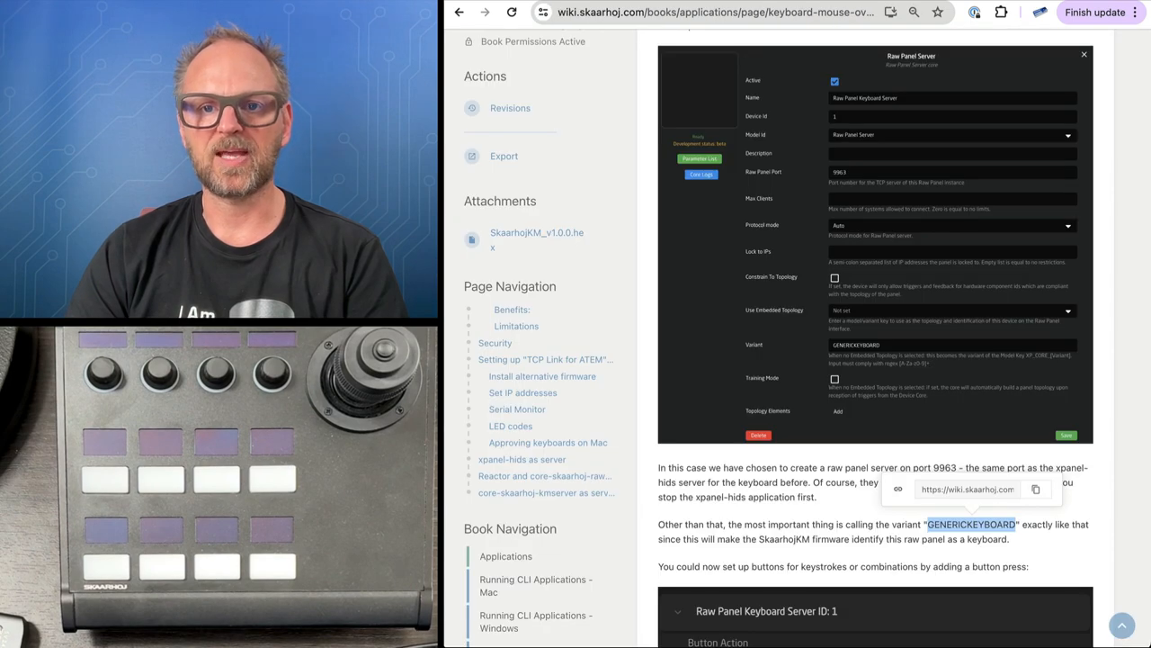
# - Scroll to the keyboard.png keycode chart and review the codes, such as A = 4
pyautogui.scroll(-3)
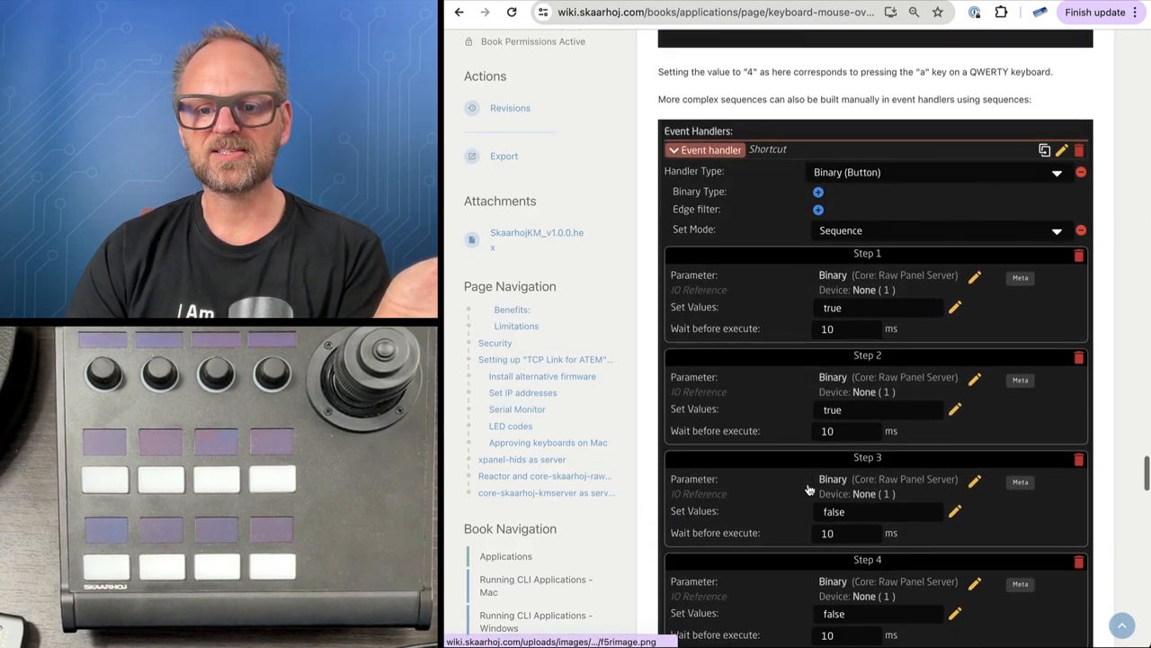
pyautogui.scroll(-3)
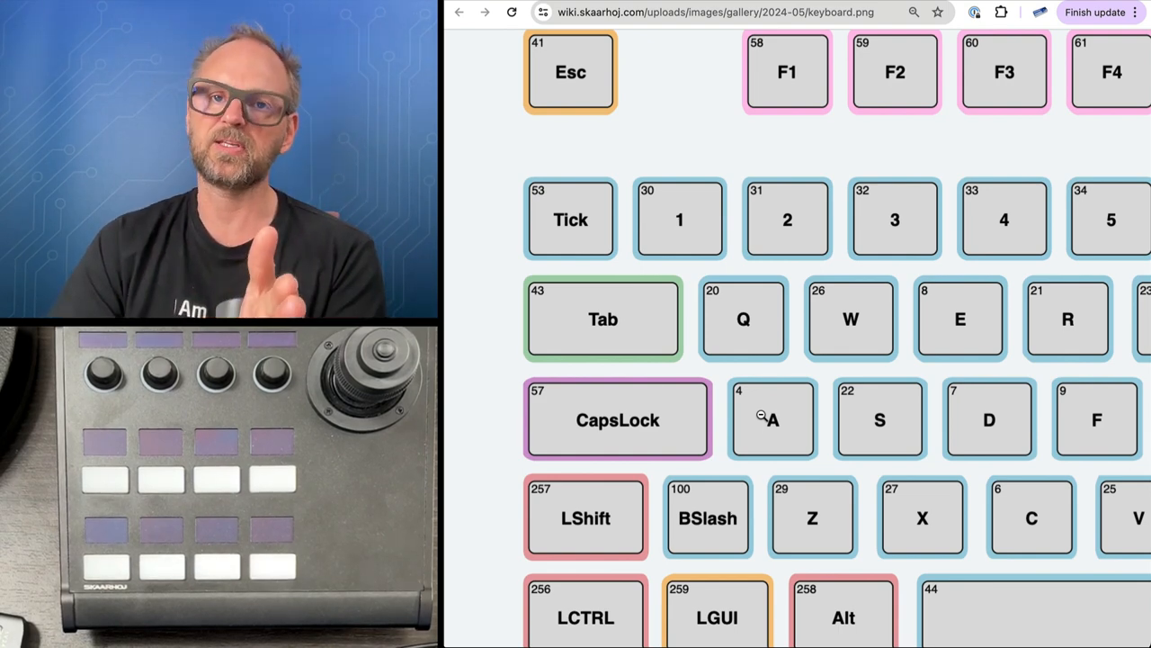
pyautogui.moveTo(880, 420)
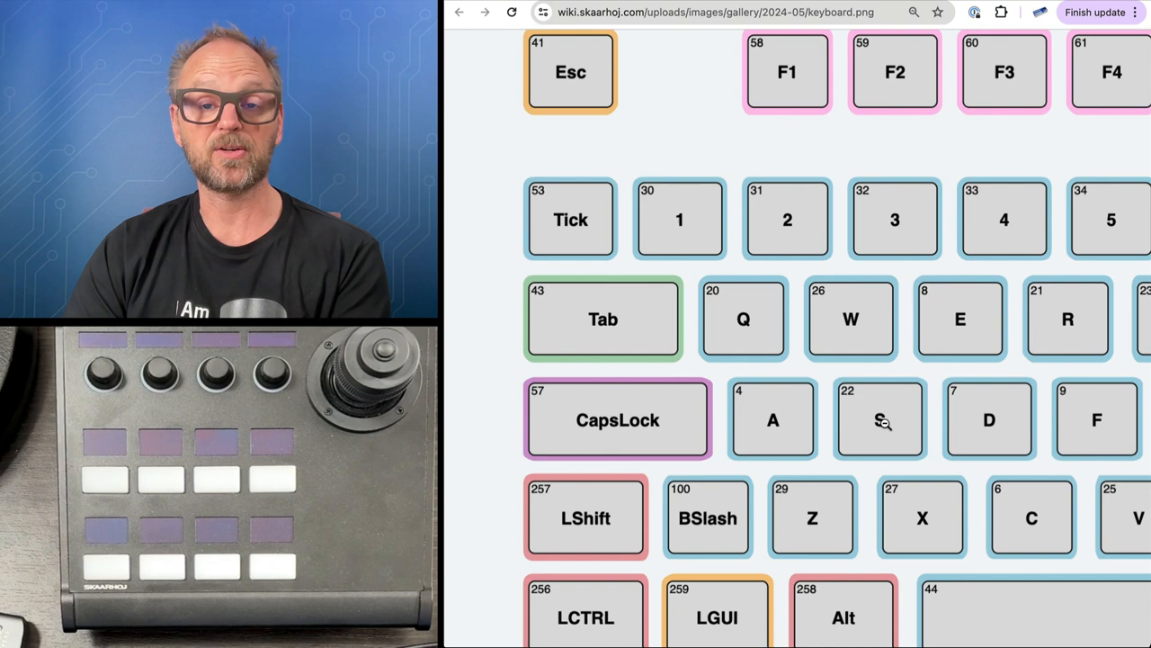
pyautogui.moveTo(980, 535)
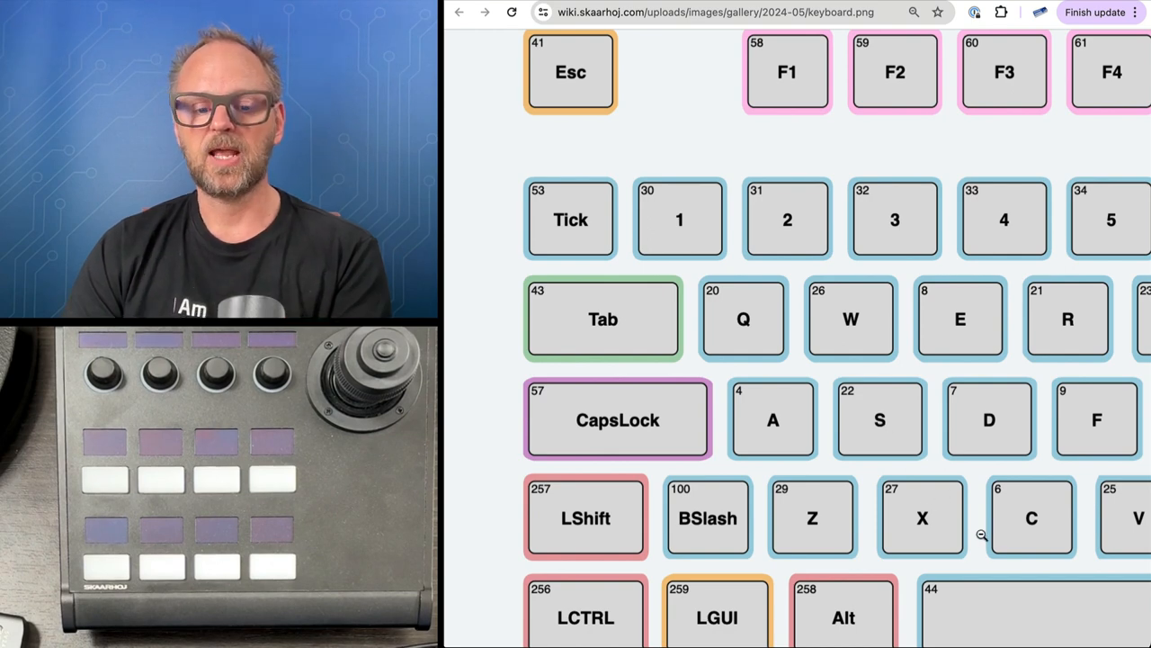
pyautogui.scroll(3)
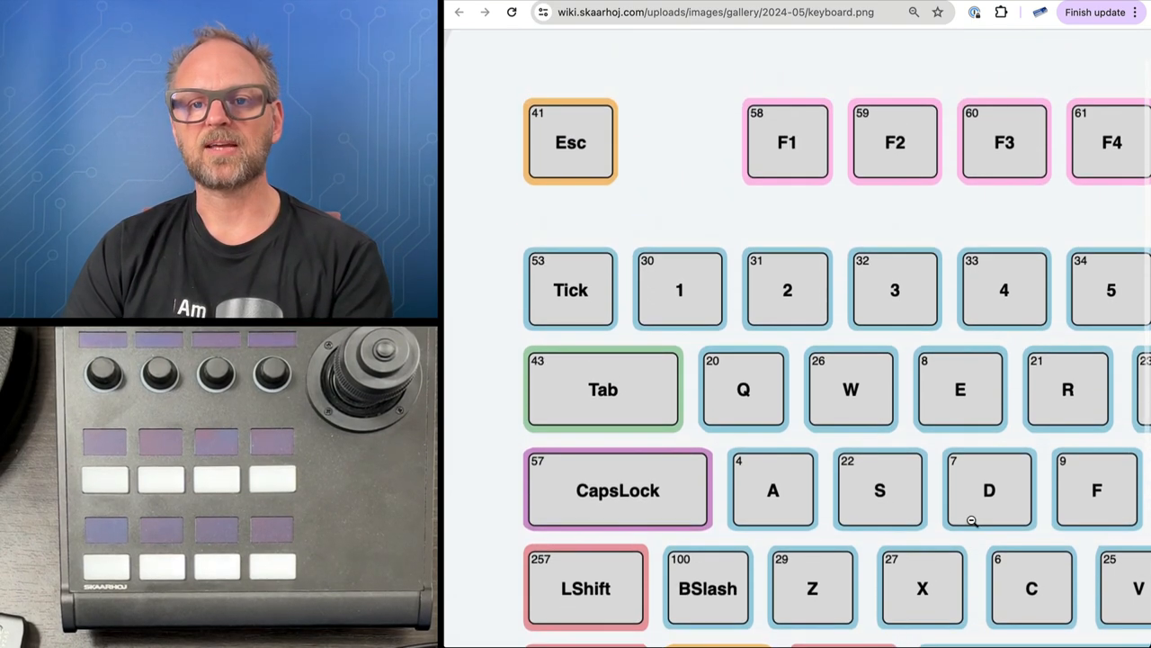
pyautogui.hscroll(3)
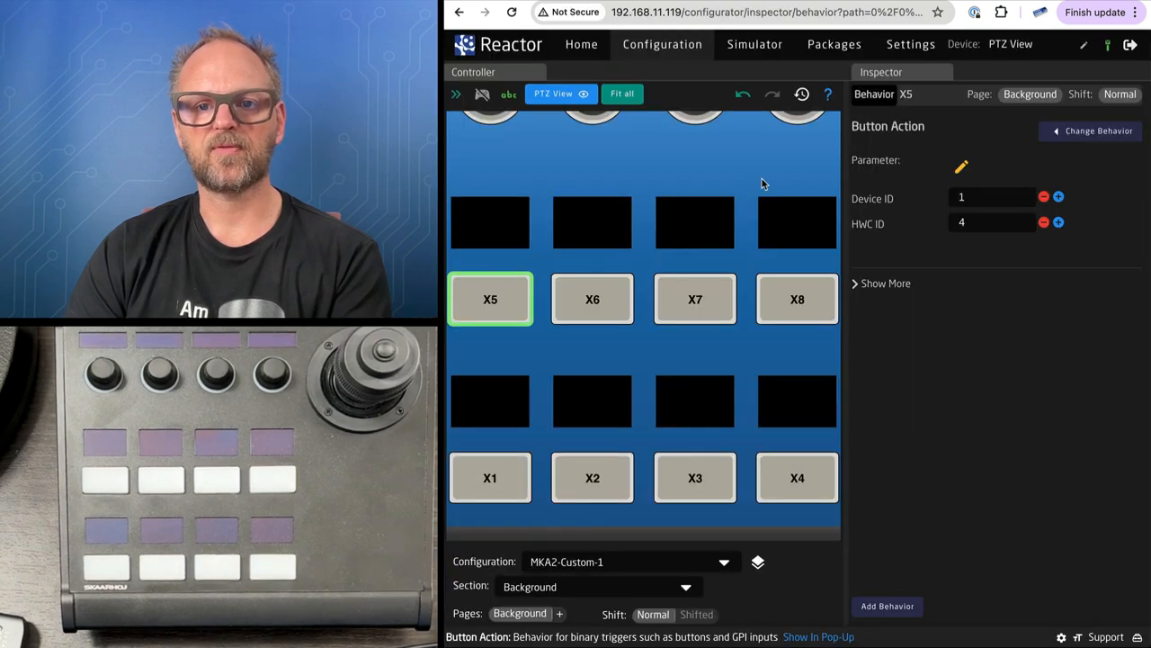
pyautogui.moveTo(765, 174)
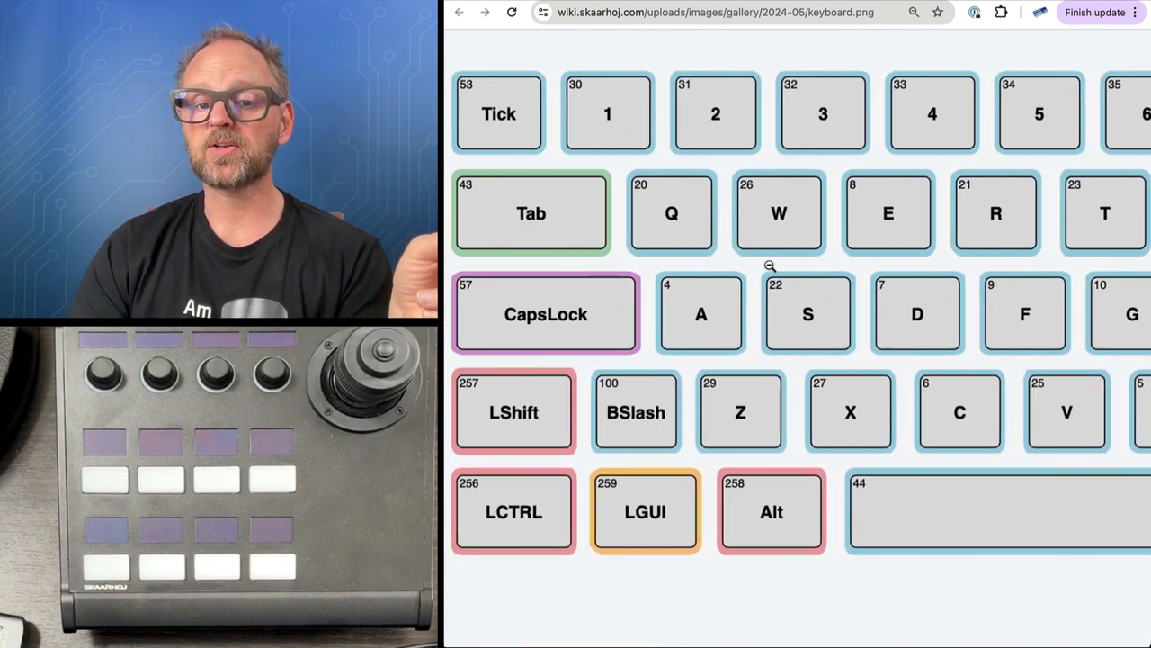
# - Scroll the keyboard chart to show LCTRL (256), LGUI (259), C (6) and V (25)
pyautogui.hscroll(3)
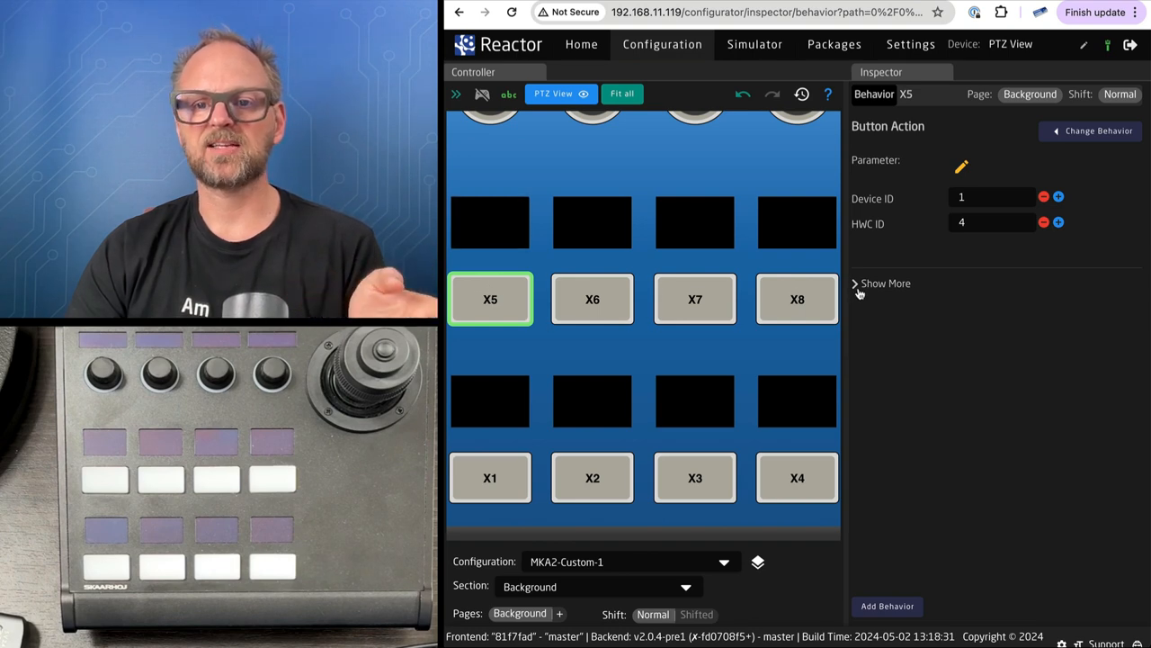
# - Add a Default Feedback Textline1 reading 'Letter a' to X5's display
pyautogui.click(885, 284)
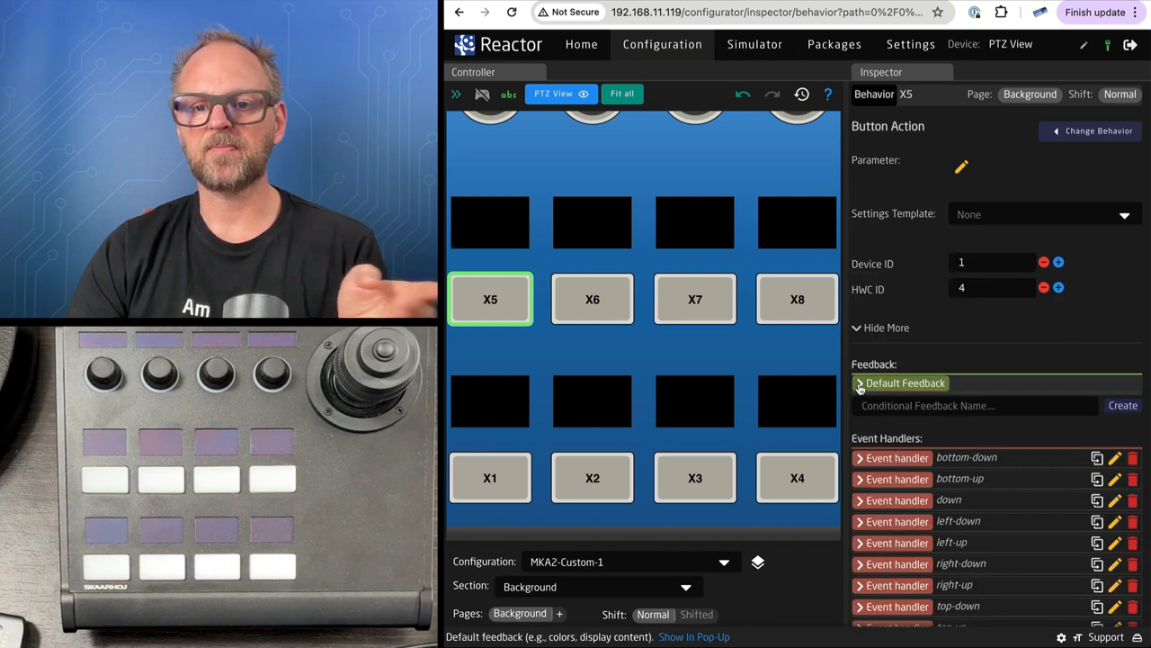
pyautogui.click(859, 382)
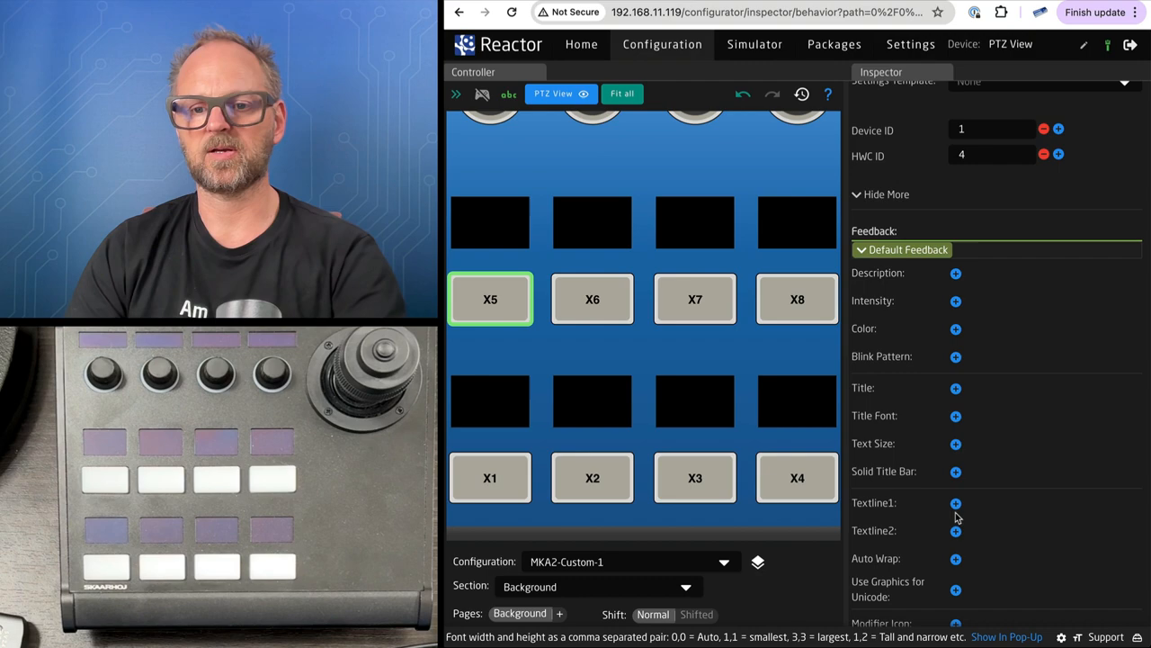
pyautogui.click(955, 502)
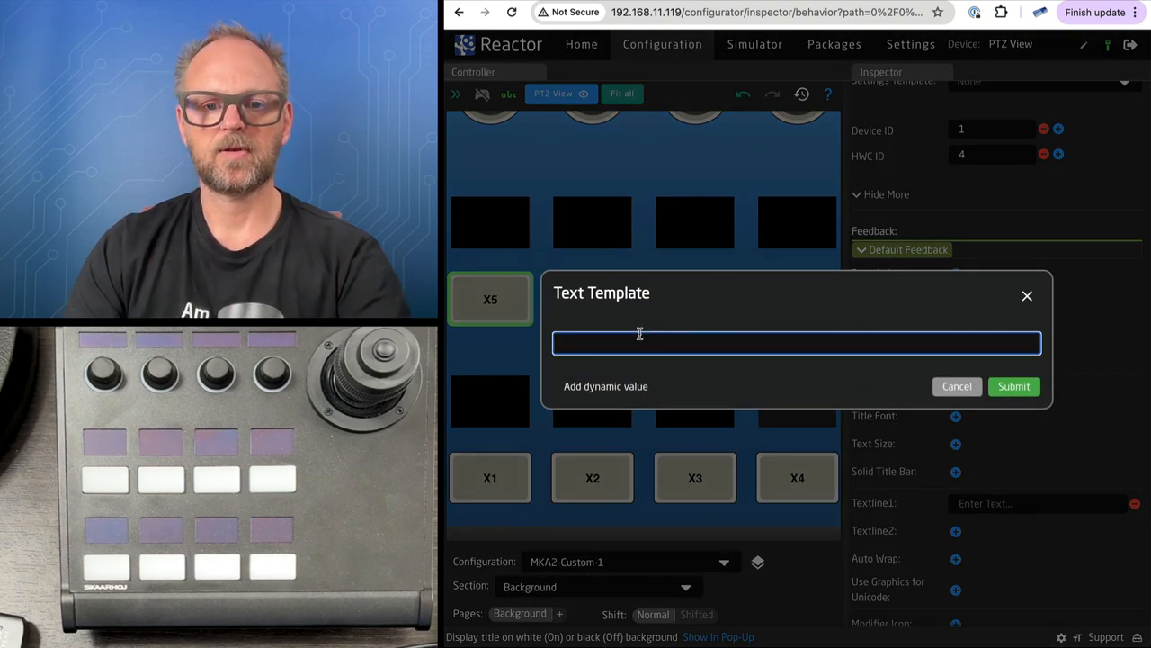
pyautogui.write('Letter')
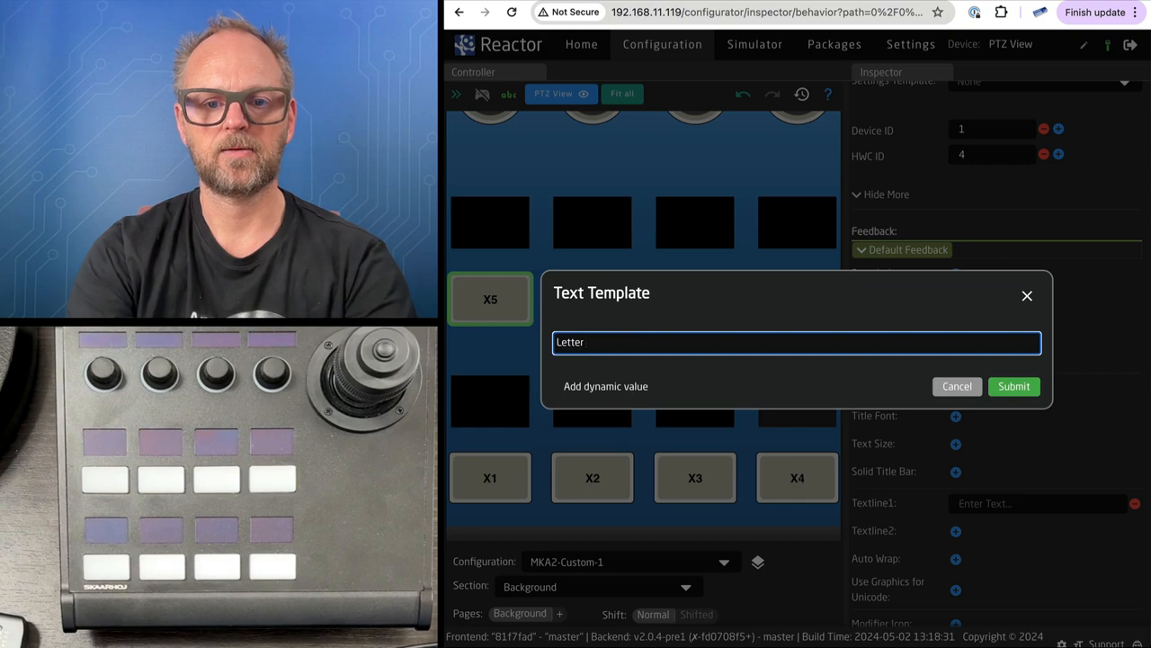
pyautogui.click(1013, 386)
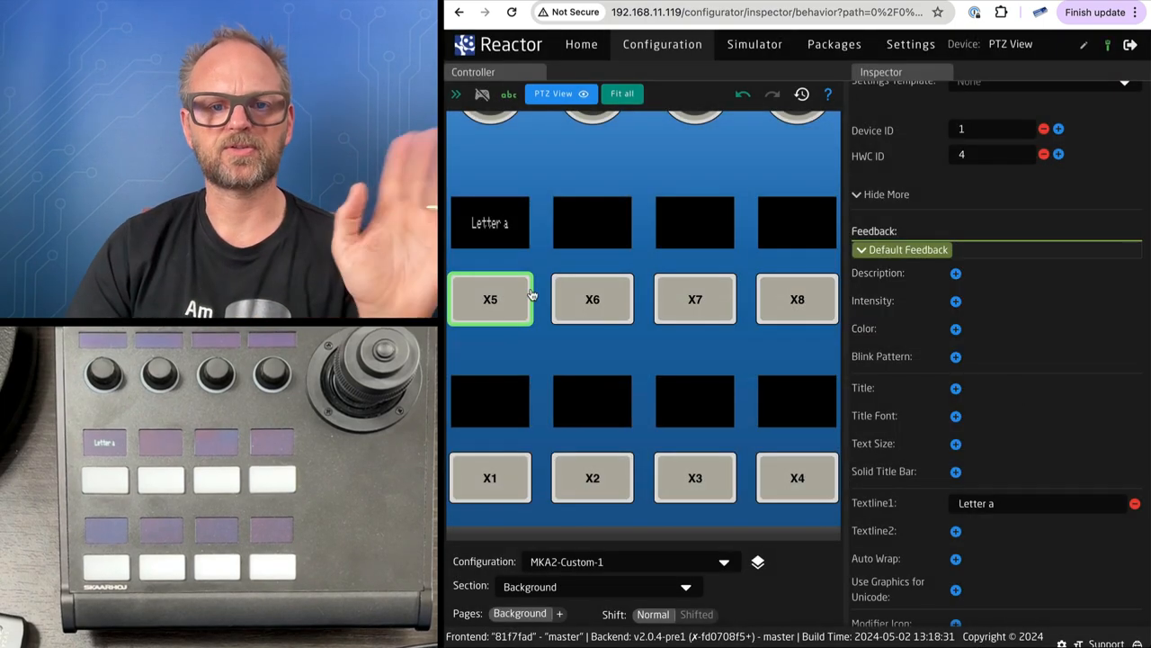
pyautogui.click(490, 477)
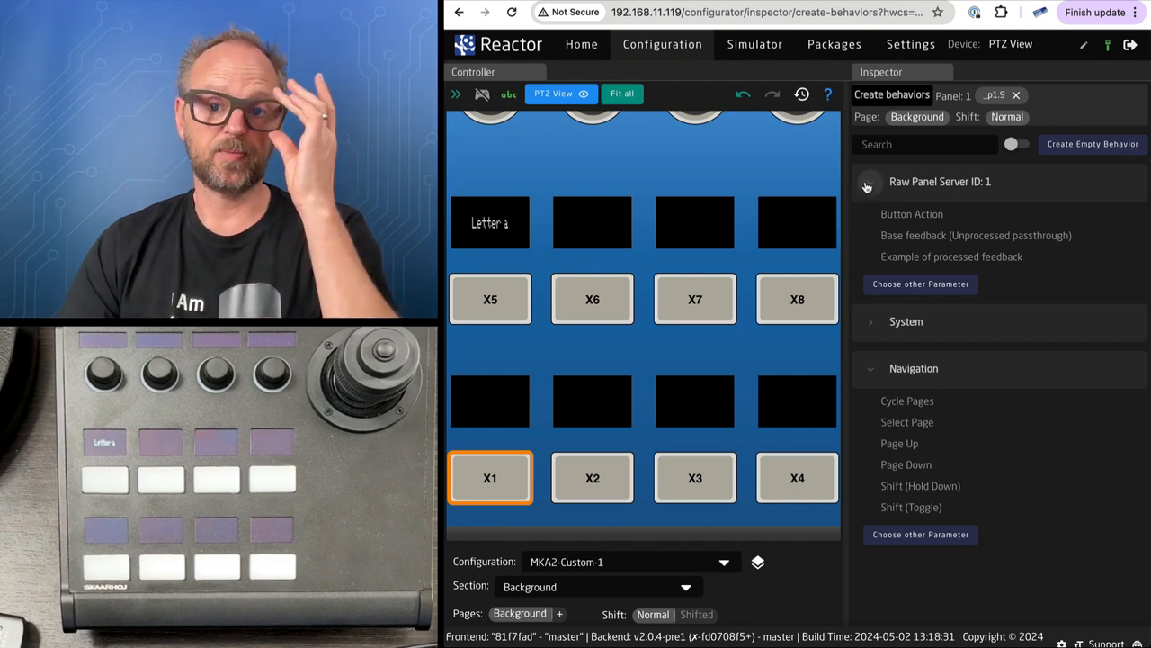
# - Collapse the Raw Panel Server behavior group and give X1 a blank behavior
pyautogui.click(869, 181)
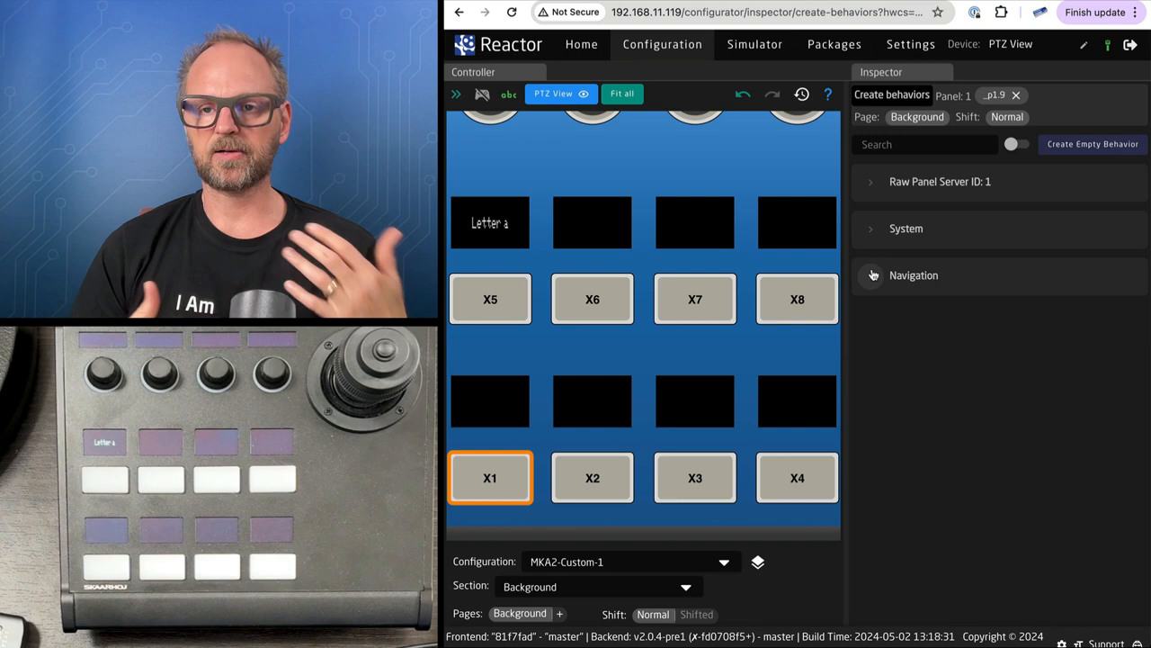
pyautogui.moveTo(939, 222)
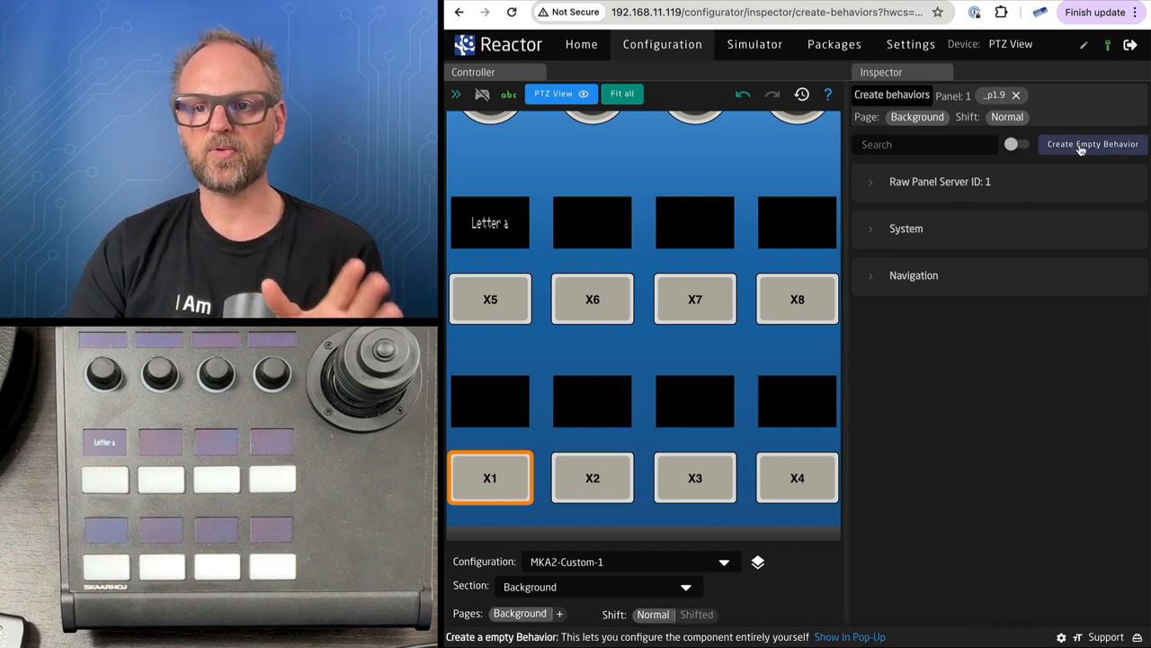
pyautogui.click(1092, 144)
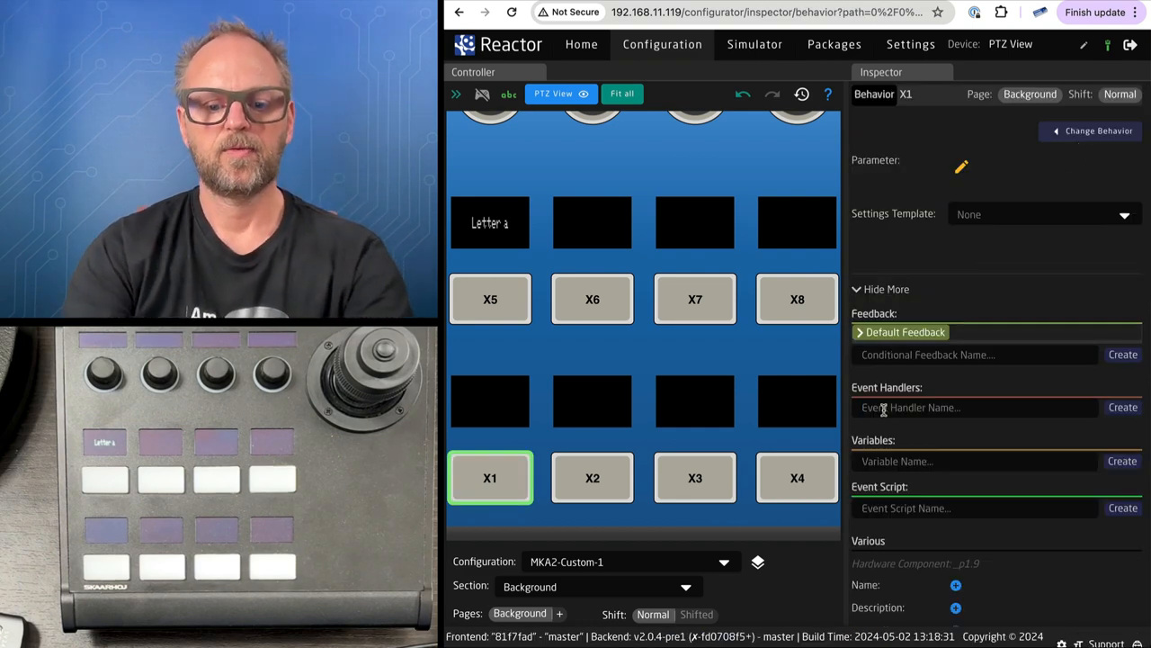
# - Create a 'shortcut' button event handler on X1 and set its mode to Sequence
pyautogui.write('shortcut')
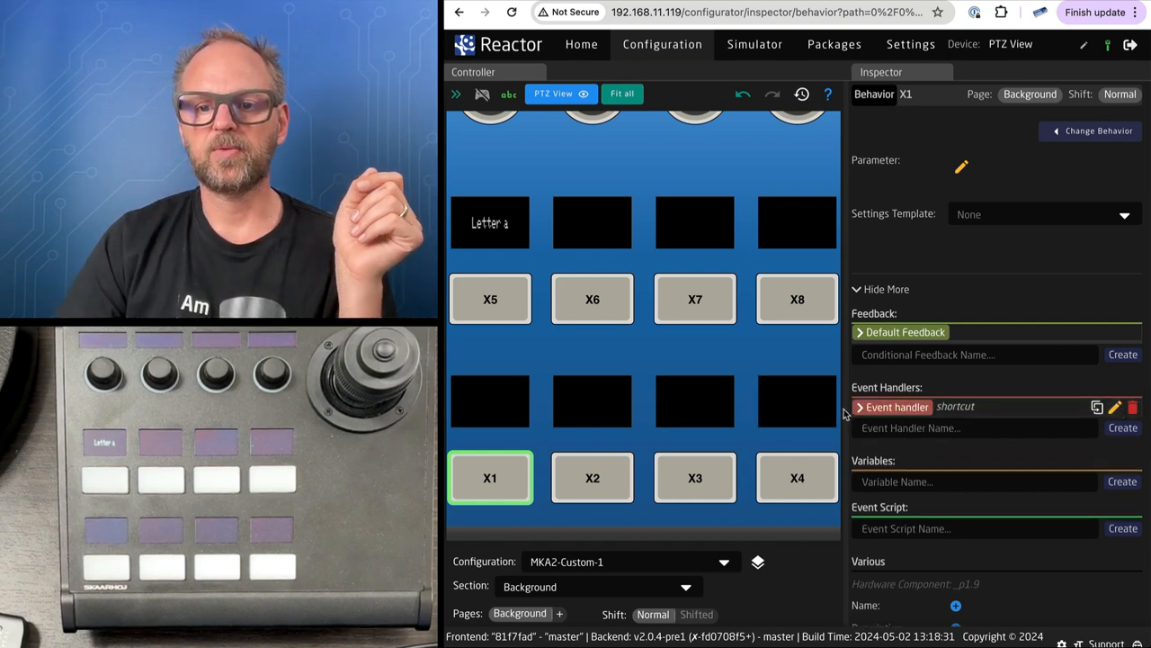
pyautogui.click(860, 407)
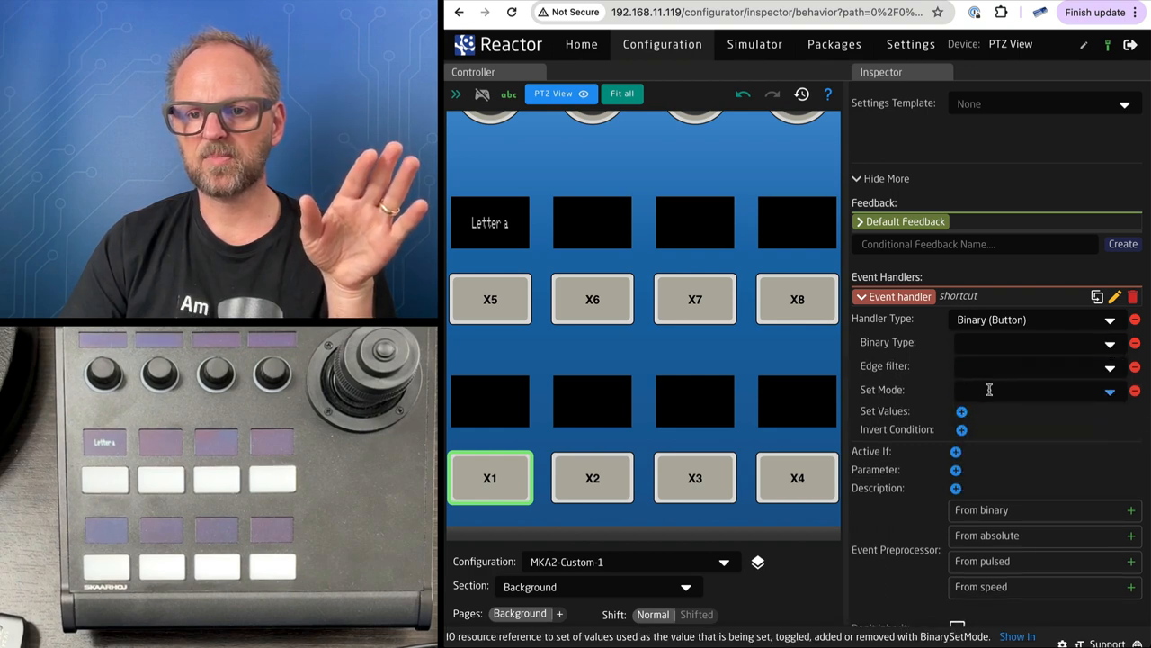
pyautogui.click(1110, 389)
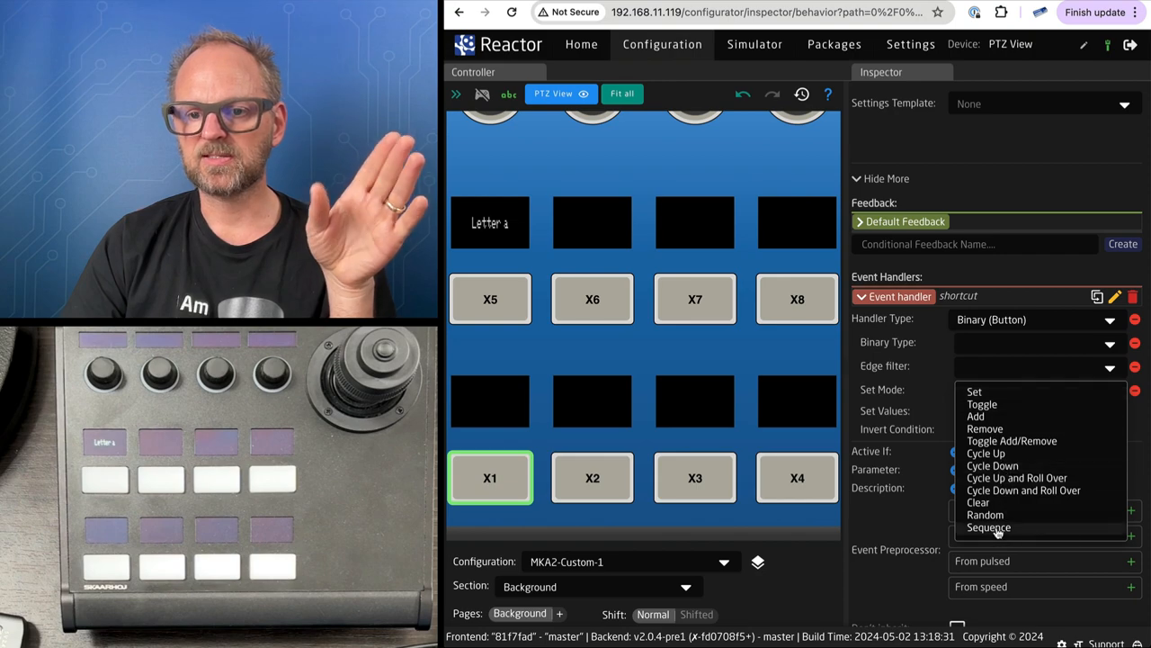
pyautogui.click(988, 527)
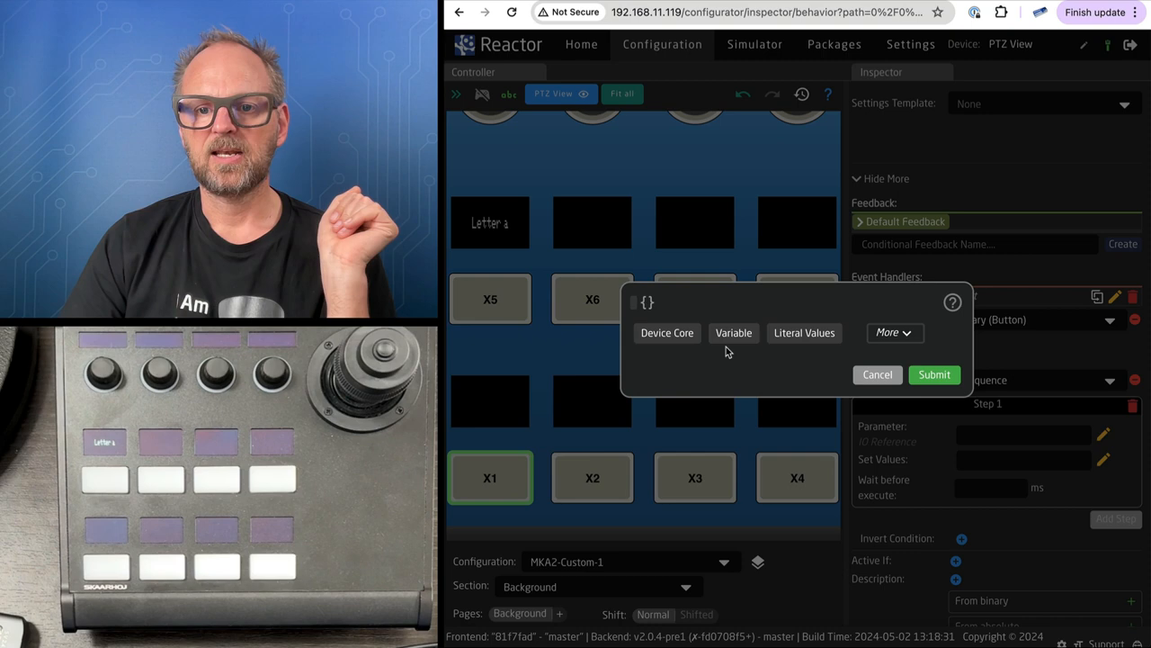
pyautogui.moveTo(667, 333)
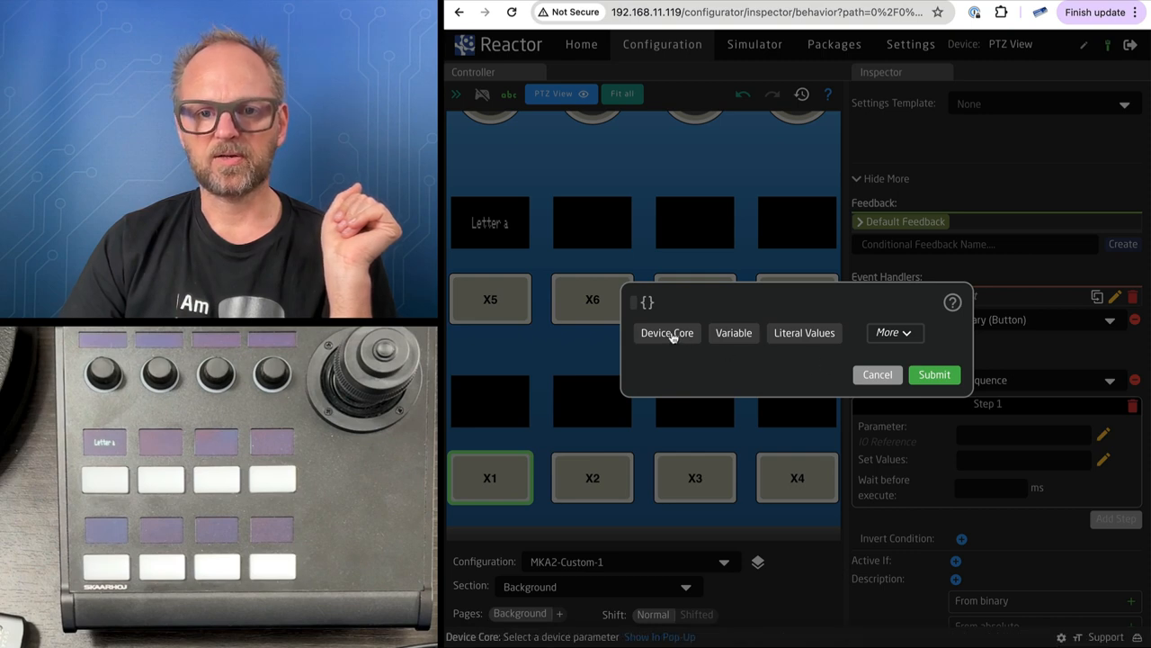
# - Point Step 1 at the Raw Panel Server's Binary parameter with HWC 6
pyautogui.click(667, 332)
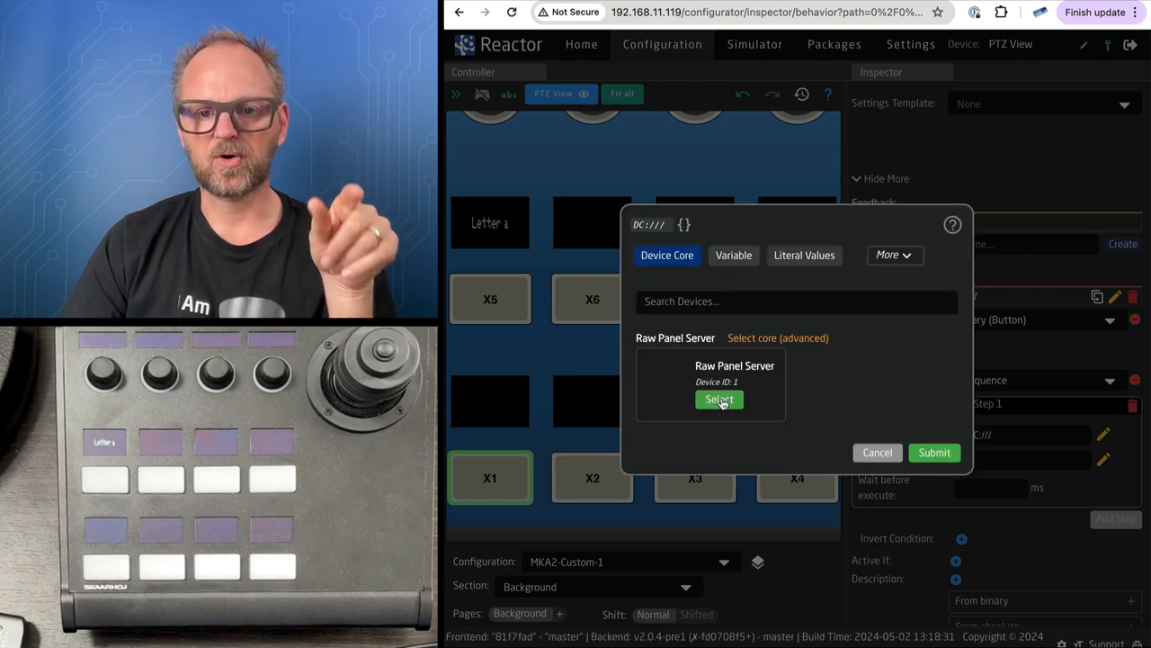
pyautogui.click(718, 399)
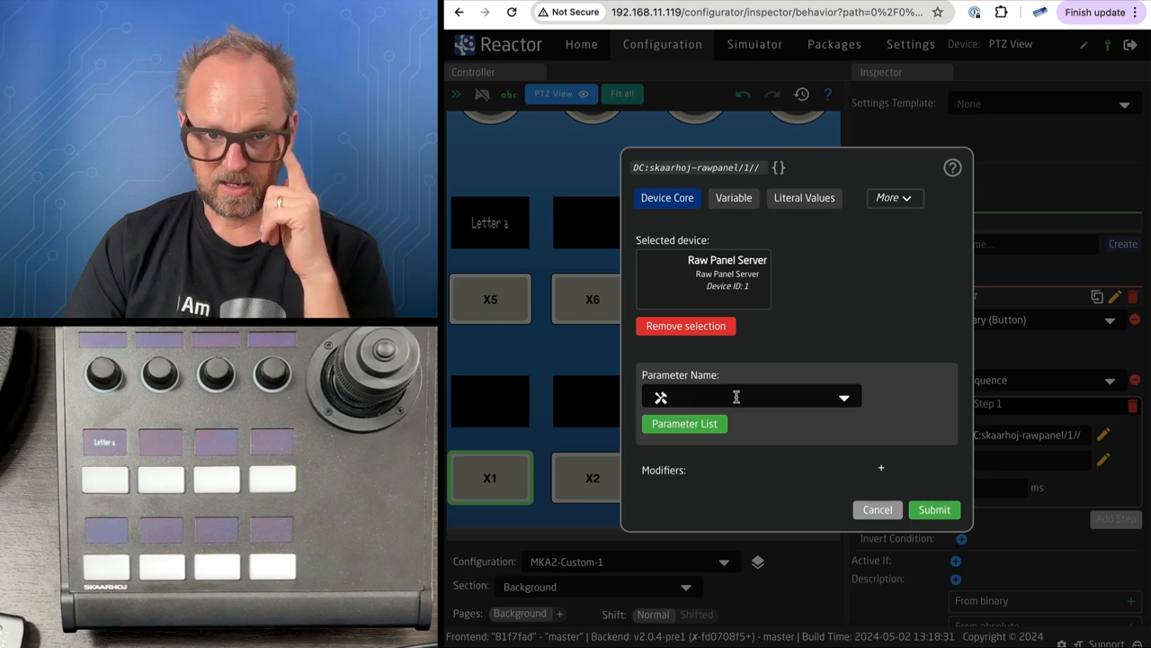
pyautogui.click(843, 398)
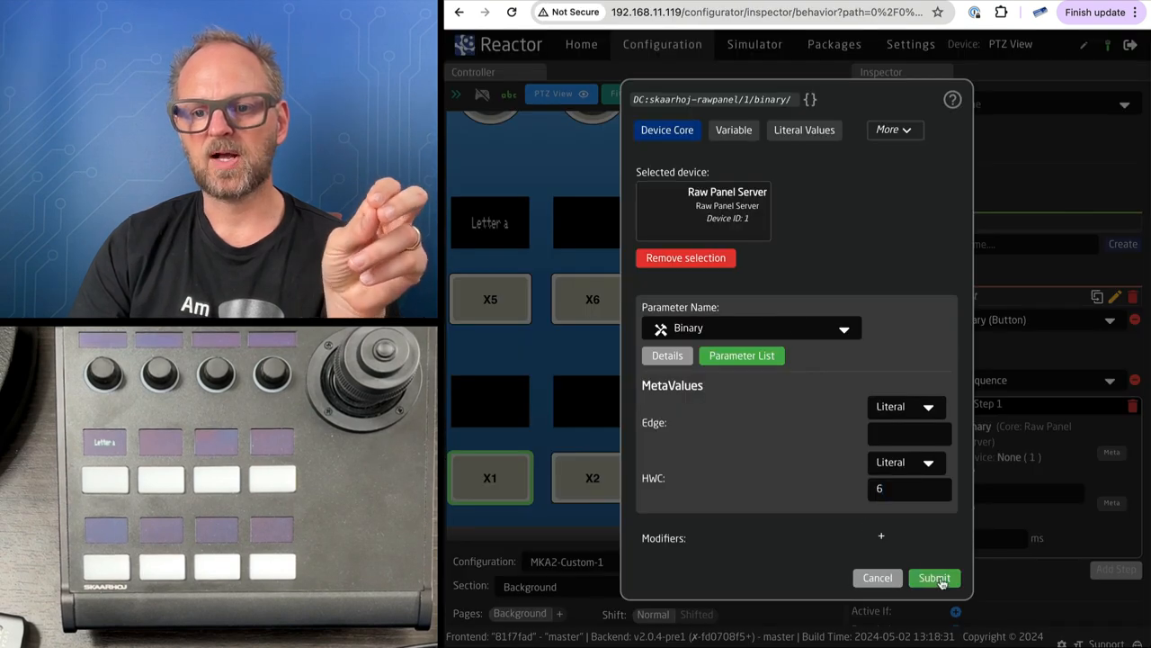
pyautogui.click(933, 578)
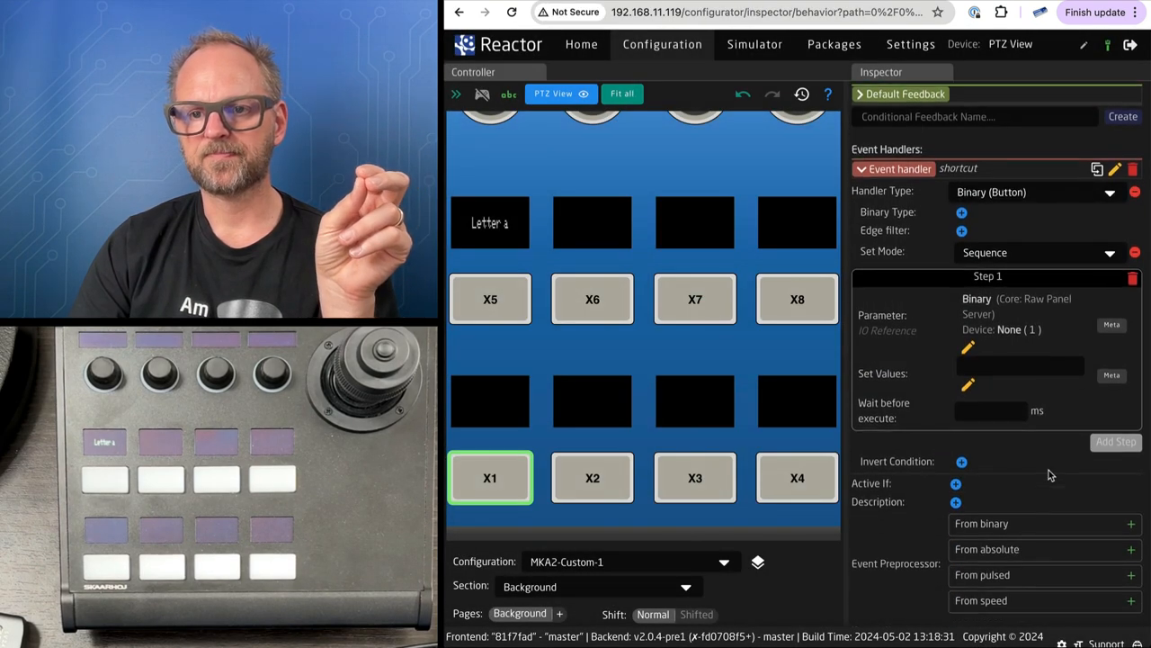
pyautogui.moveTo(1021, 349)
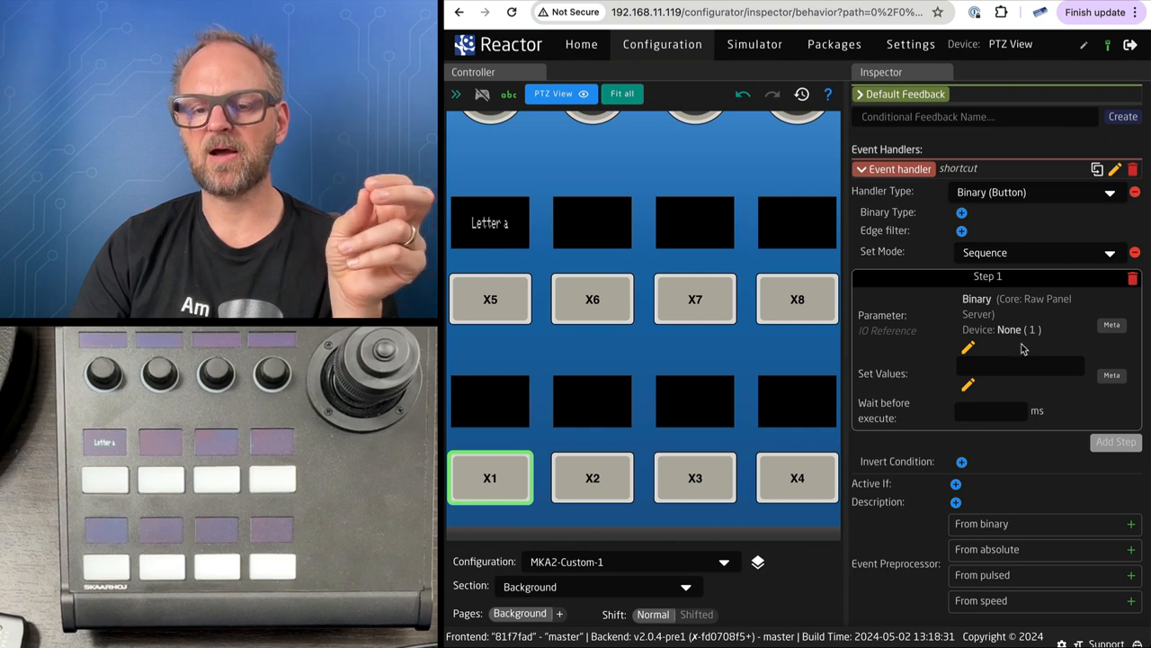
# - Set Step 1's value to 'true' and add an empty Step 2
pyautogui.click(1019, 366)
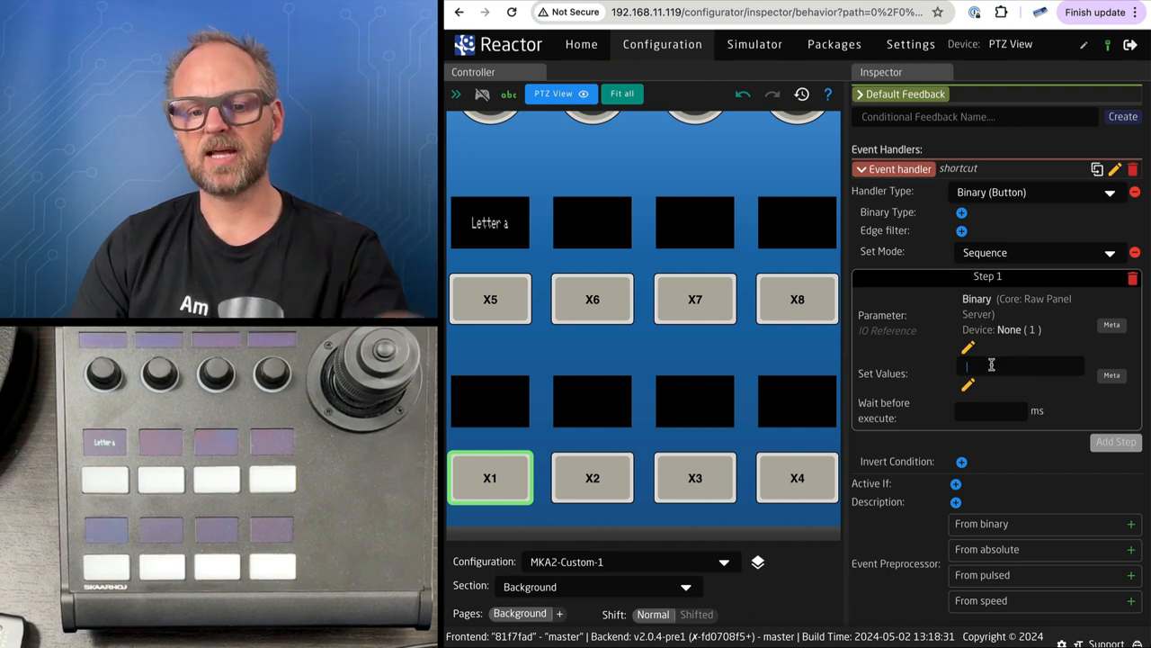
pyautogui.write('true')
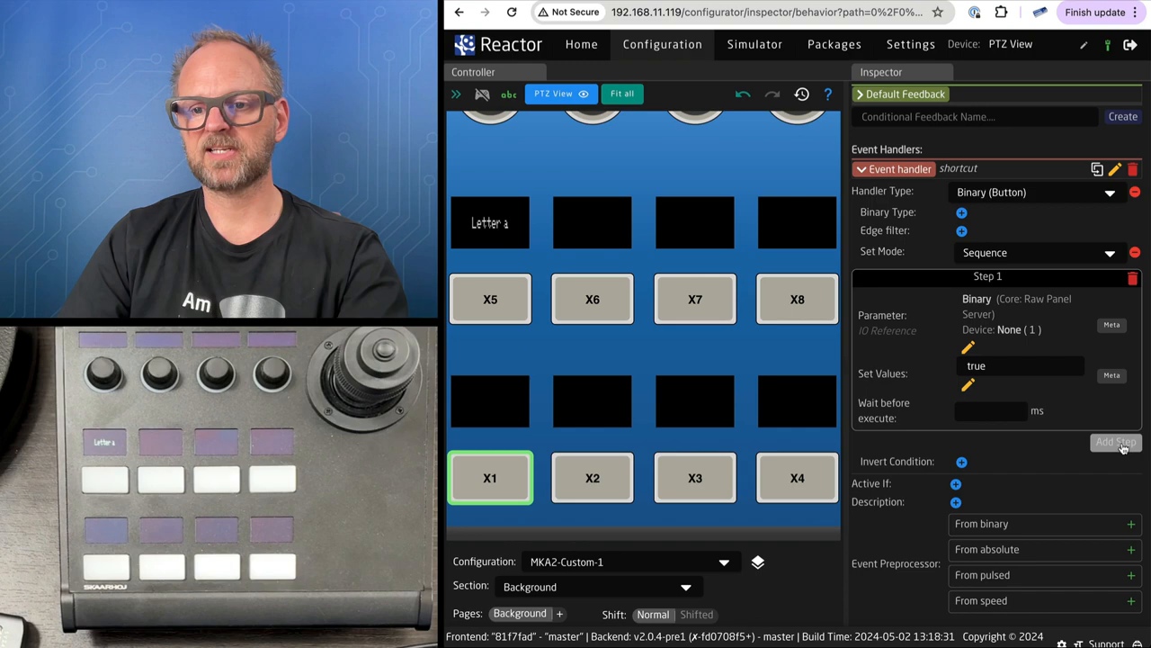
pyautogui.click(1115, 442)
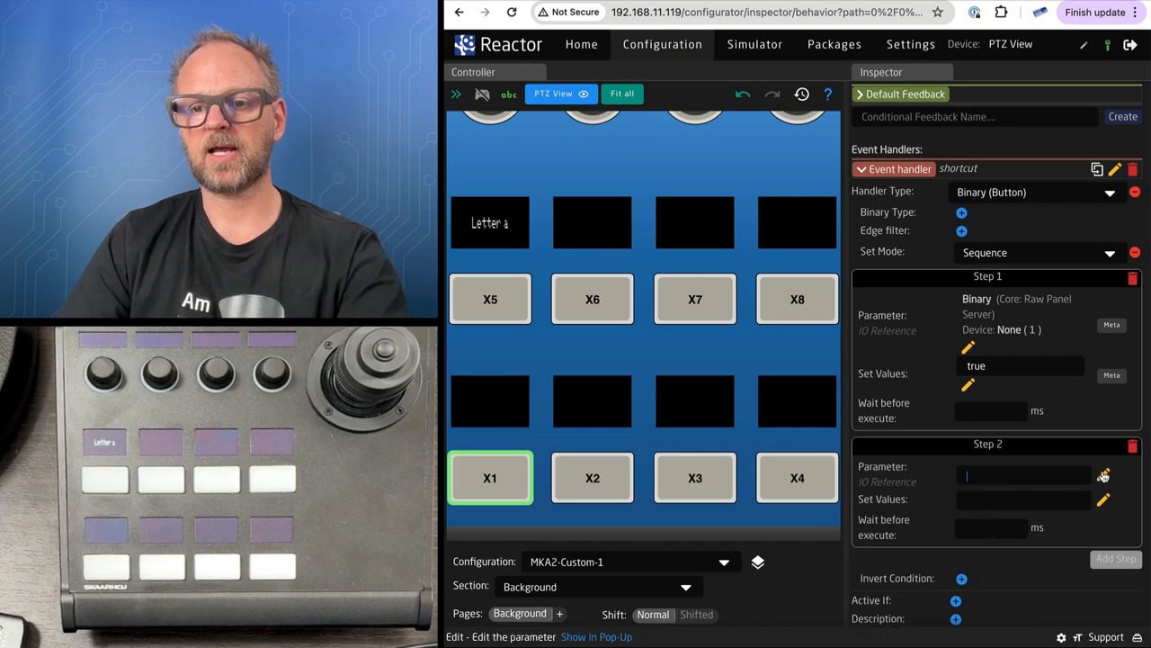
# - Choose Raw Panel Server Binary for Step 2 and open that core's parameter reference
pyautogui.click(1104, 475)
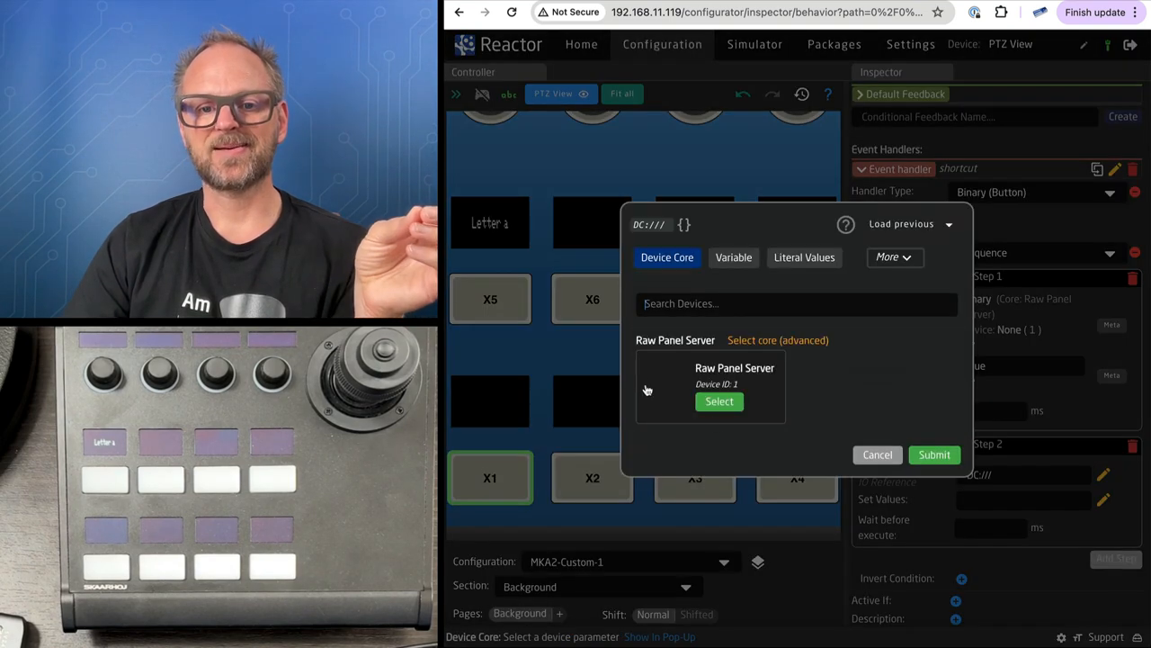
pyautogui.click(720, 401)
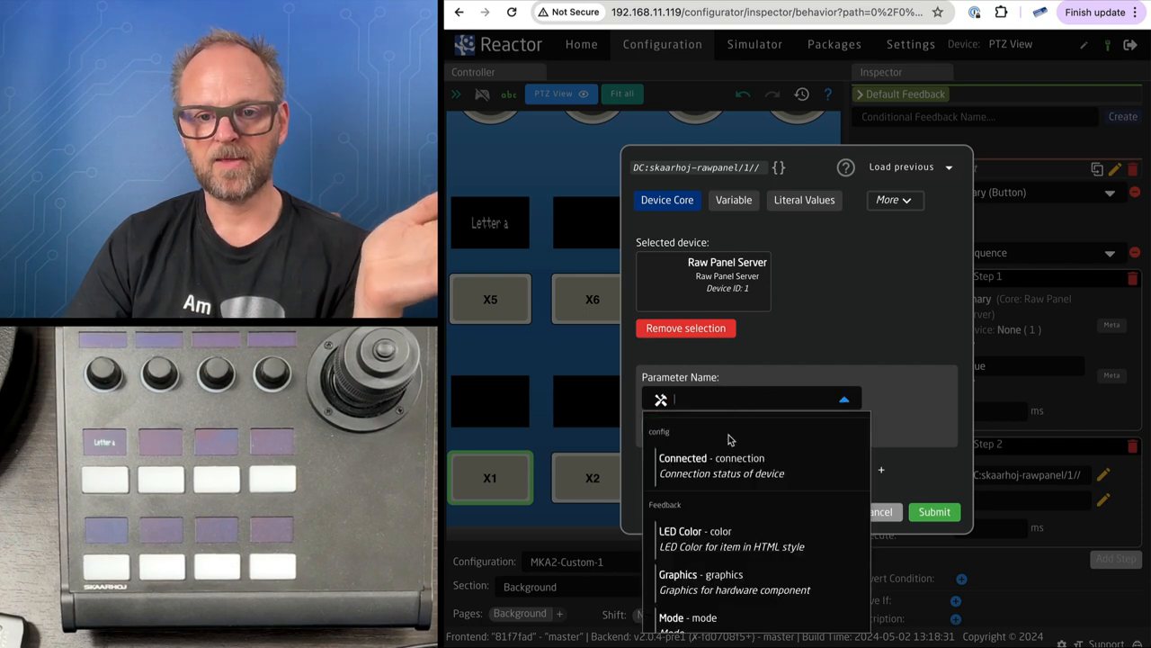
pyautogui.scroll(-3)
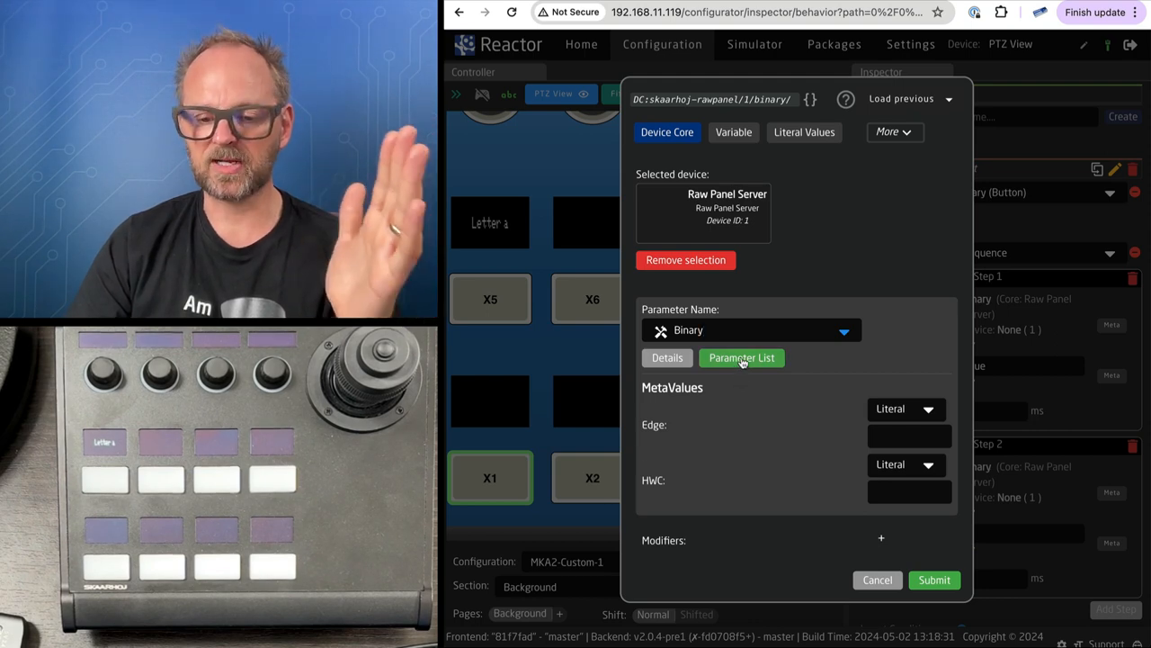
pyautogui.click(741, 357)
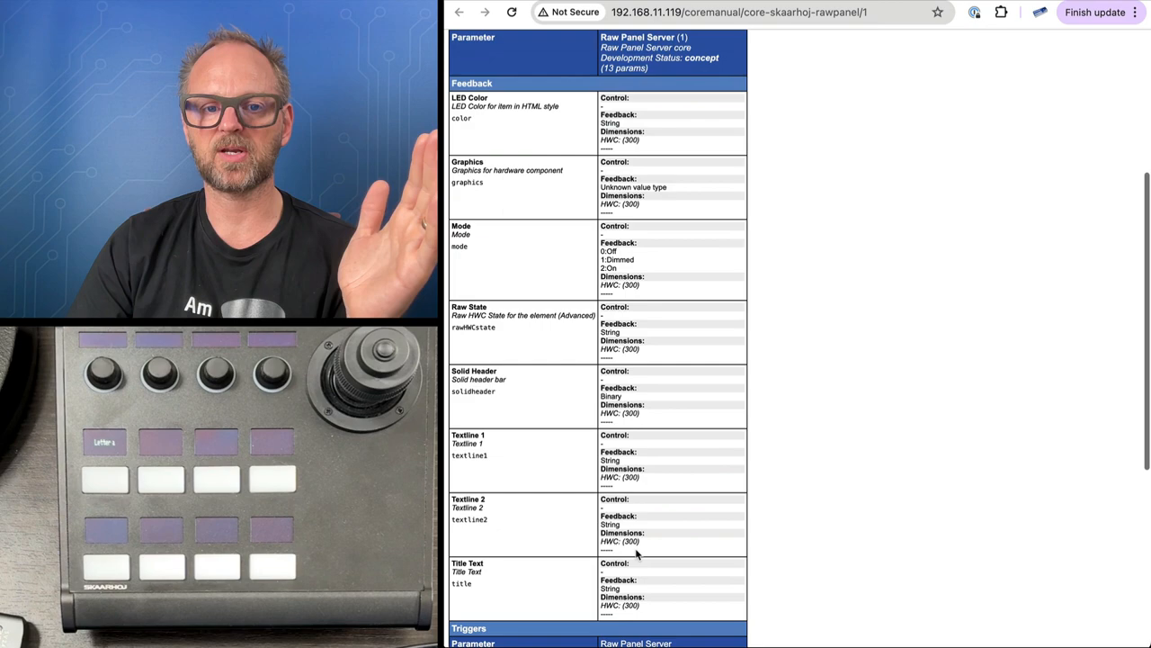
# - Scroll through the Raw Panel Server parameter reference page
pyautogui.scroll(-3)
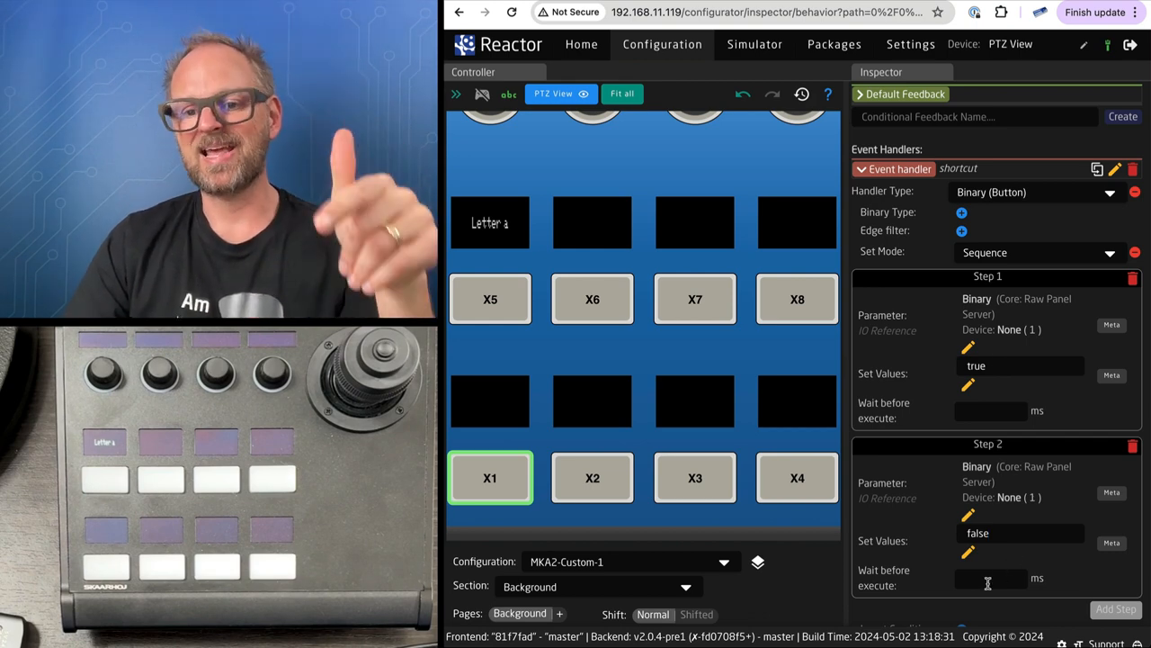
# - Enter a 10 ms wait before Step 2 executes
pyautogui.write('10')
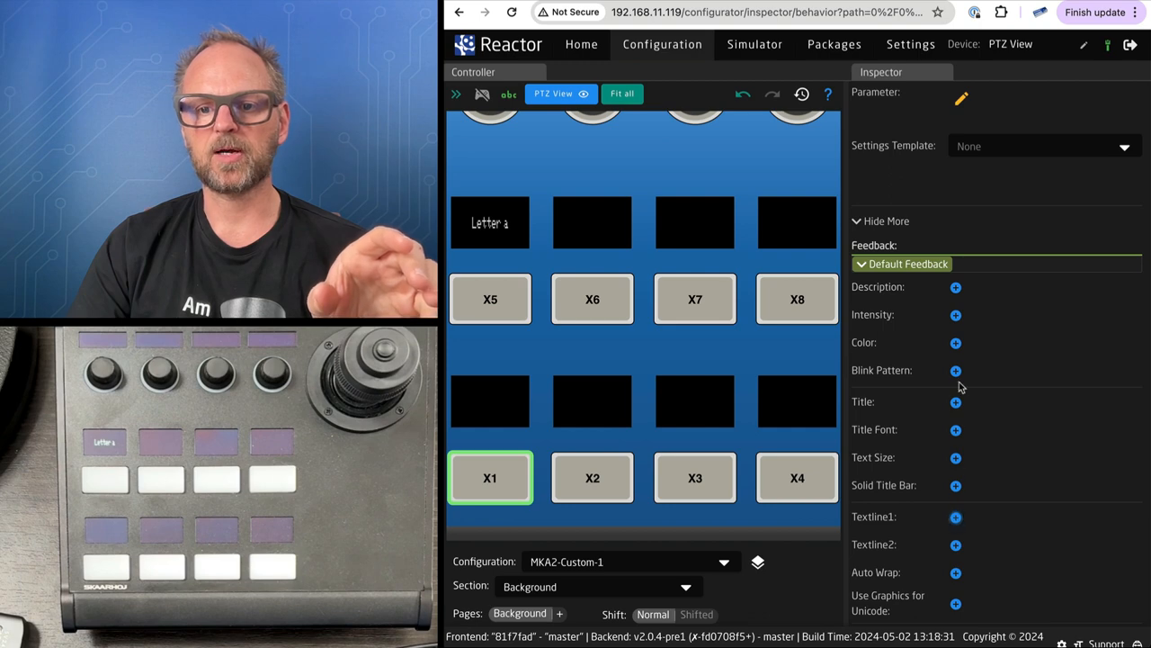
# - Add title 'Shortcut' and text line 'Copy' to X1's default feedback
pyautogui.click(956, 401)
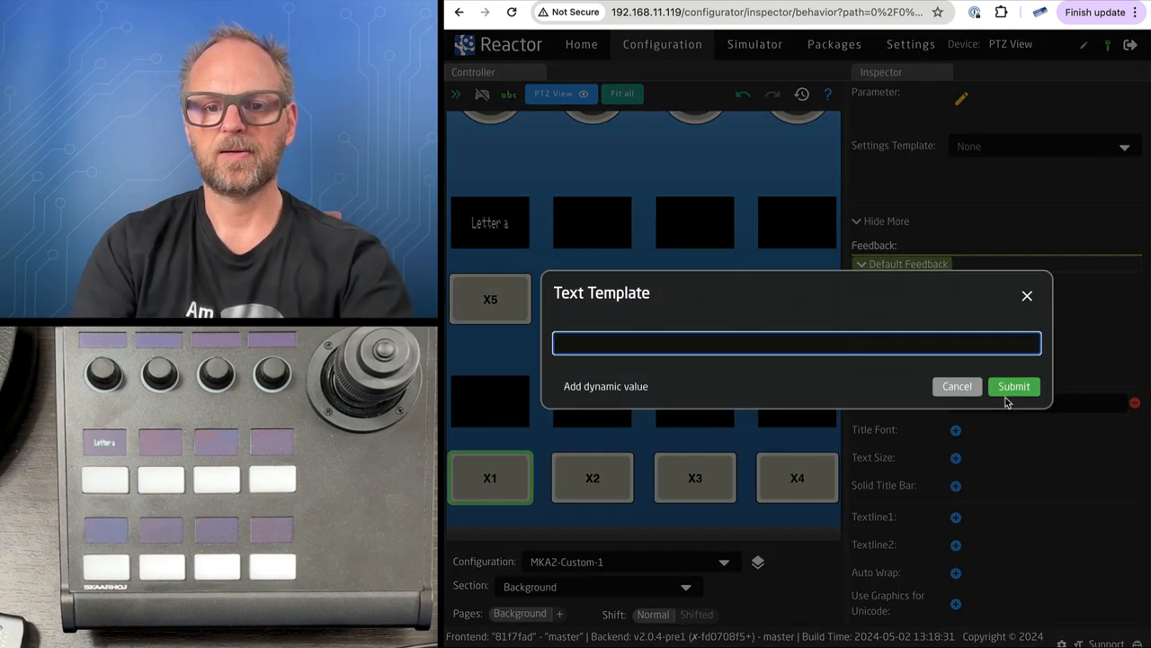
pyautogui.write('Shortc')
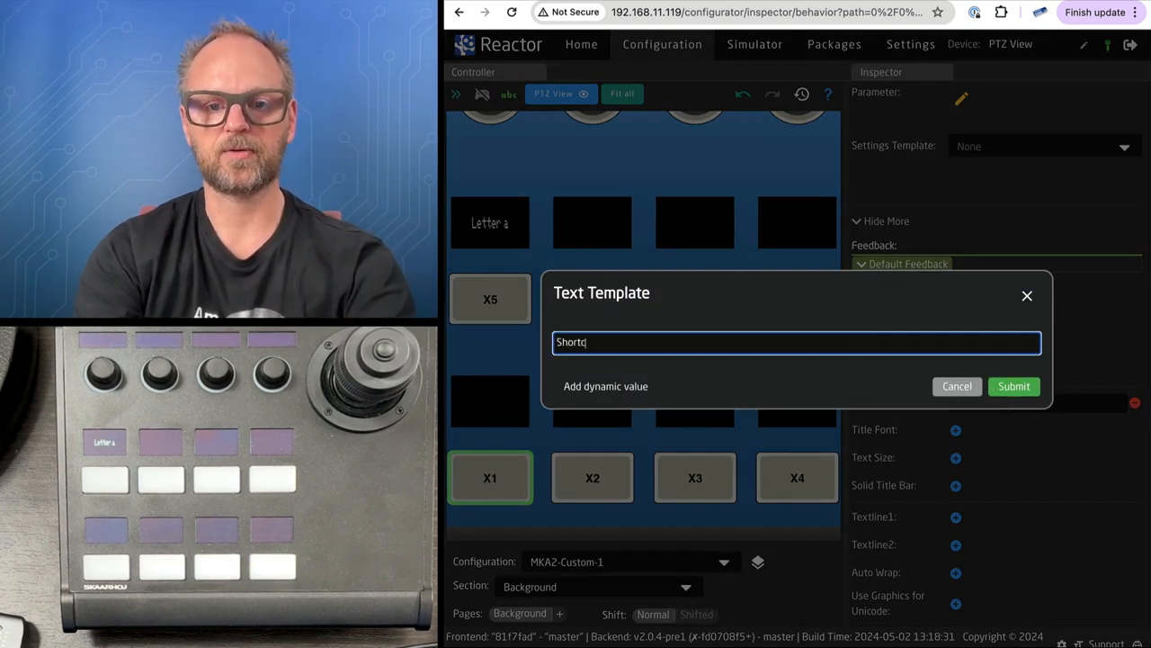
pyautogui.click(1014, 386)
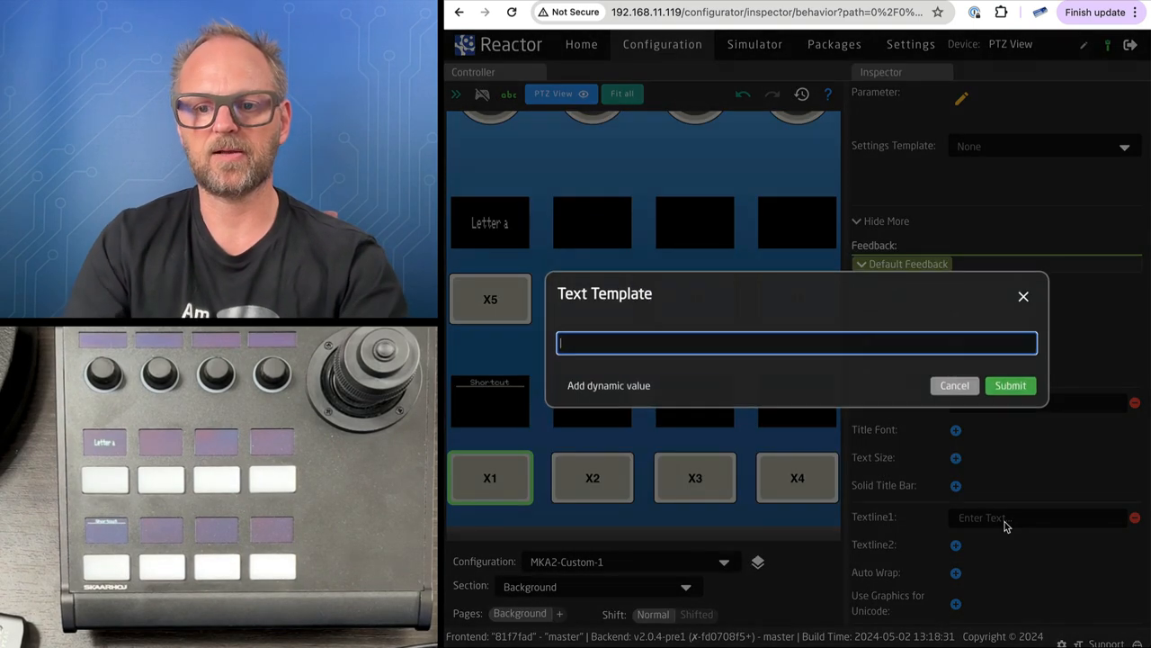
pyautogui.write('Cop')
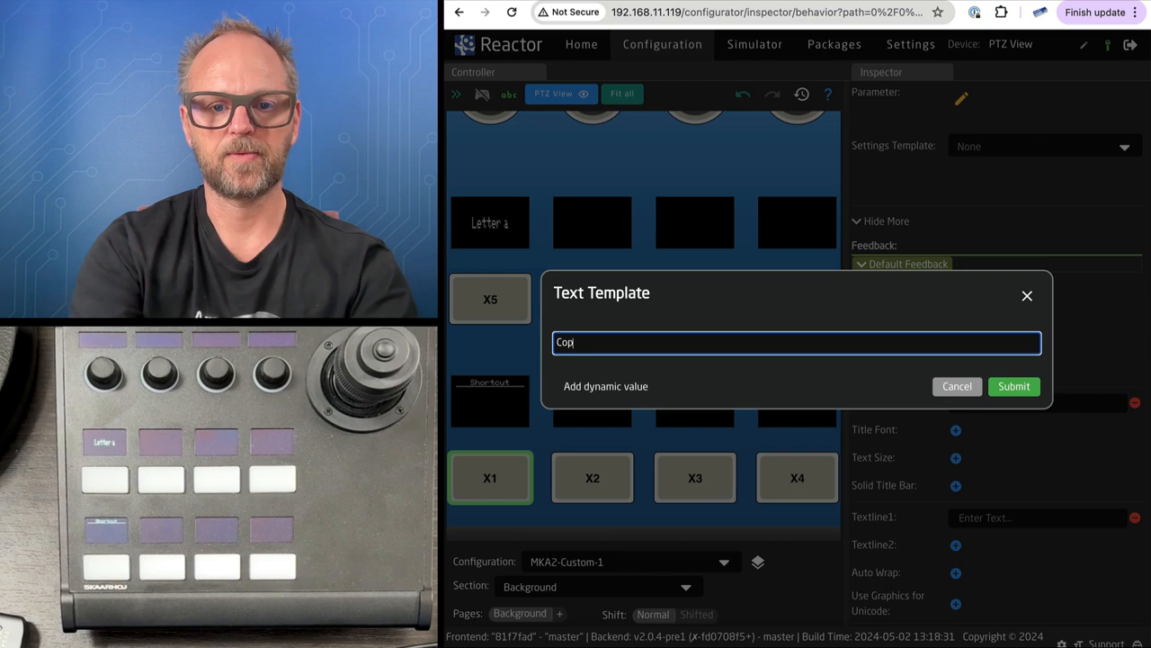
pyautogui.click(1014, 386)
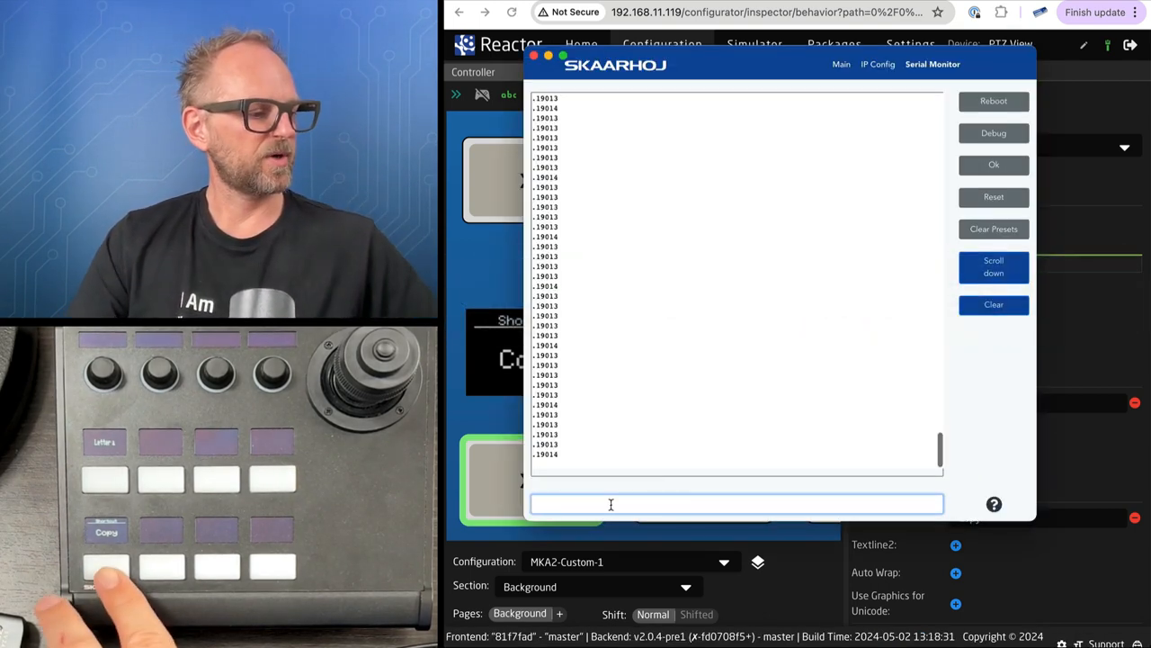
# - Press X1 repeatedly, confirming HWC#6 Down/Up logs and typed 'c' characters
pyautogui.write('c')
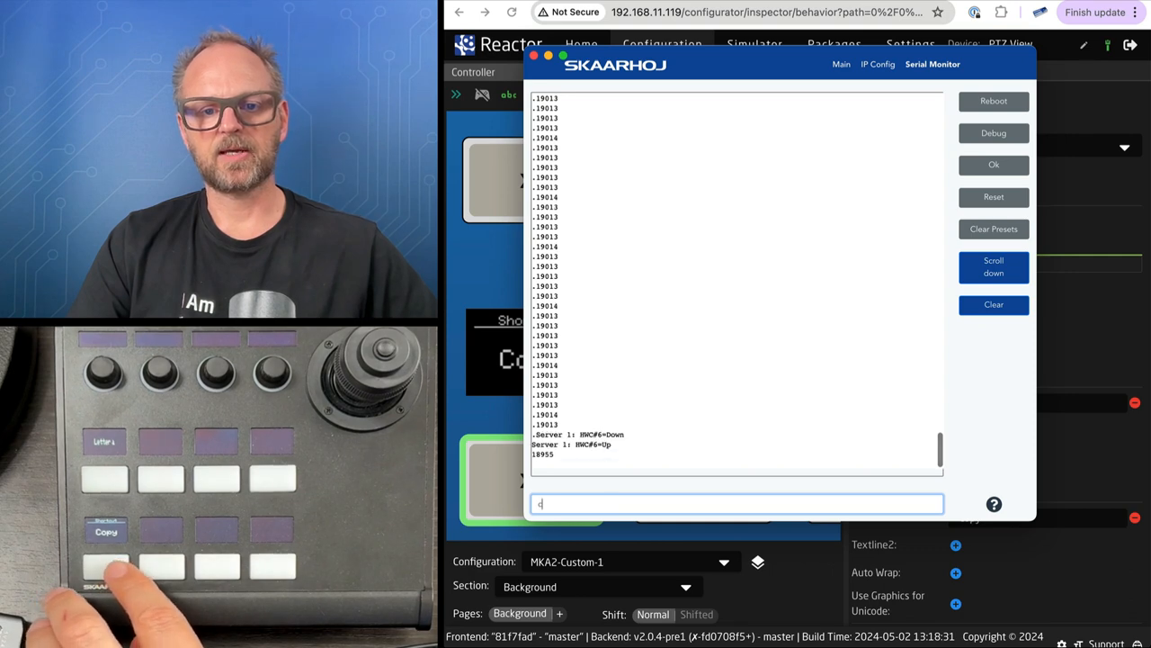
pyautogui.write('cc')
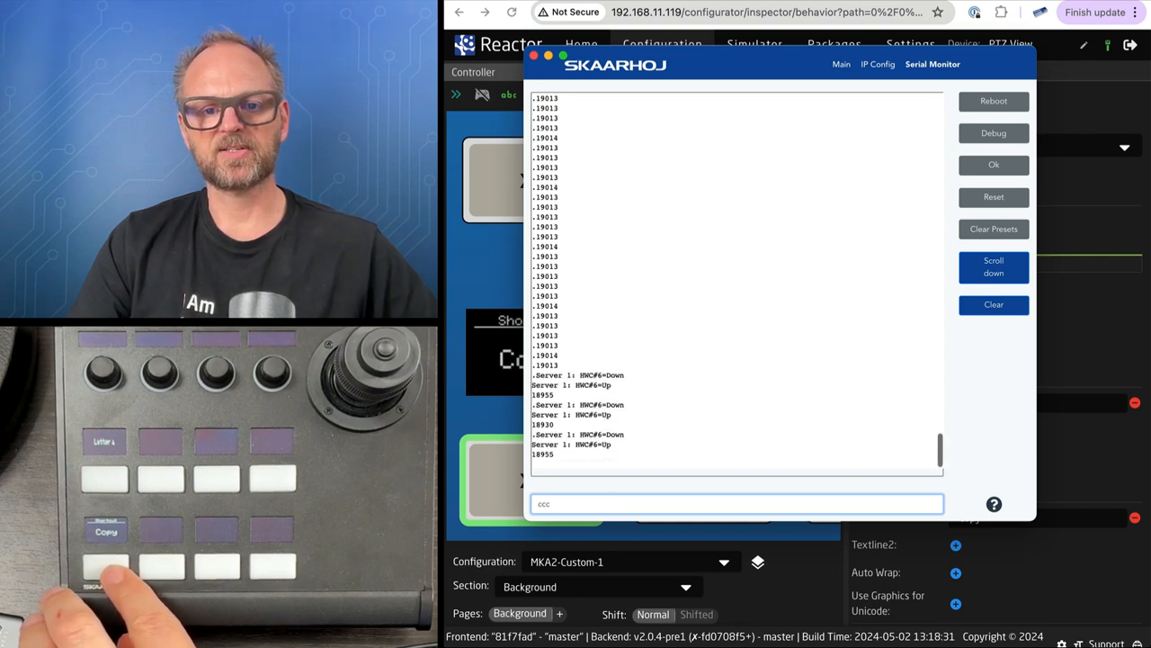
pyautogui.write('c')
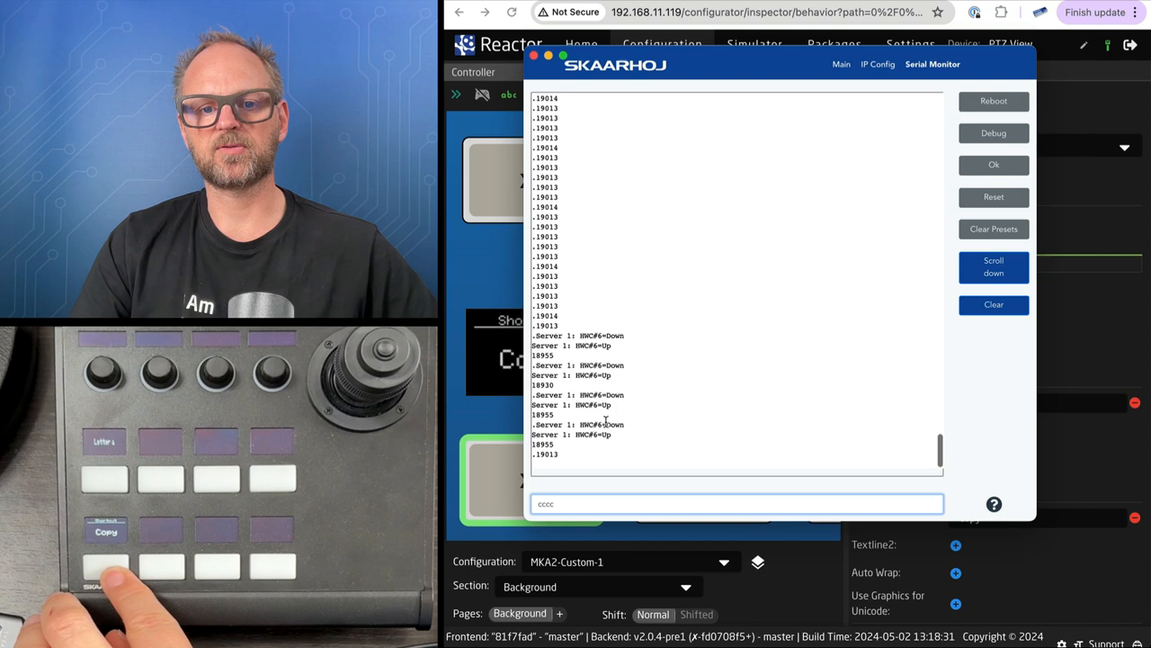
pyautogui.write('cc')
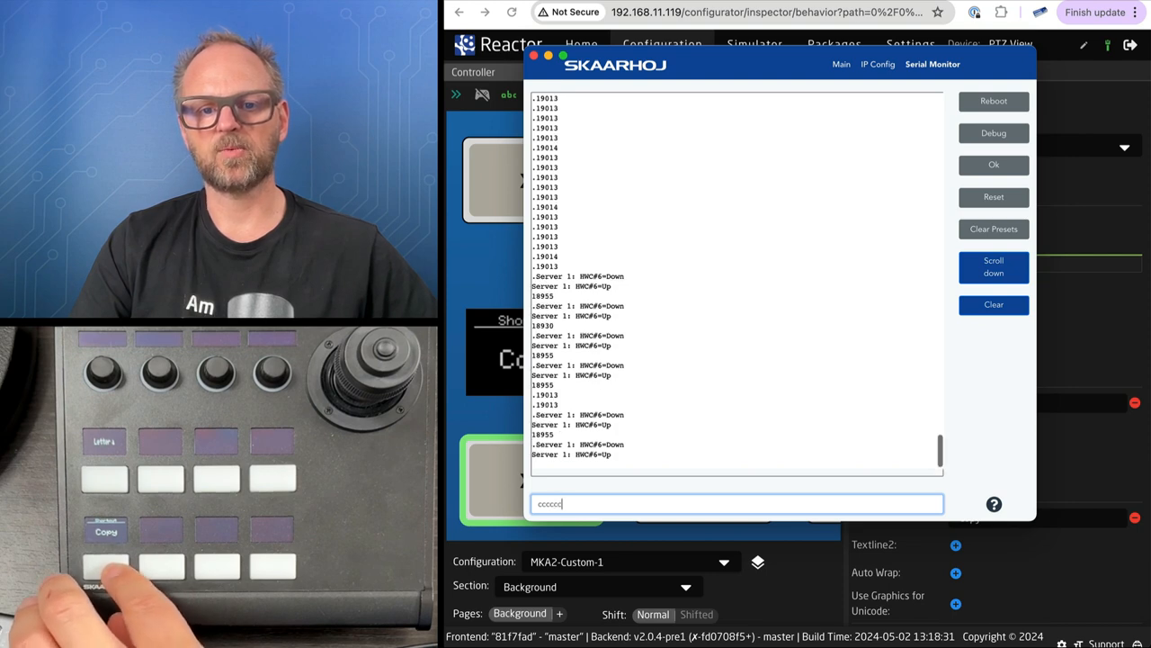
pyautogui.write('ccc')
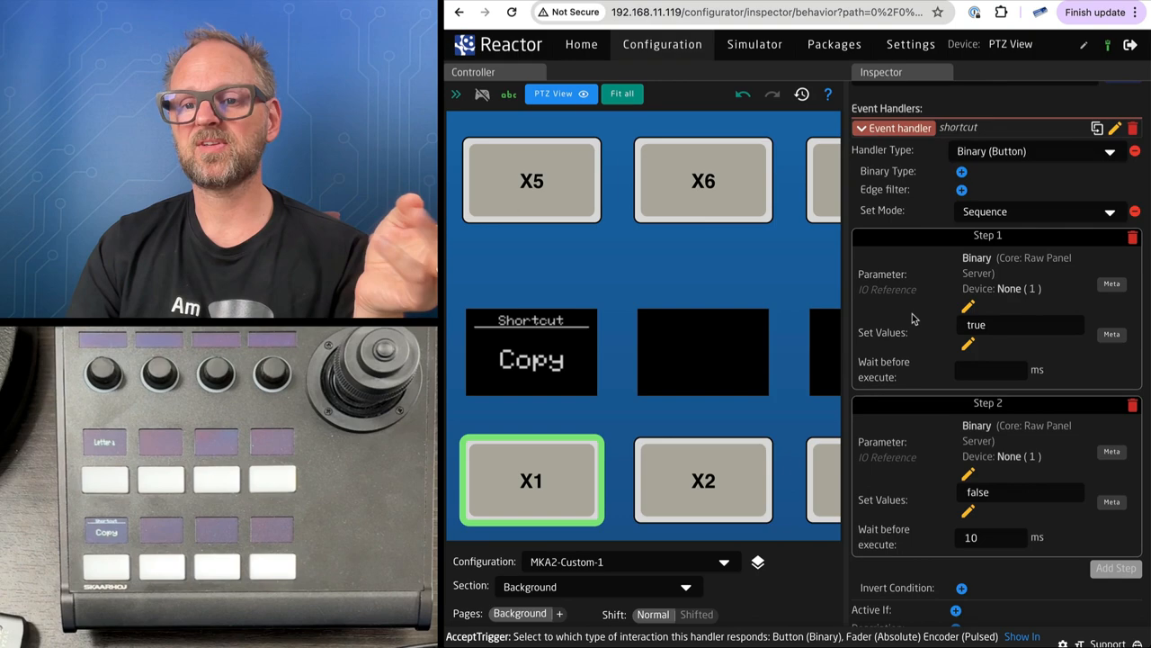
# - Change Step 1's HWC meta value from 6 to 259
pyautogui.scroll(-3)
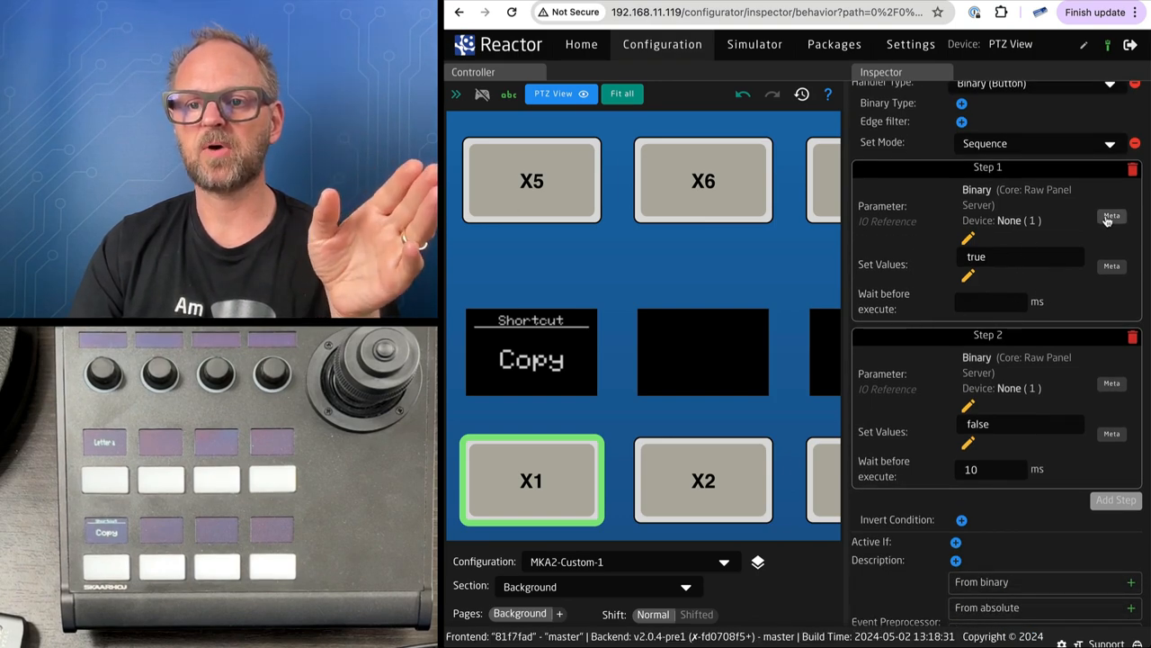
pyautogui.click(1112, 217)
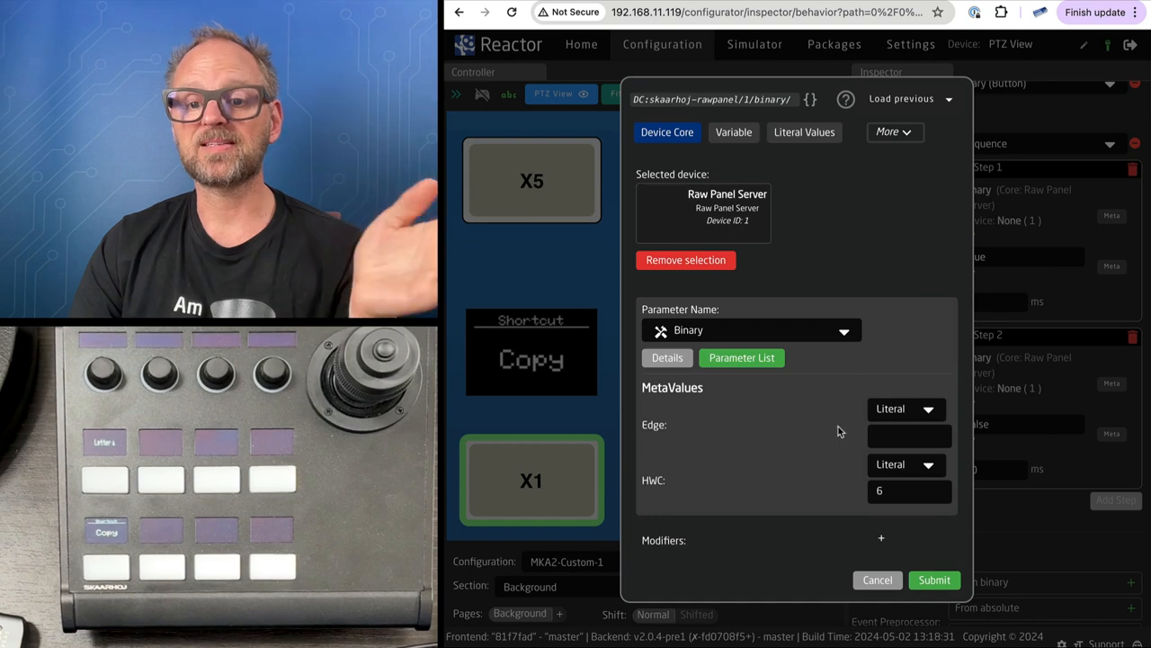
pyautogui.write('259')
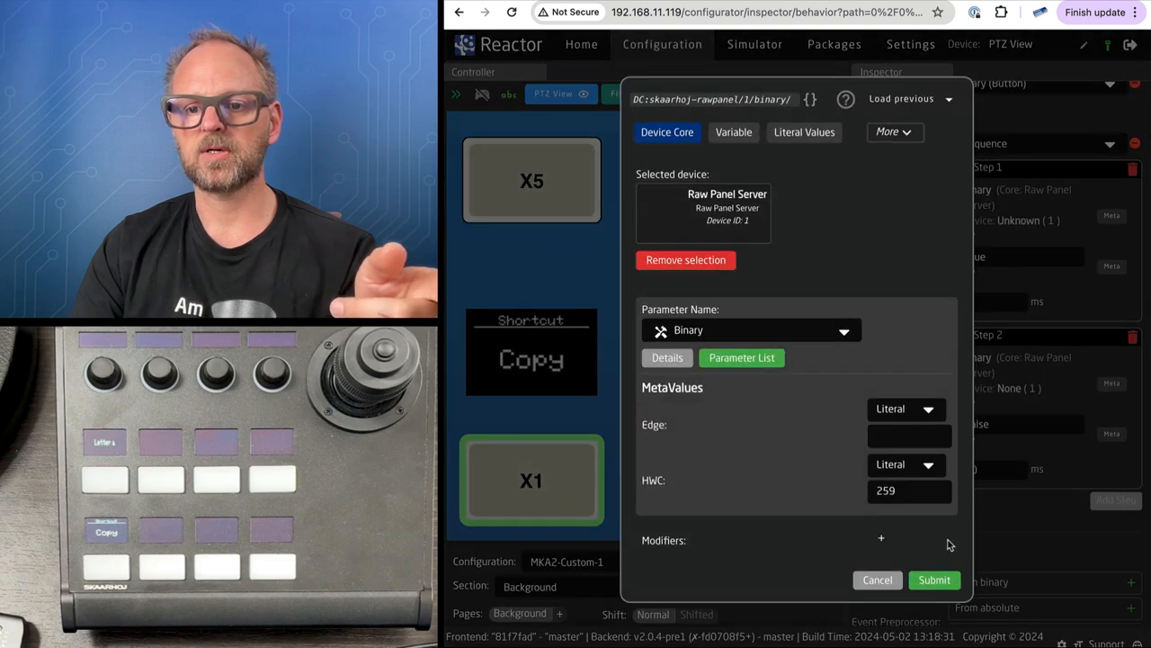
pyautogui.click(934, 579)
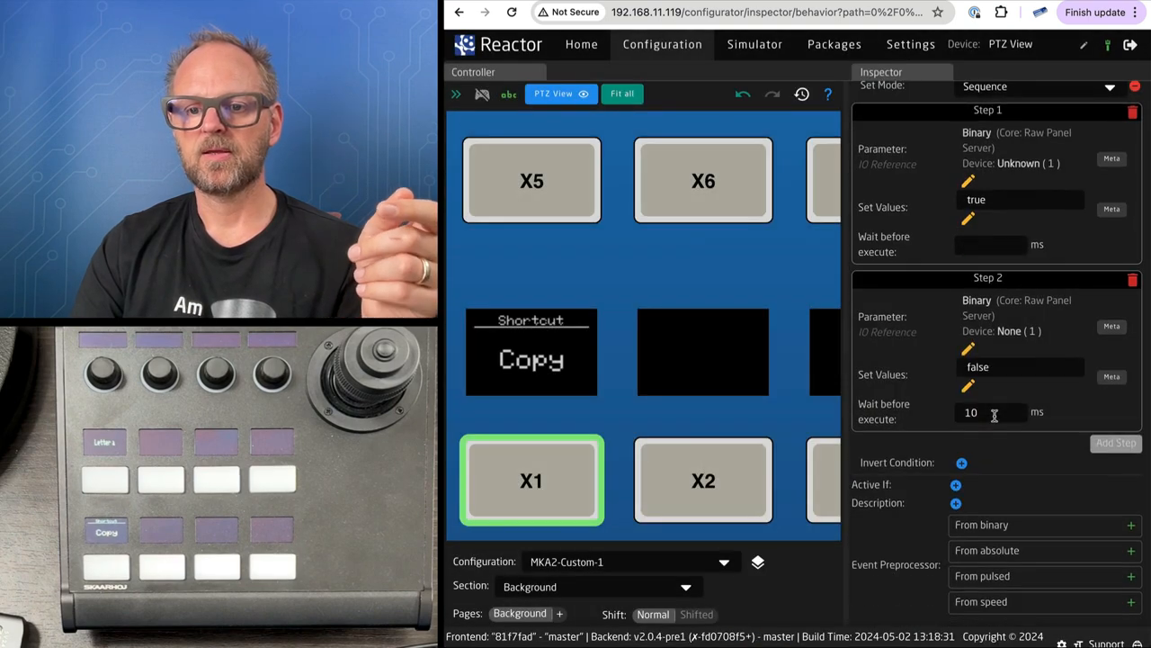
# - Edit the JSON so the sequence presses 259 and 6, then releases 6 and 259
pyautogui.scroll(-3)
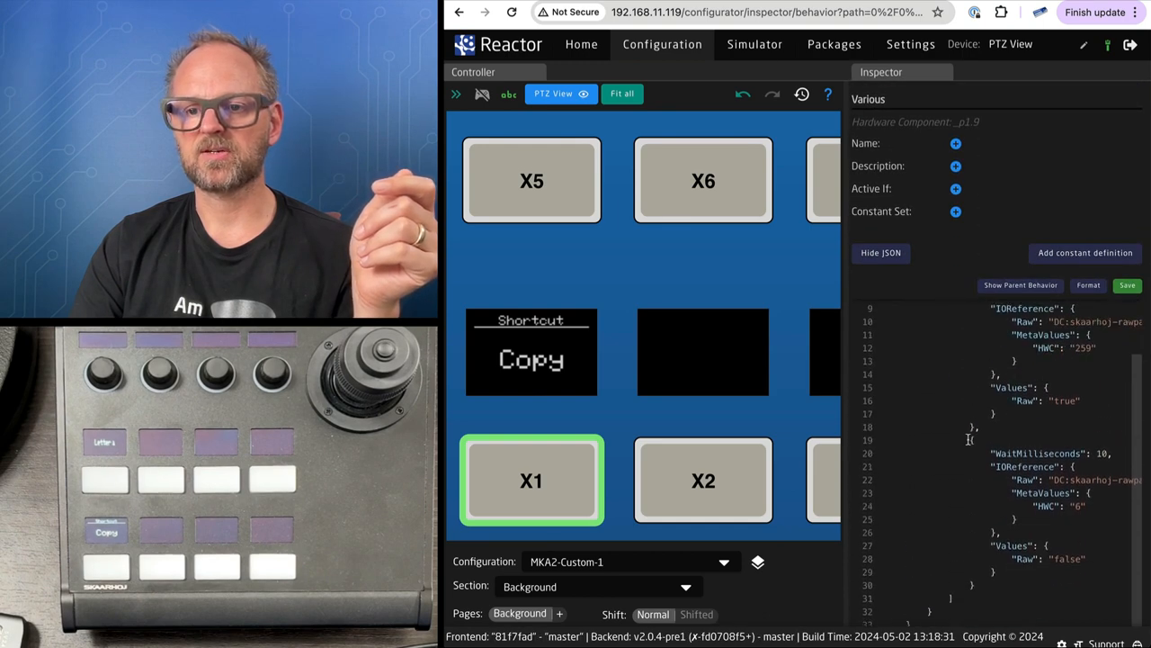
pyautogui.scroll(3)
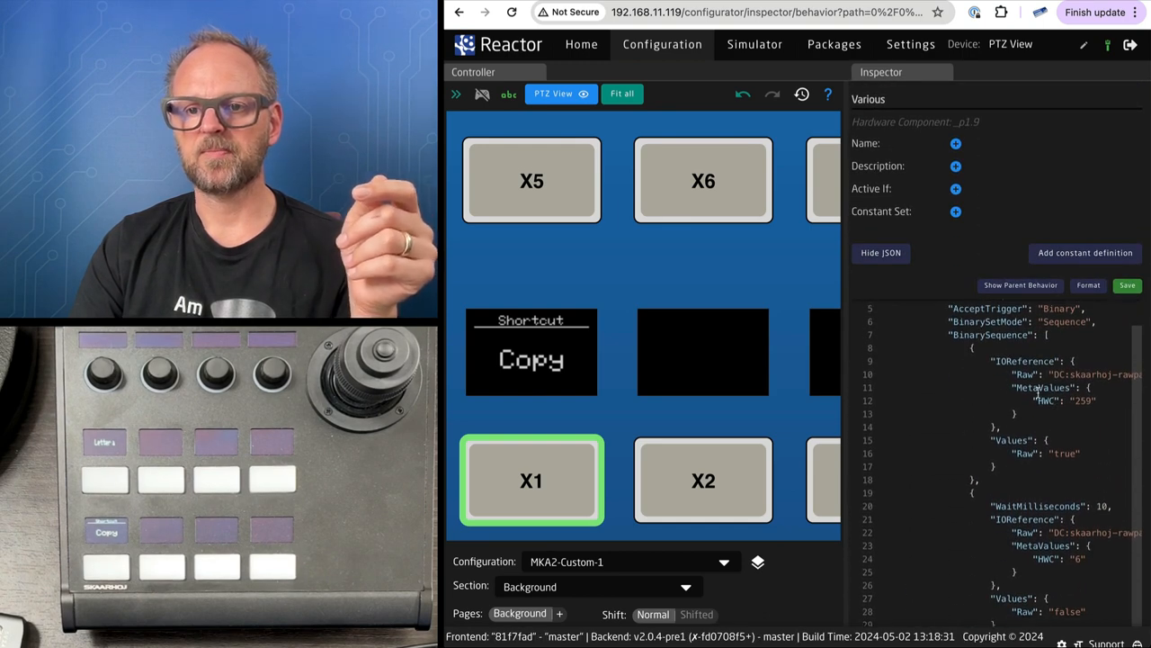
pyautogui.scroll(-3)
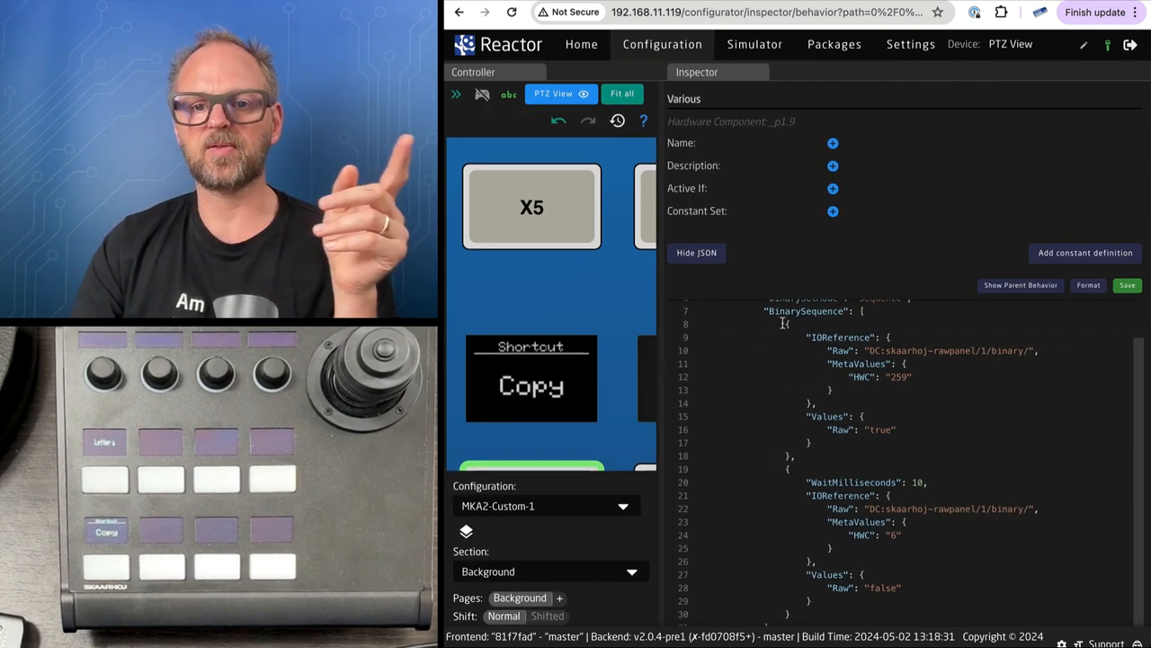
pyautogui.doubleClick(877, 429)
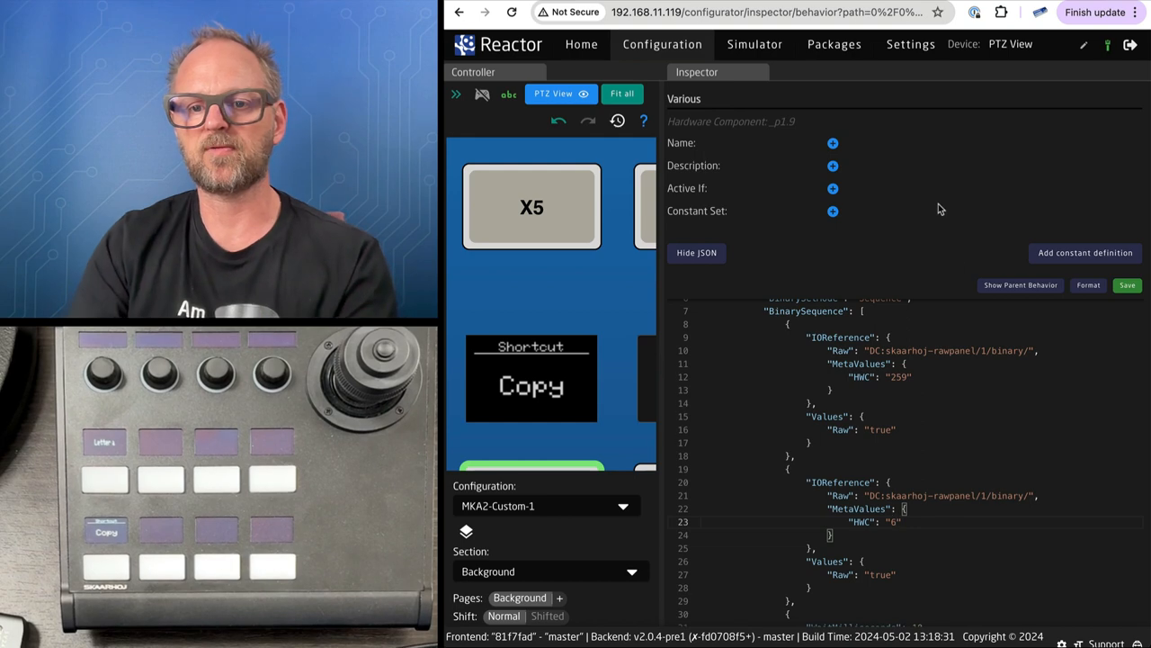
pyautogui.scroll(-3)
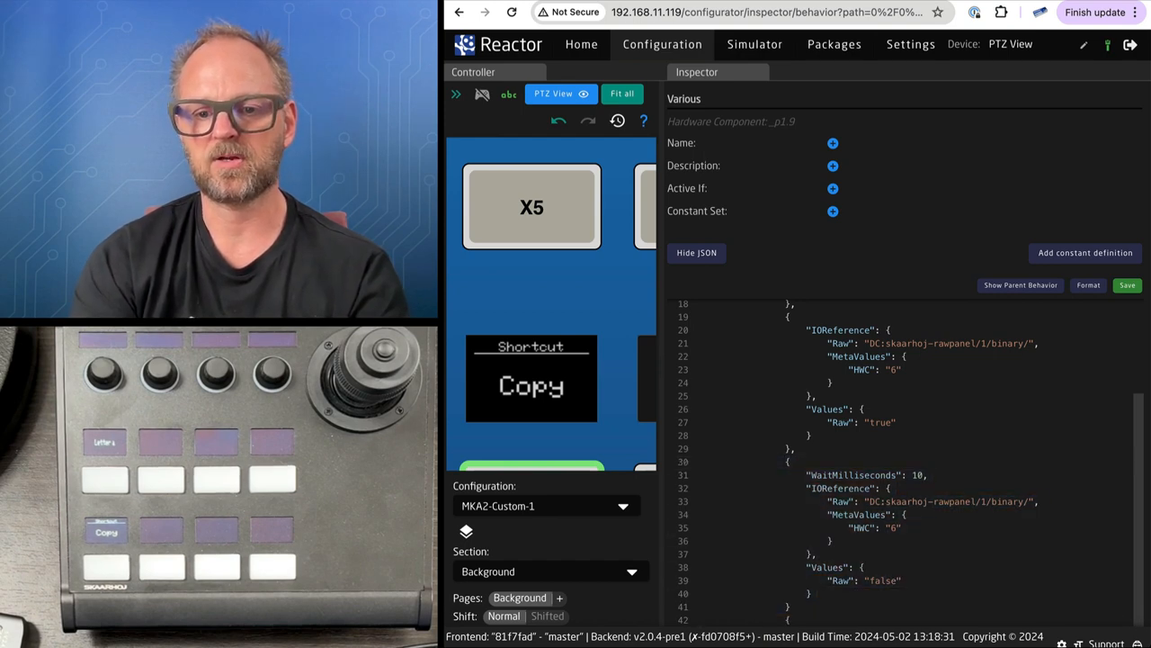
pyautogui.scroll(-3)
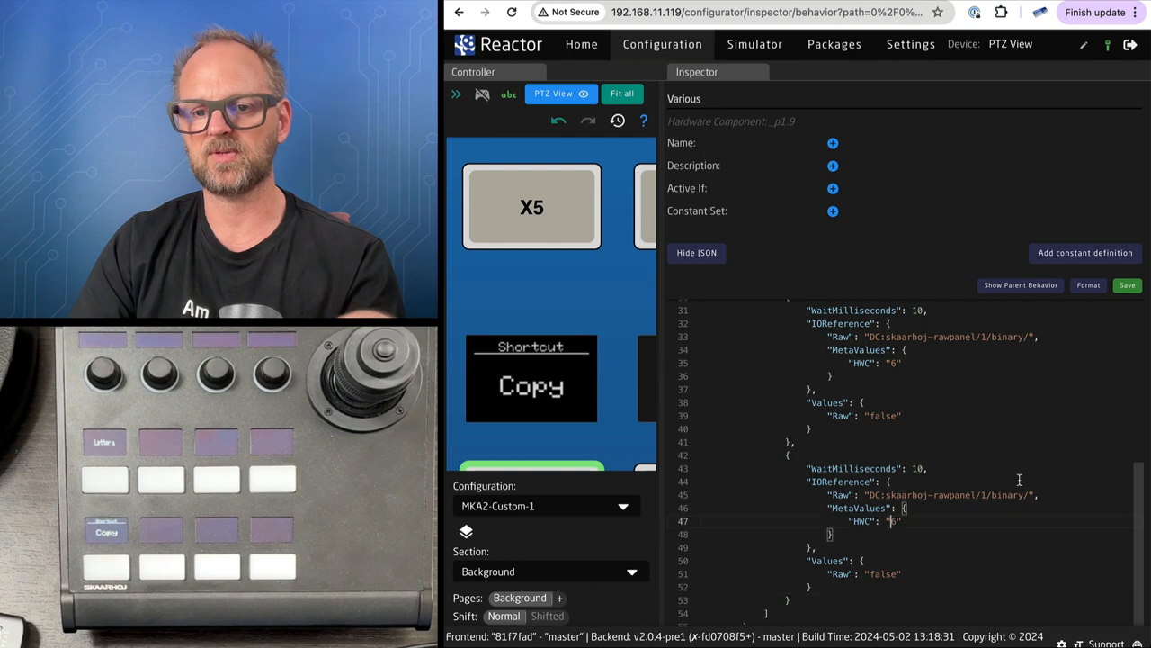
pyautogui.write('259')
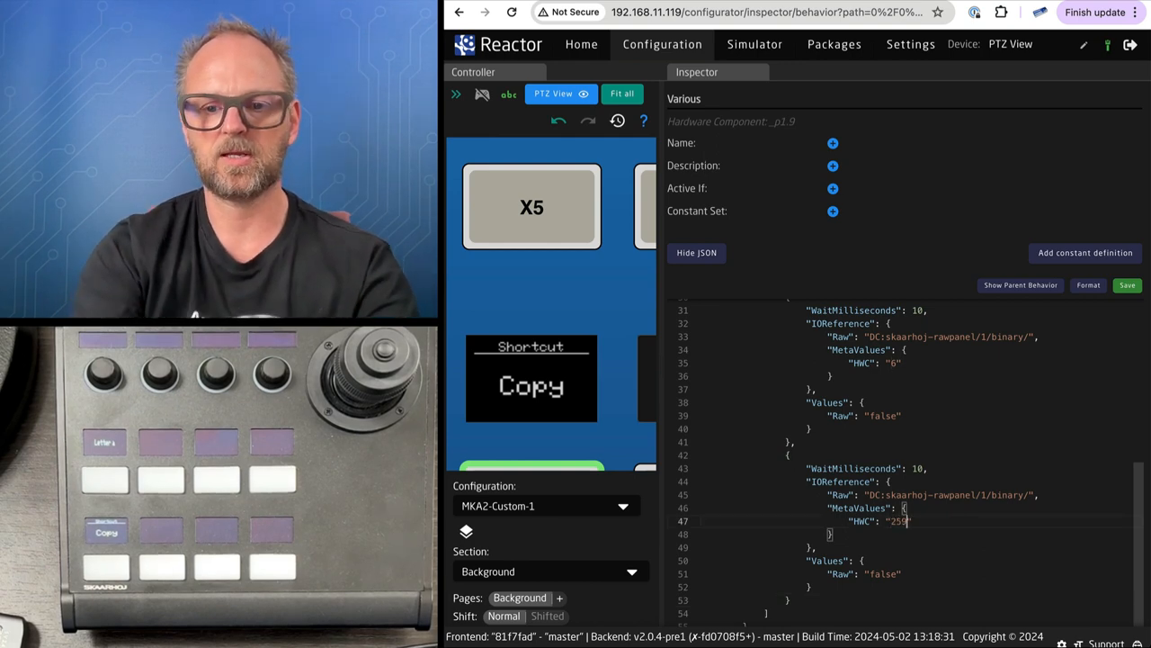
pyautogui.scroll(-3)
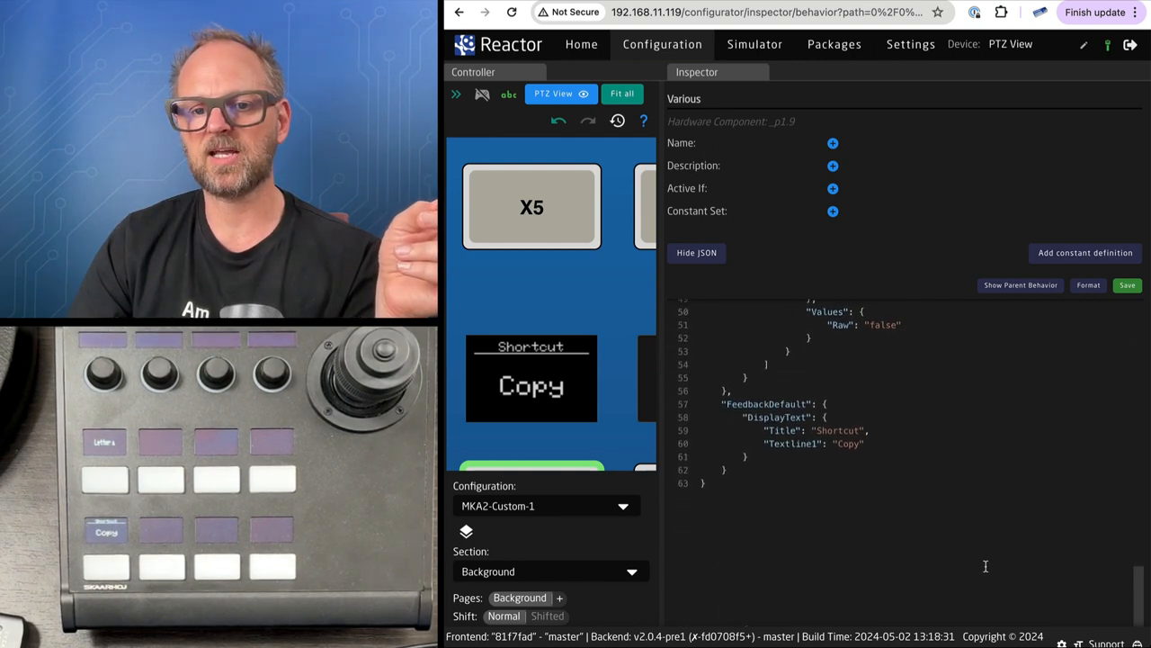
pyautogui.click(1126, 285)
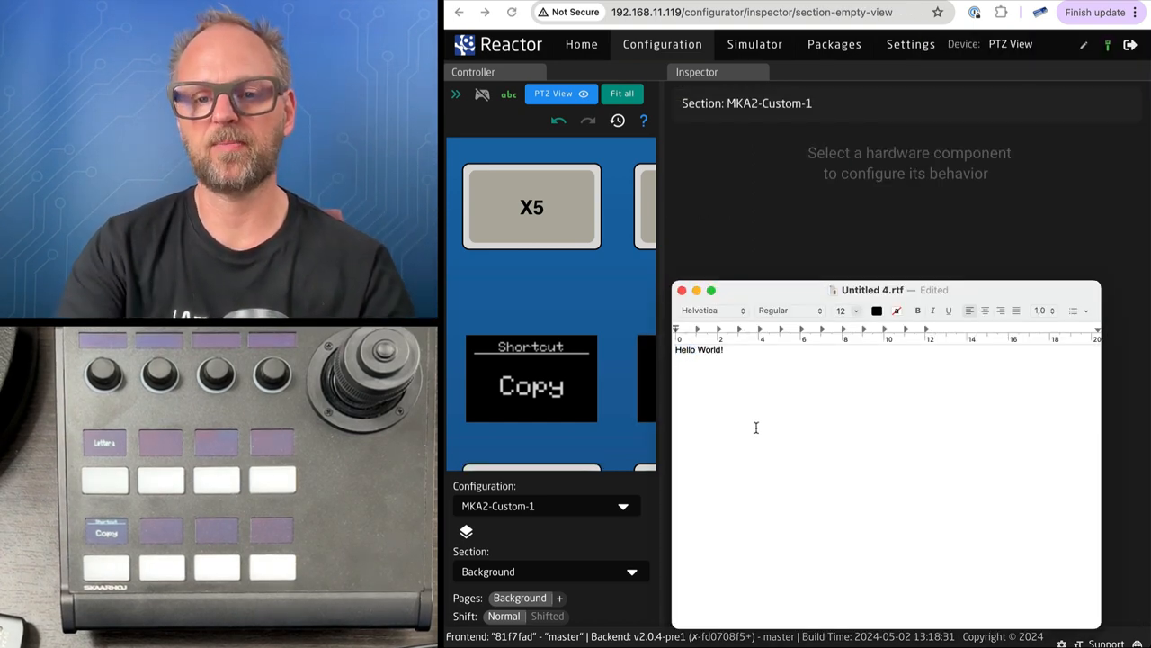
# - Type a new line of repeated Hello words in TextEdit and select the Hello World! line
pyautogui.write('Hello Hello Hello')
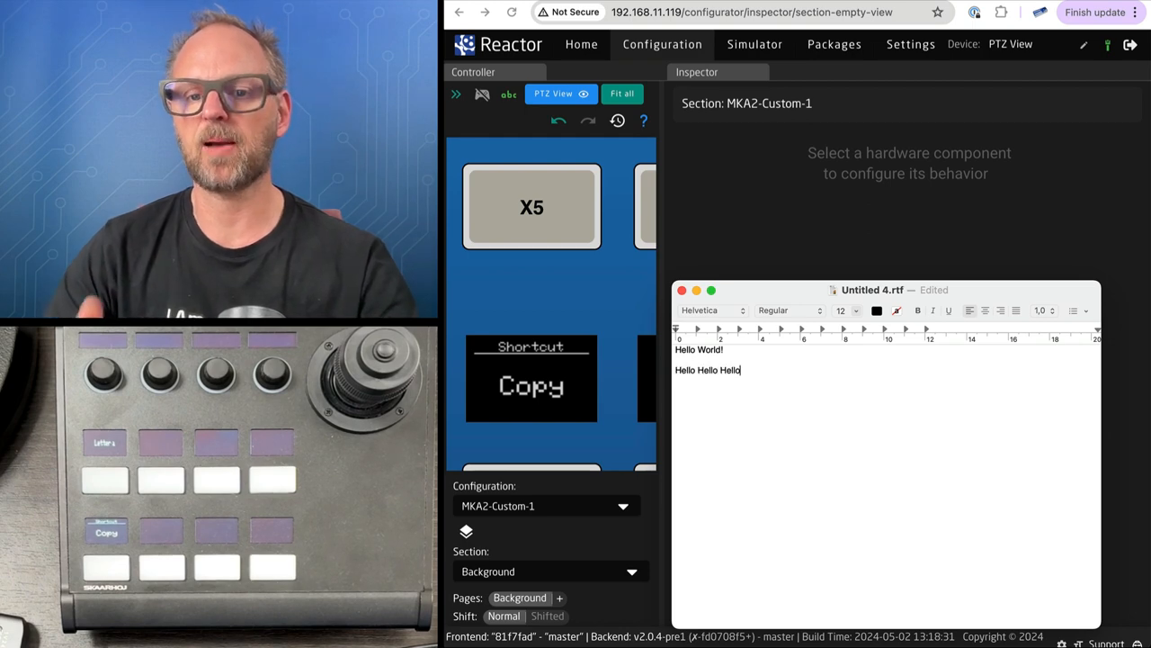
pyautogui.write('Hello Hello')
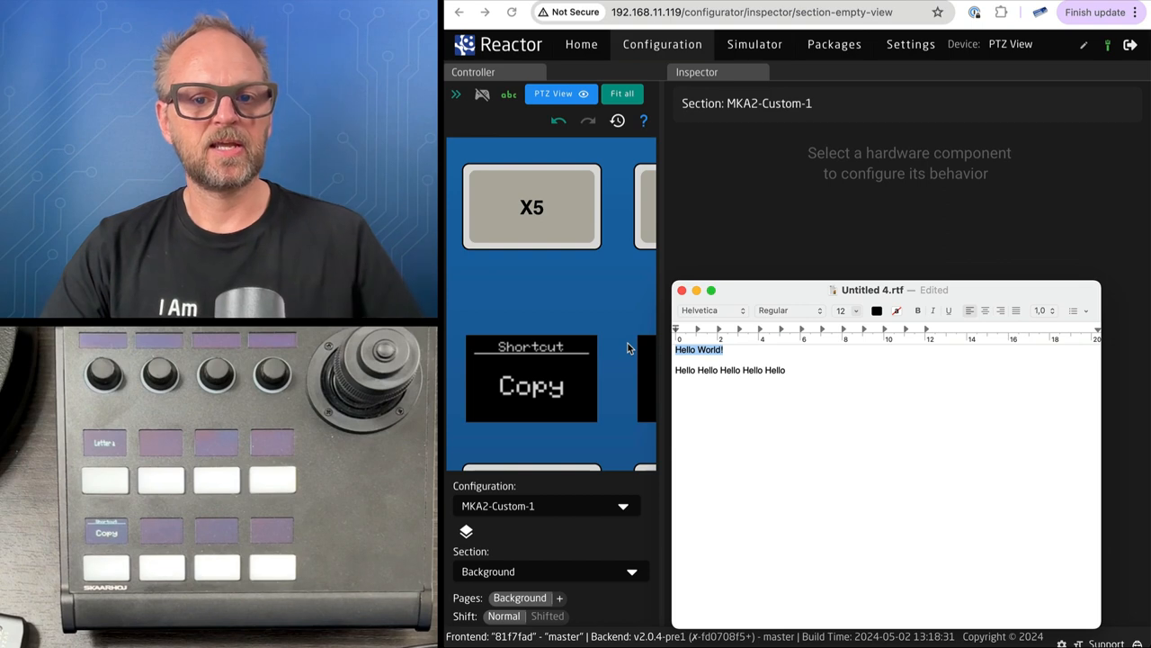
pyautogui.moveTo(644, 356)
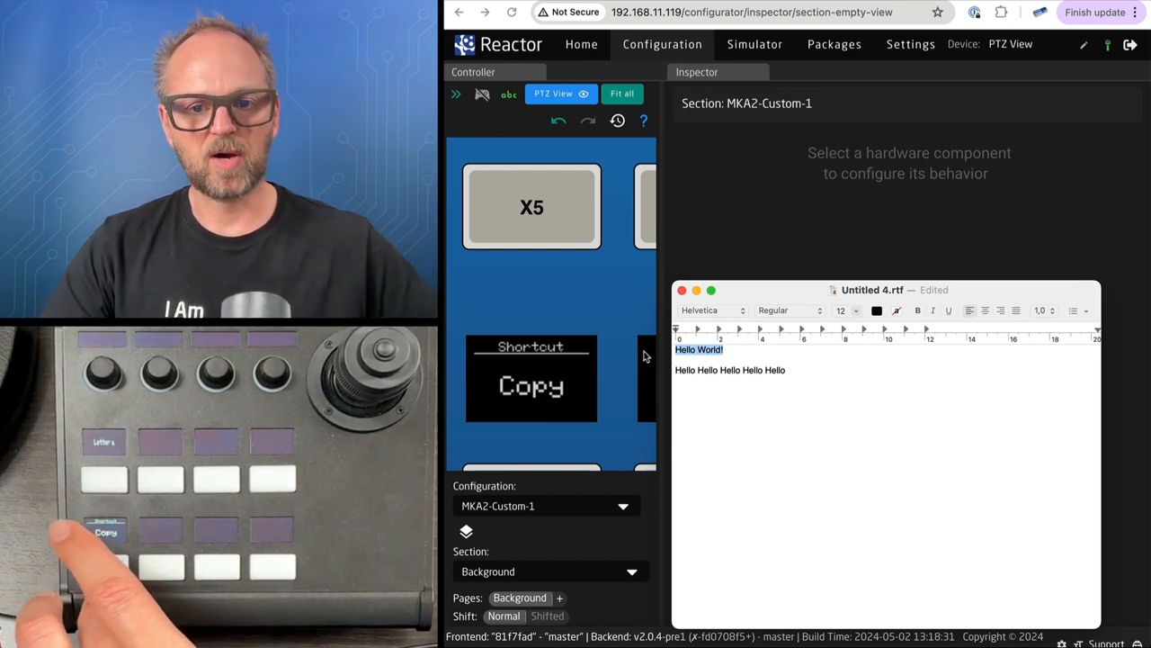
pyautogui.click(845, 396)
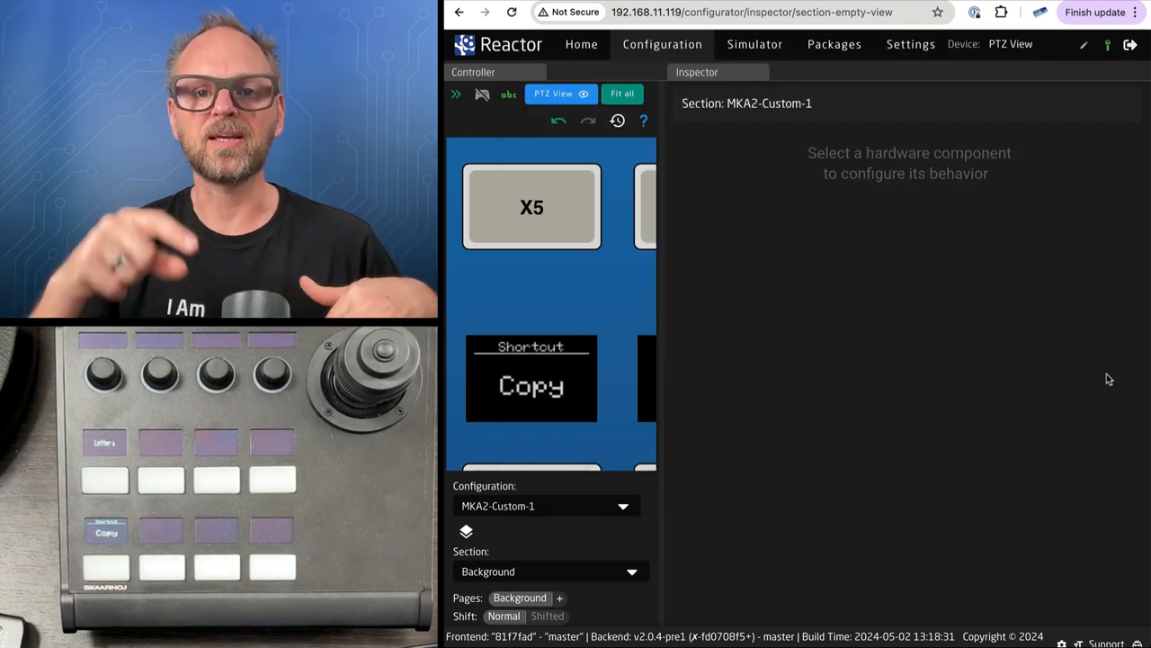
pyautogui.moveTo(721, 353)
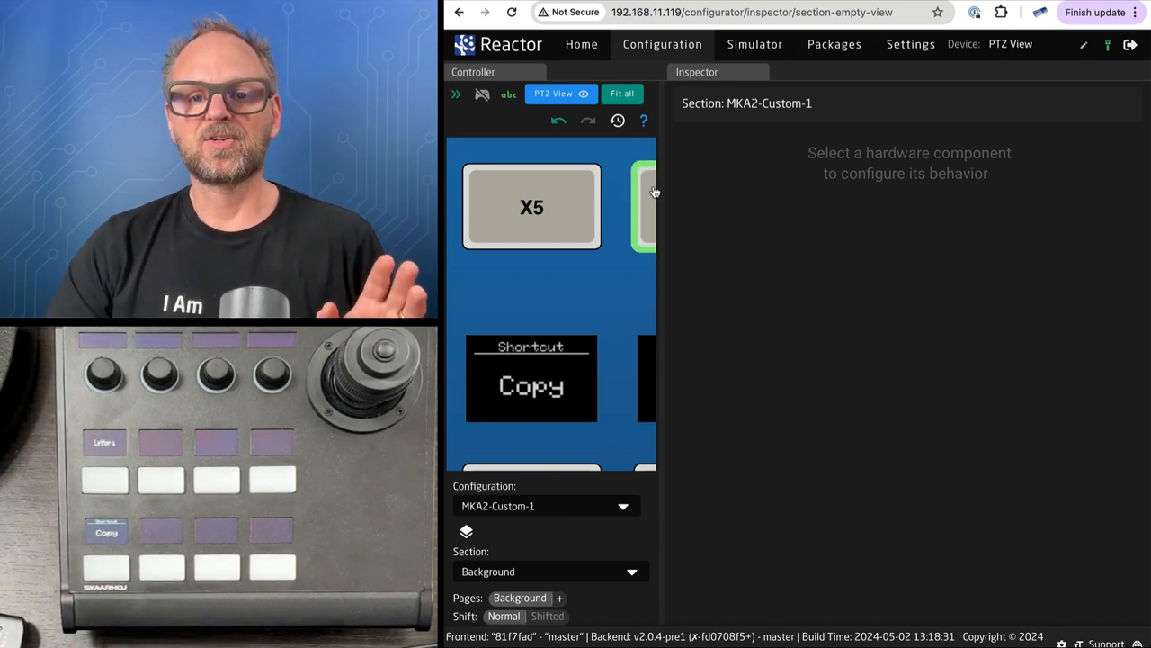
# - Copy X1's Shortcut / Copy behavior, paste it onto X2, and expand X2's settings
pyautogui.click(622, 94)
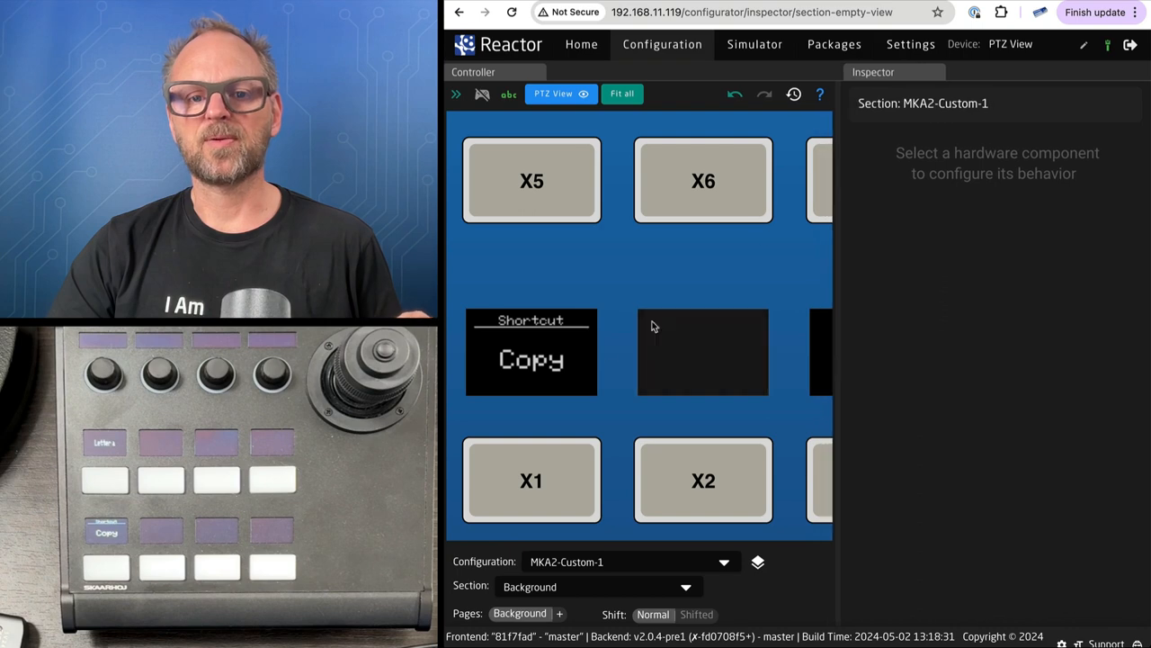
pyautogui.moveTo(835, 226)
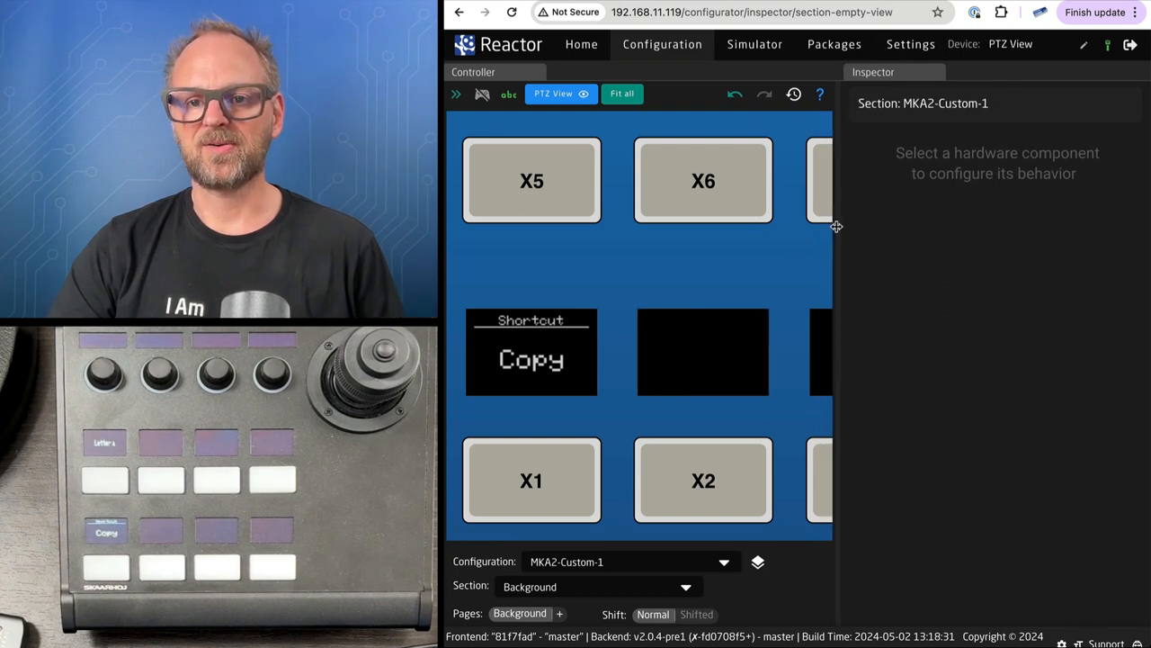
pyautogui.rightClick(531, 479)
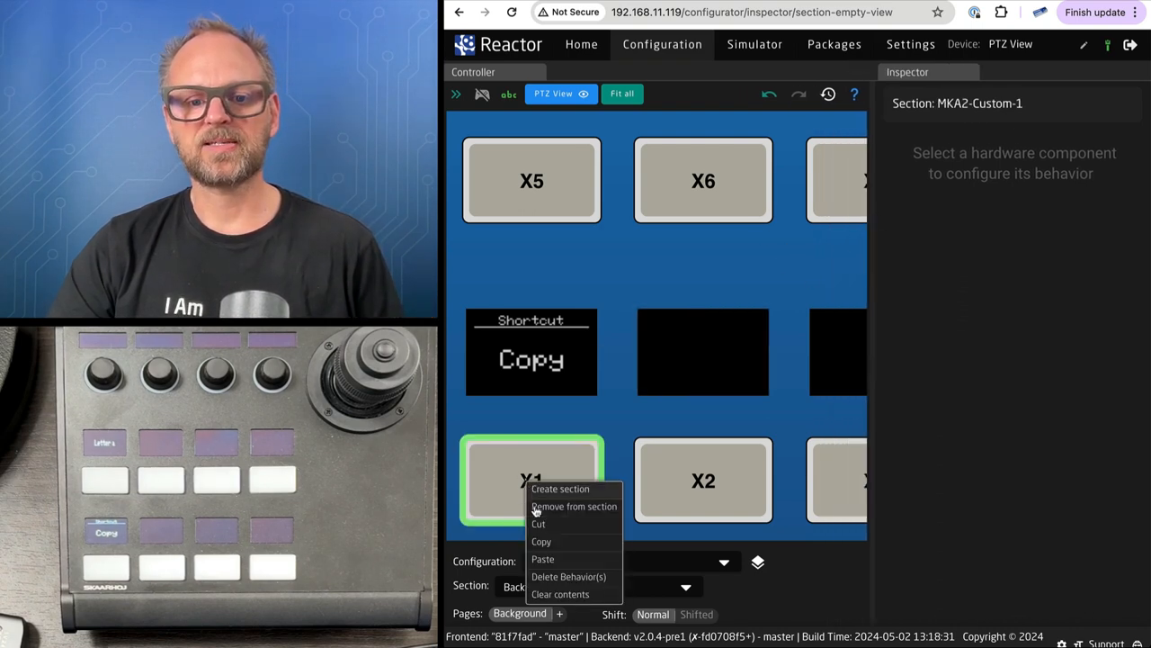
pyautogui.click(542, 541)
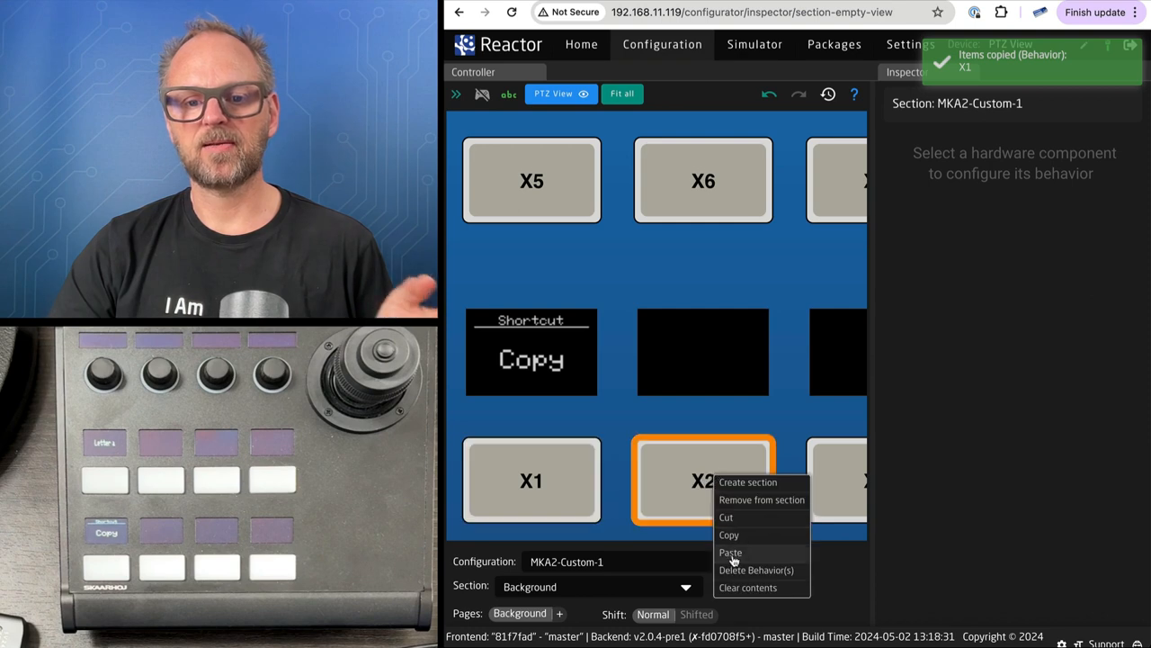
pyautogui.click(730, 553)
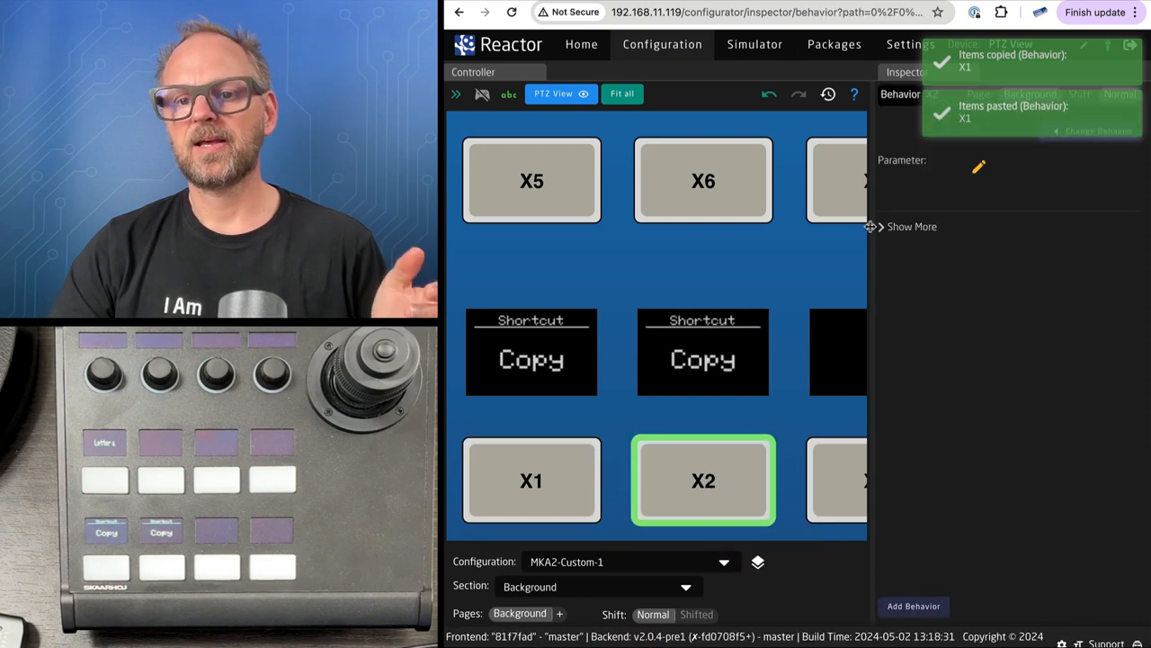
pyautogui.click(911, 227)
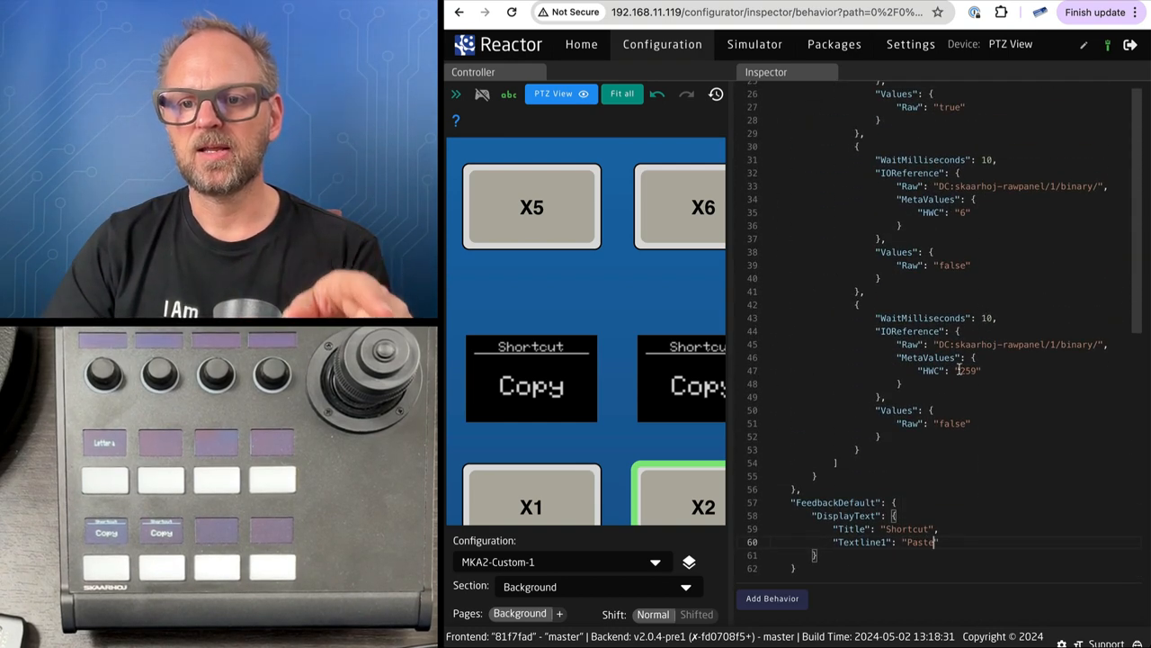
# - Scroll X2's behavior JSON to change its display text line from Copy to Paste
pyautogui.scroll(3)
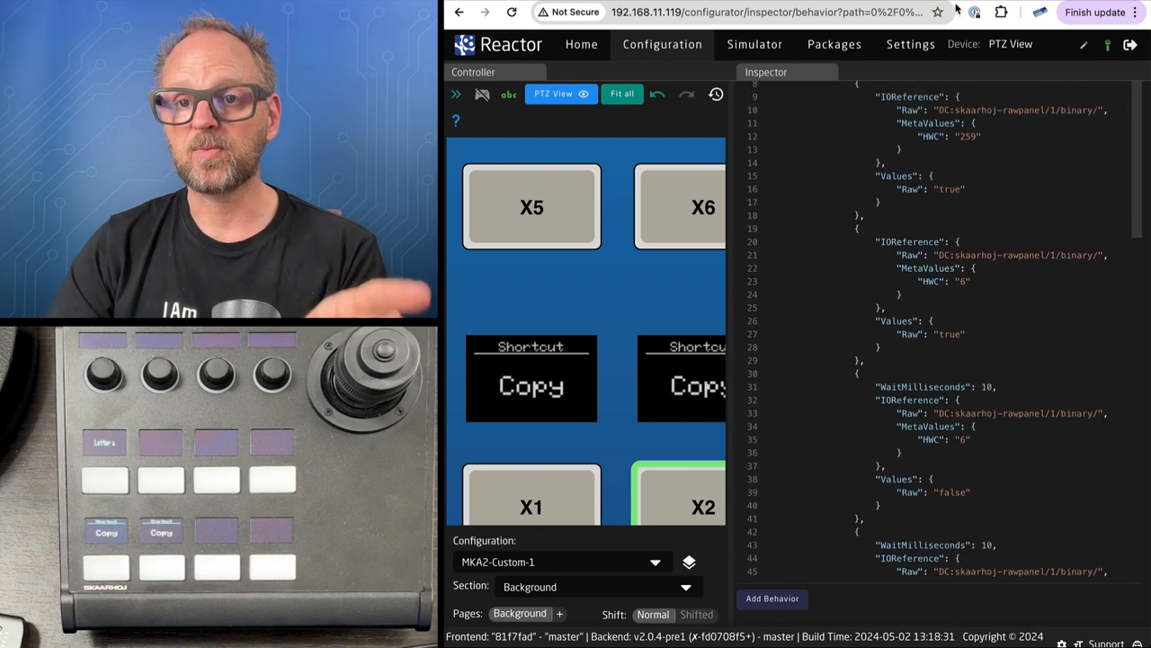
pyautogui.click(710, 11)
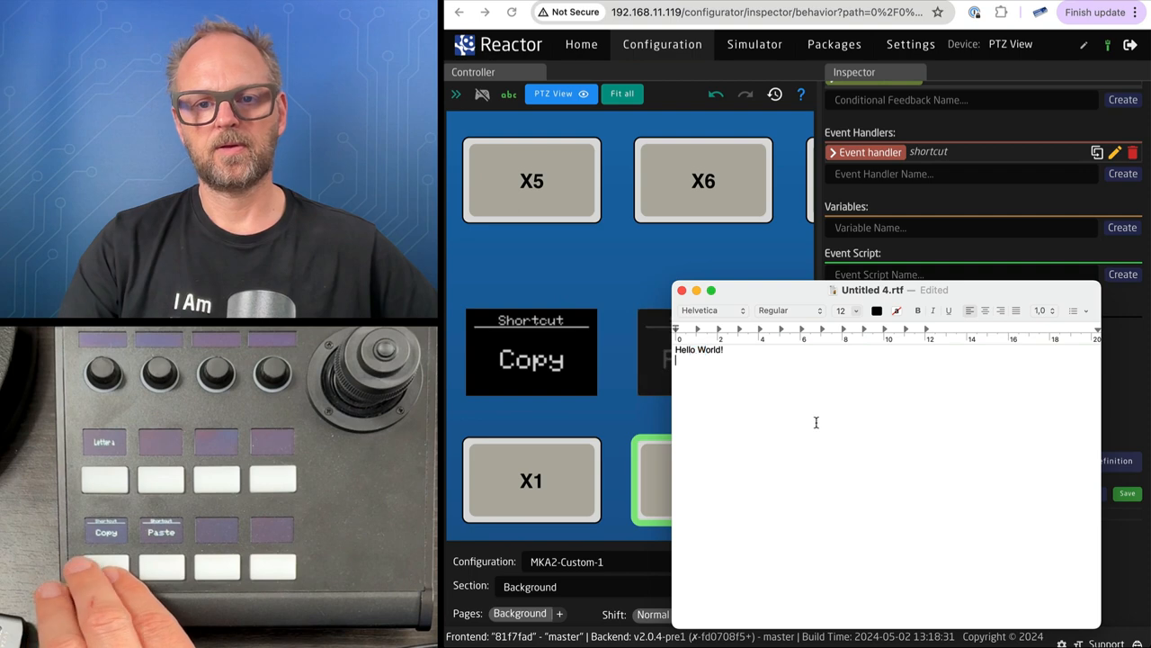
# - Edit the TextEdit document down to Hello World! with an empty line below
pyautogui.write('o Wo W')
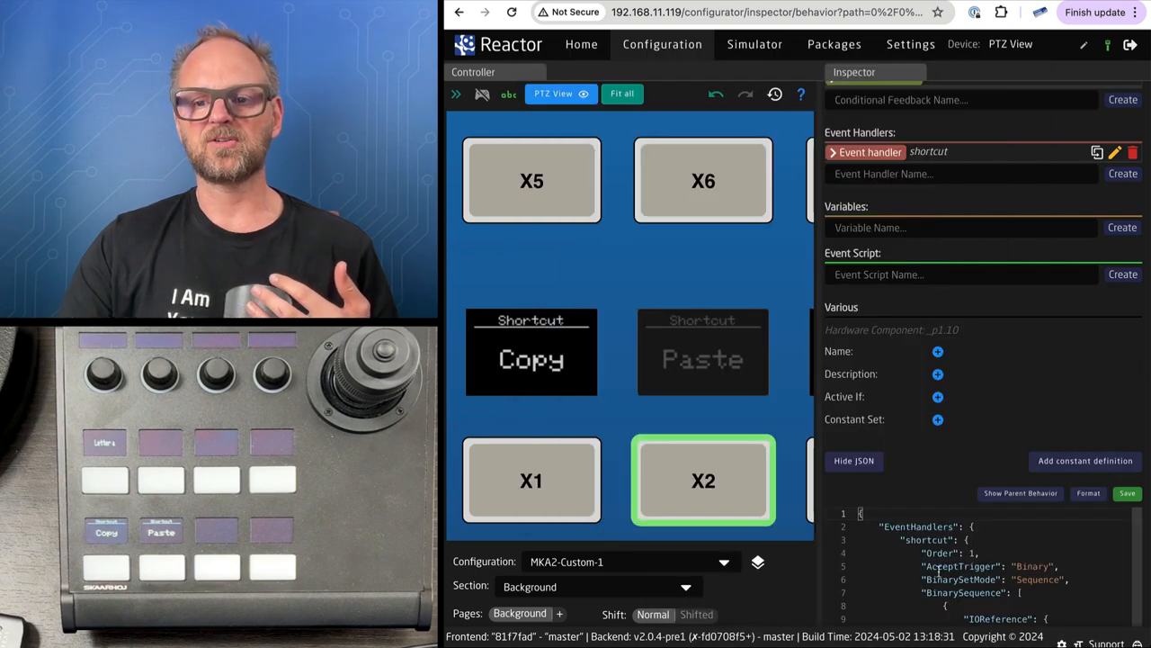
# - Scroll X2's shortcut JSON down to show the key code 25 entry
pyautogui.scroll(-3)
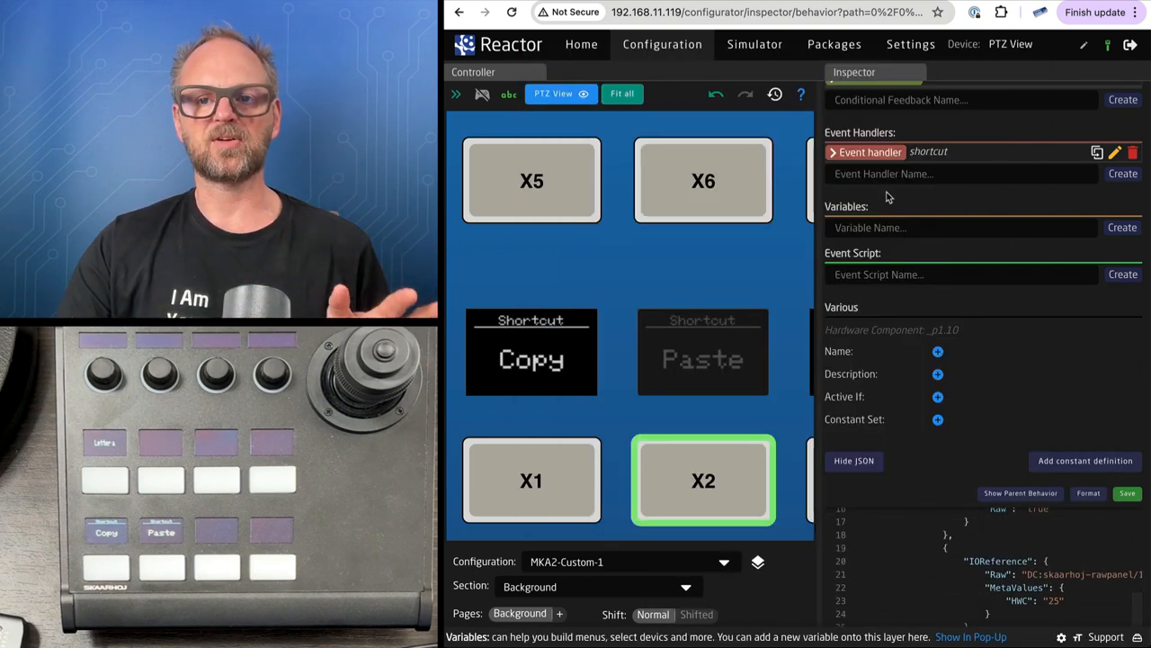